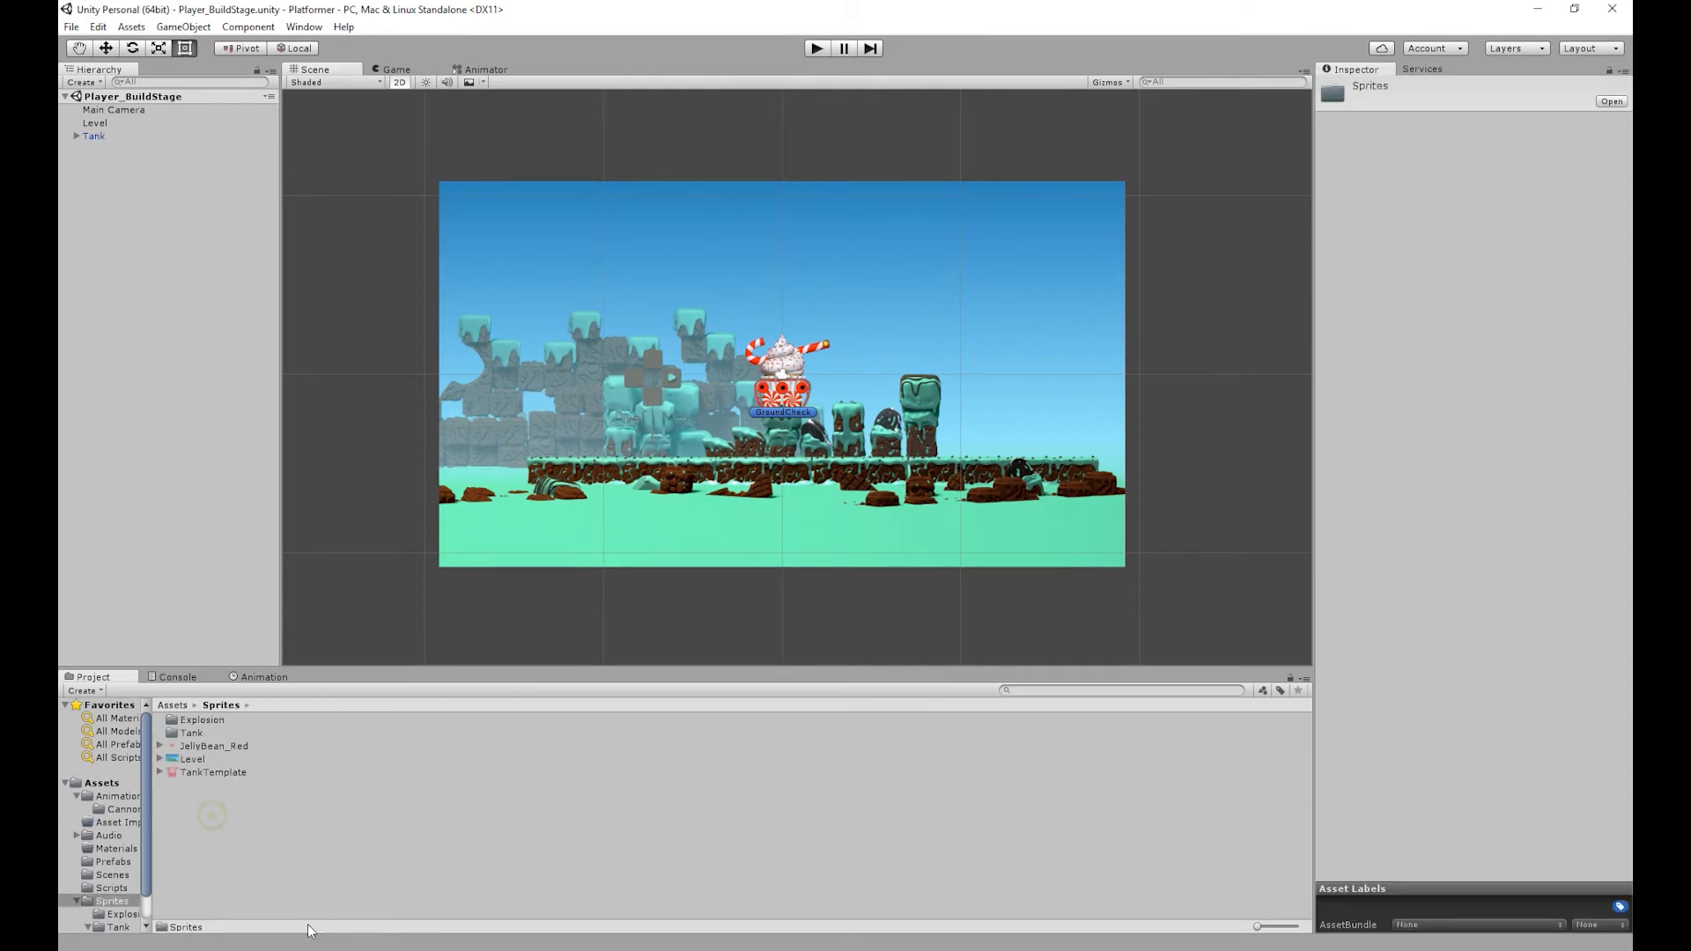
Step: Place Explosion08 from Sprites > Explosion in the scene, scaled to 0.5 on X and Y
{"action": "double_click", "coordinate": [201, 720]}
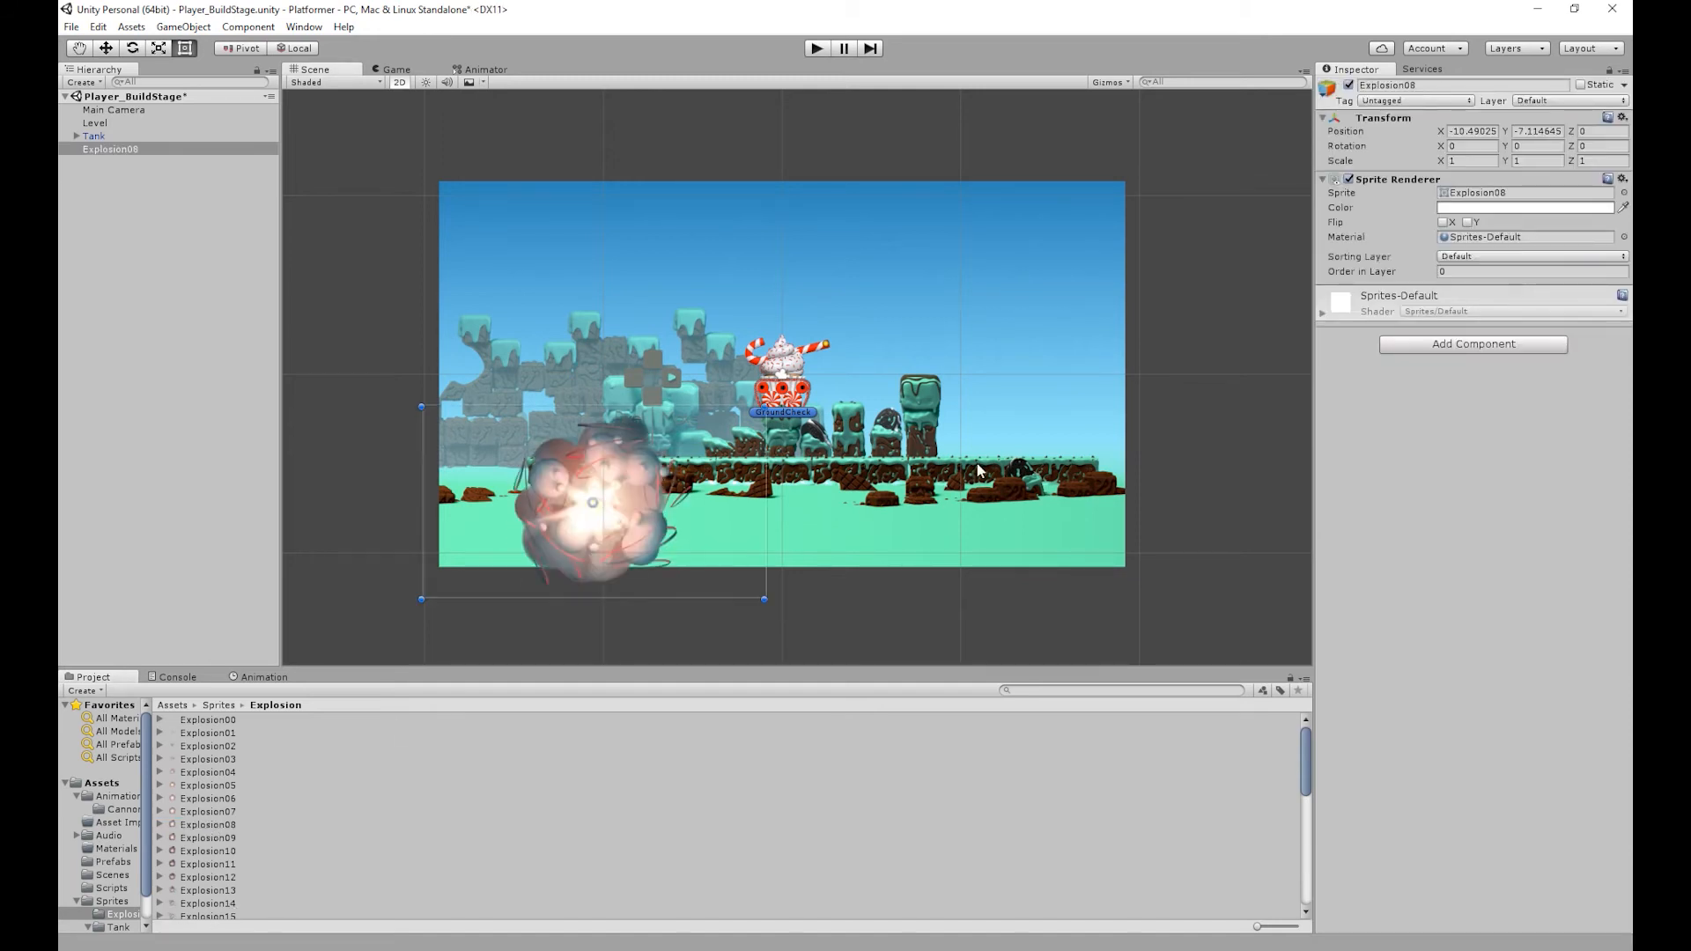
{"action": "left_click", "coordinate": [1470, 161]}
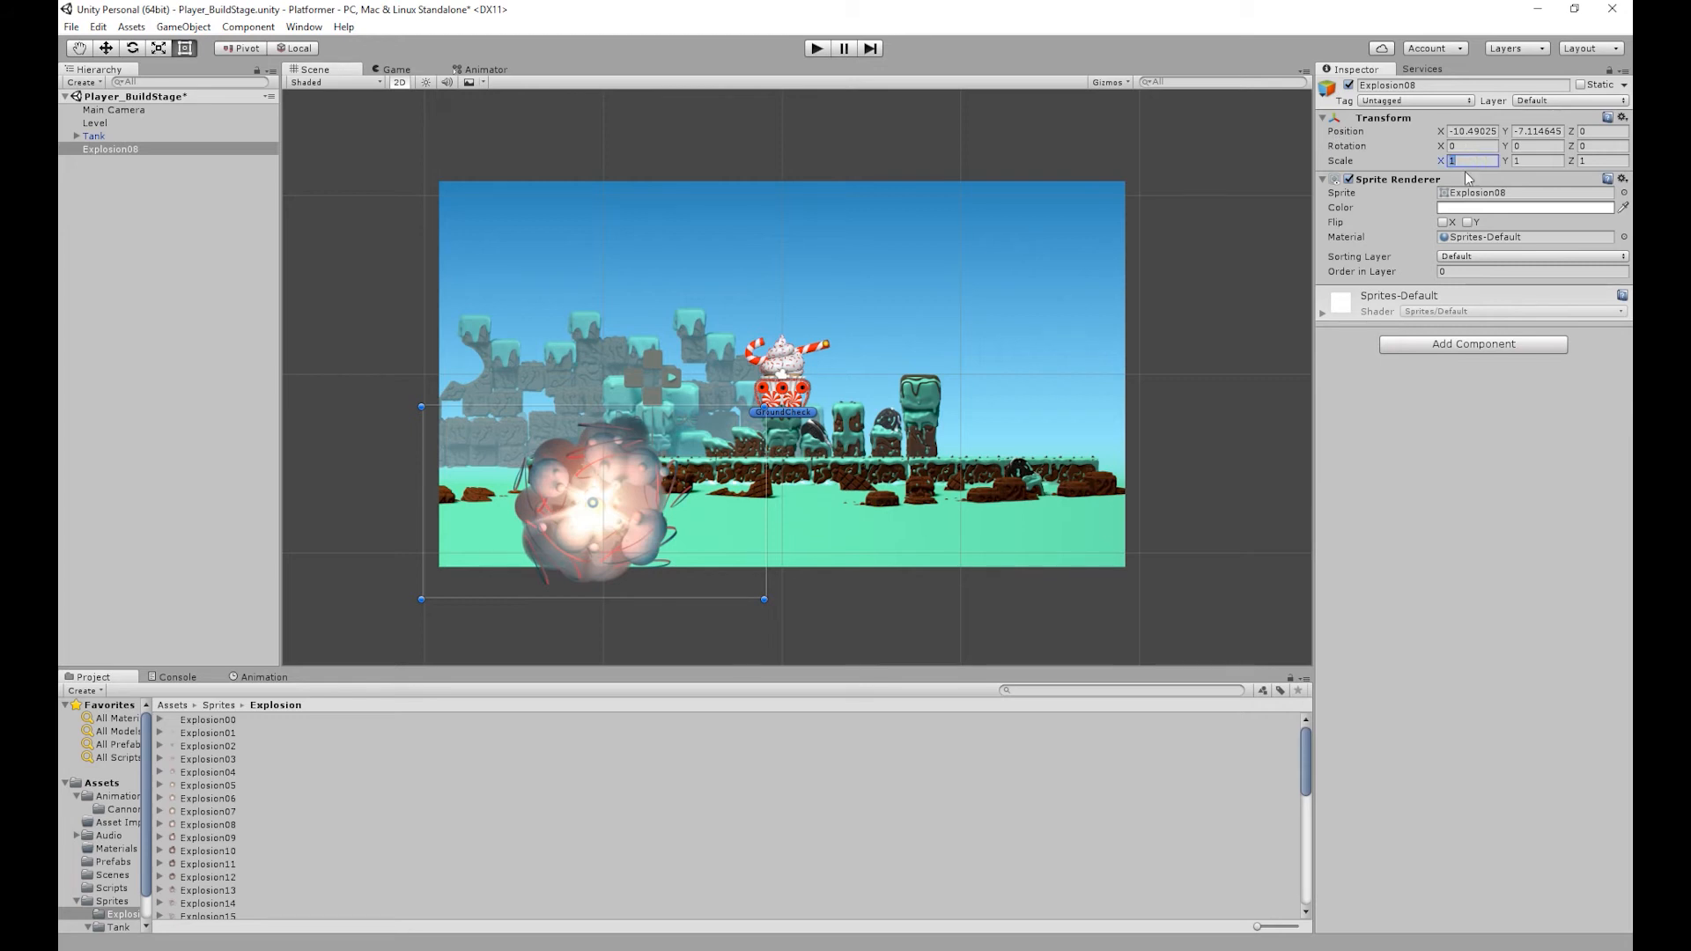
{"action": "type", "text": "0.5"}
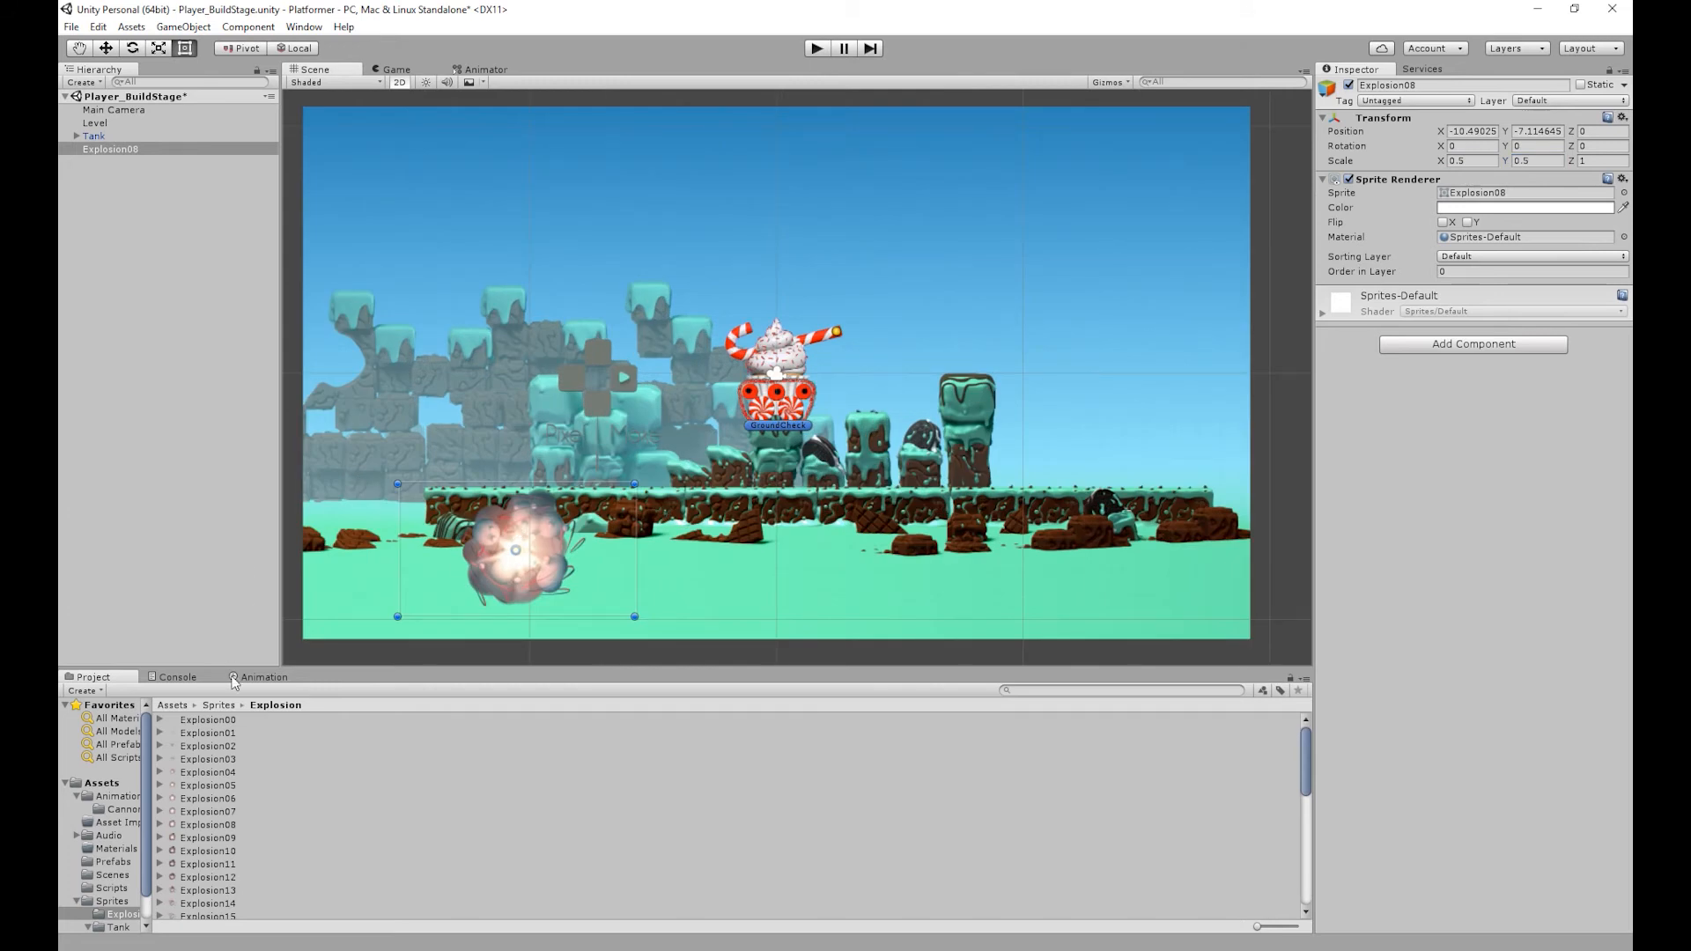
Step: Dock the Animation window under the Scene view and rename Explosion08 to Explosion
{"action": "left_click", "coordinate": [264, 676]}
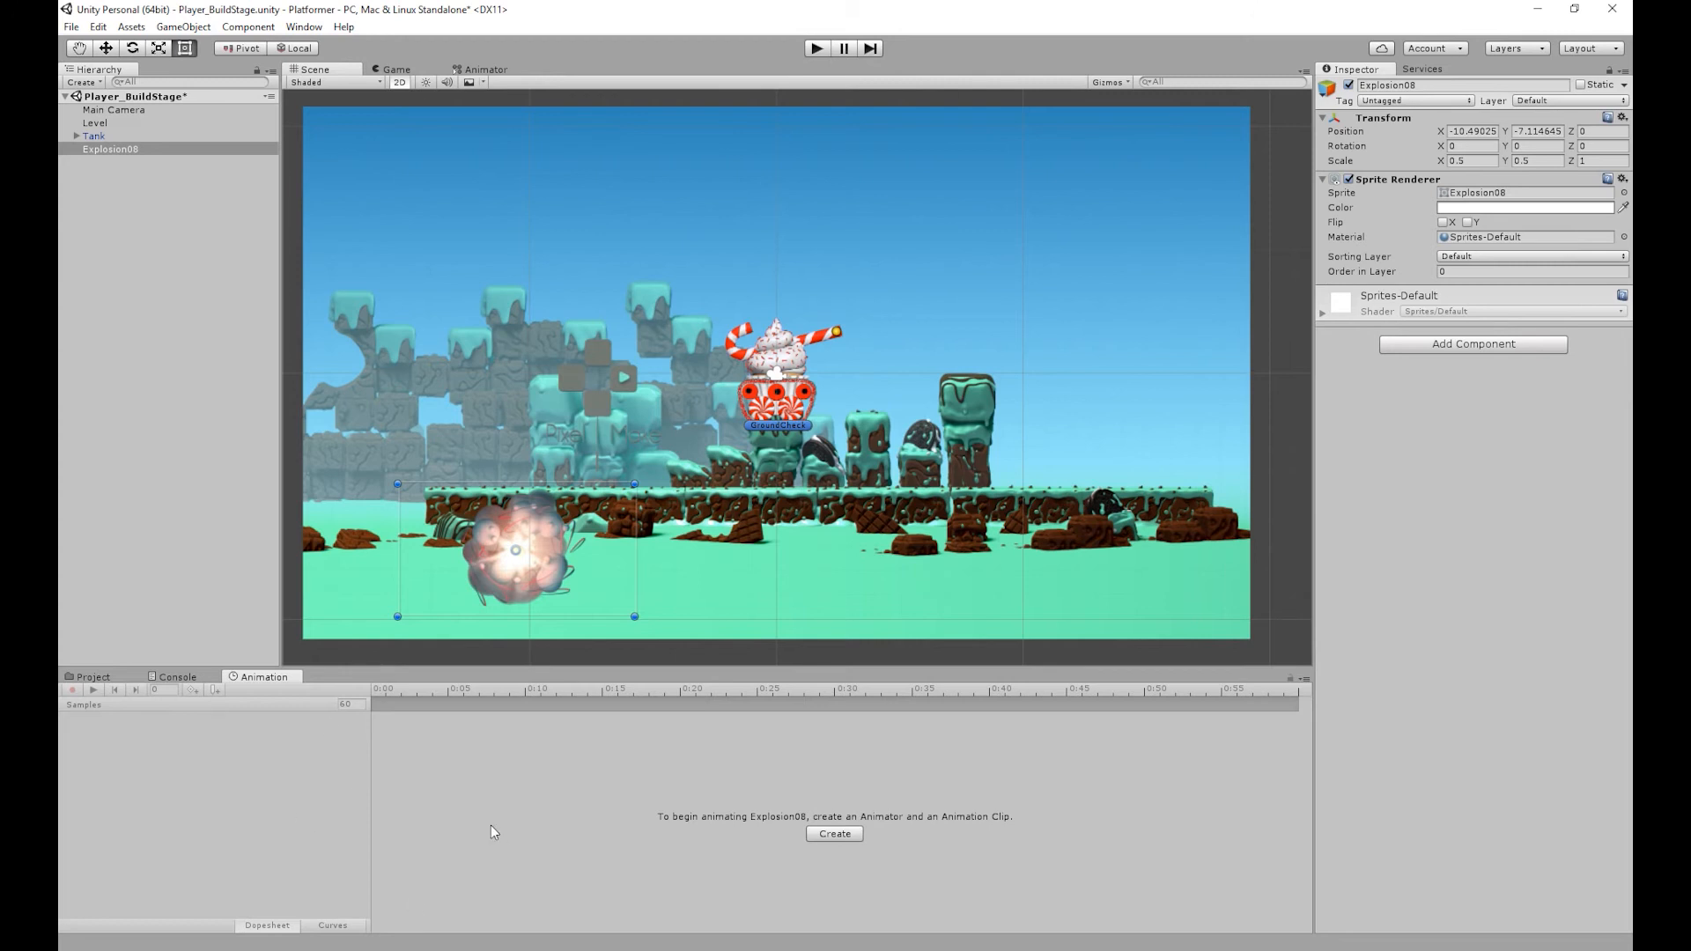
{"action": "left_click", "coordinate": [303, 25]}
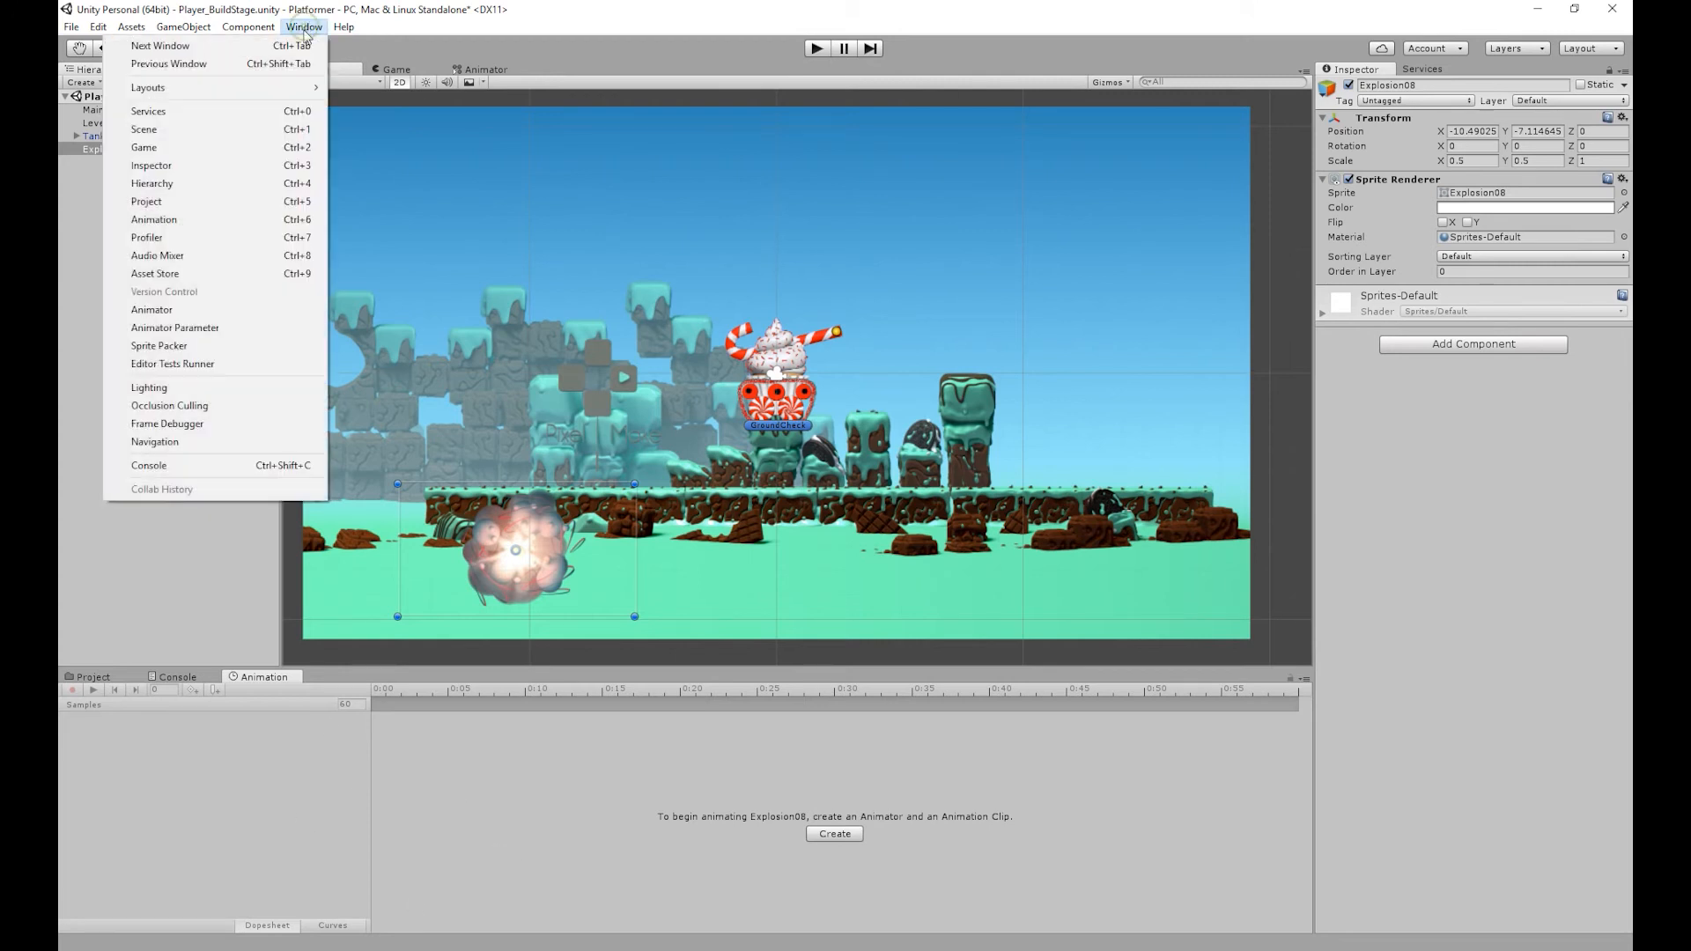
{"action": "mouse_move", "coordinate": [154, 219]}
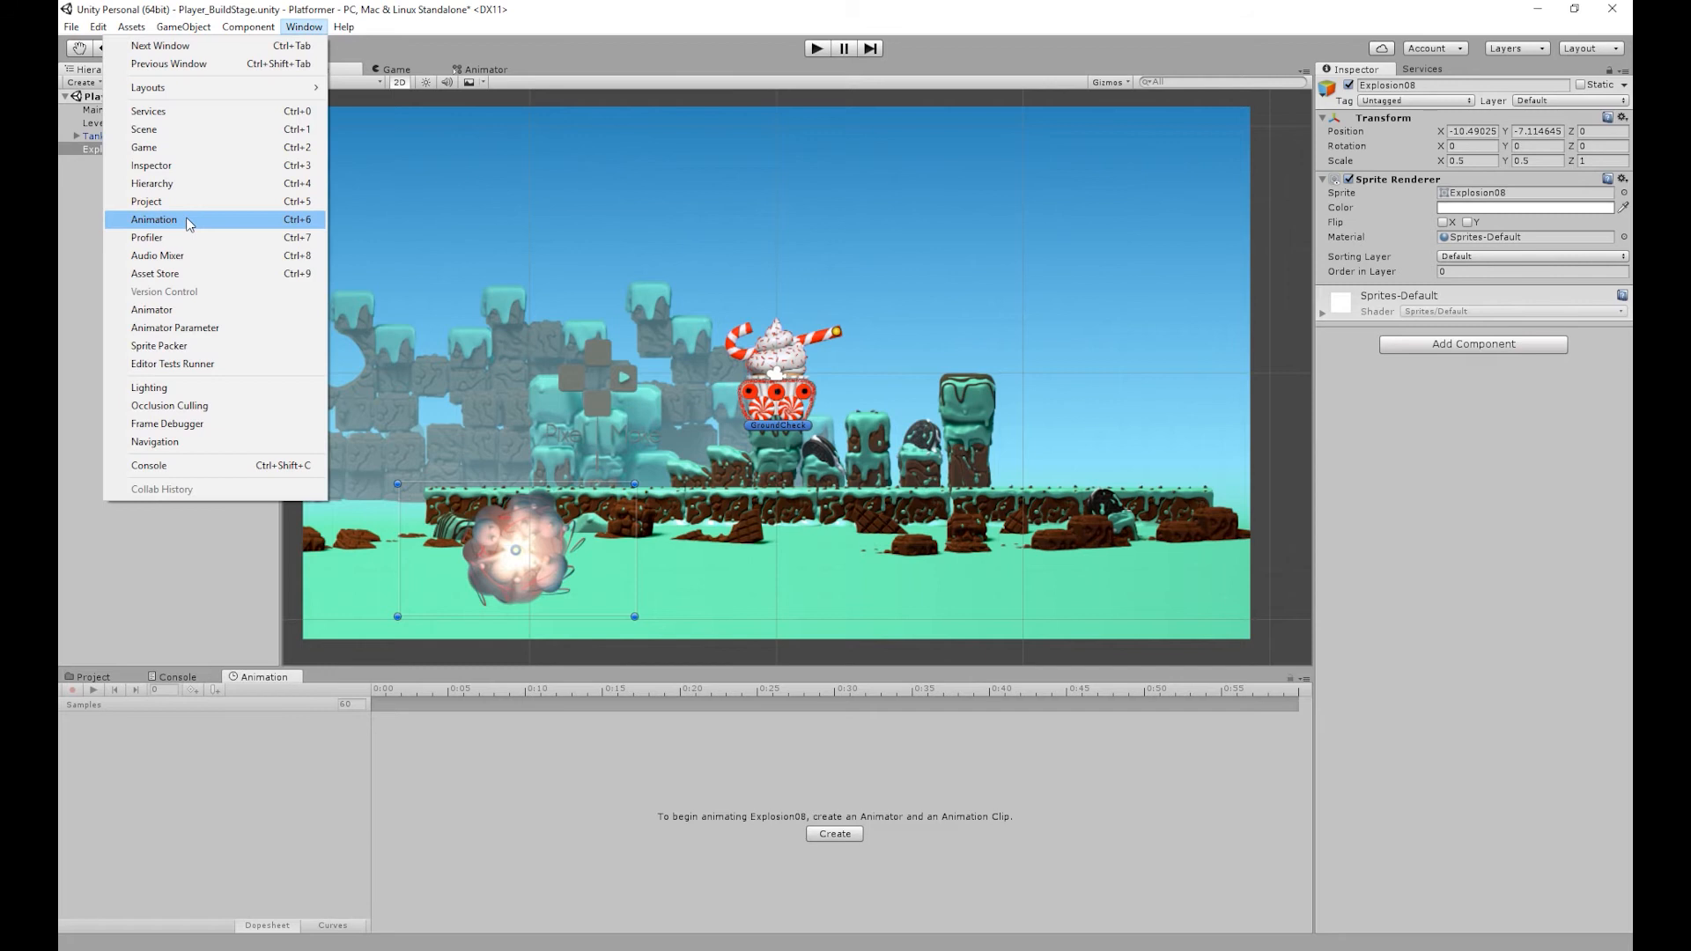
{"action": "mouse_move", "coordinate": [304, 232]}
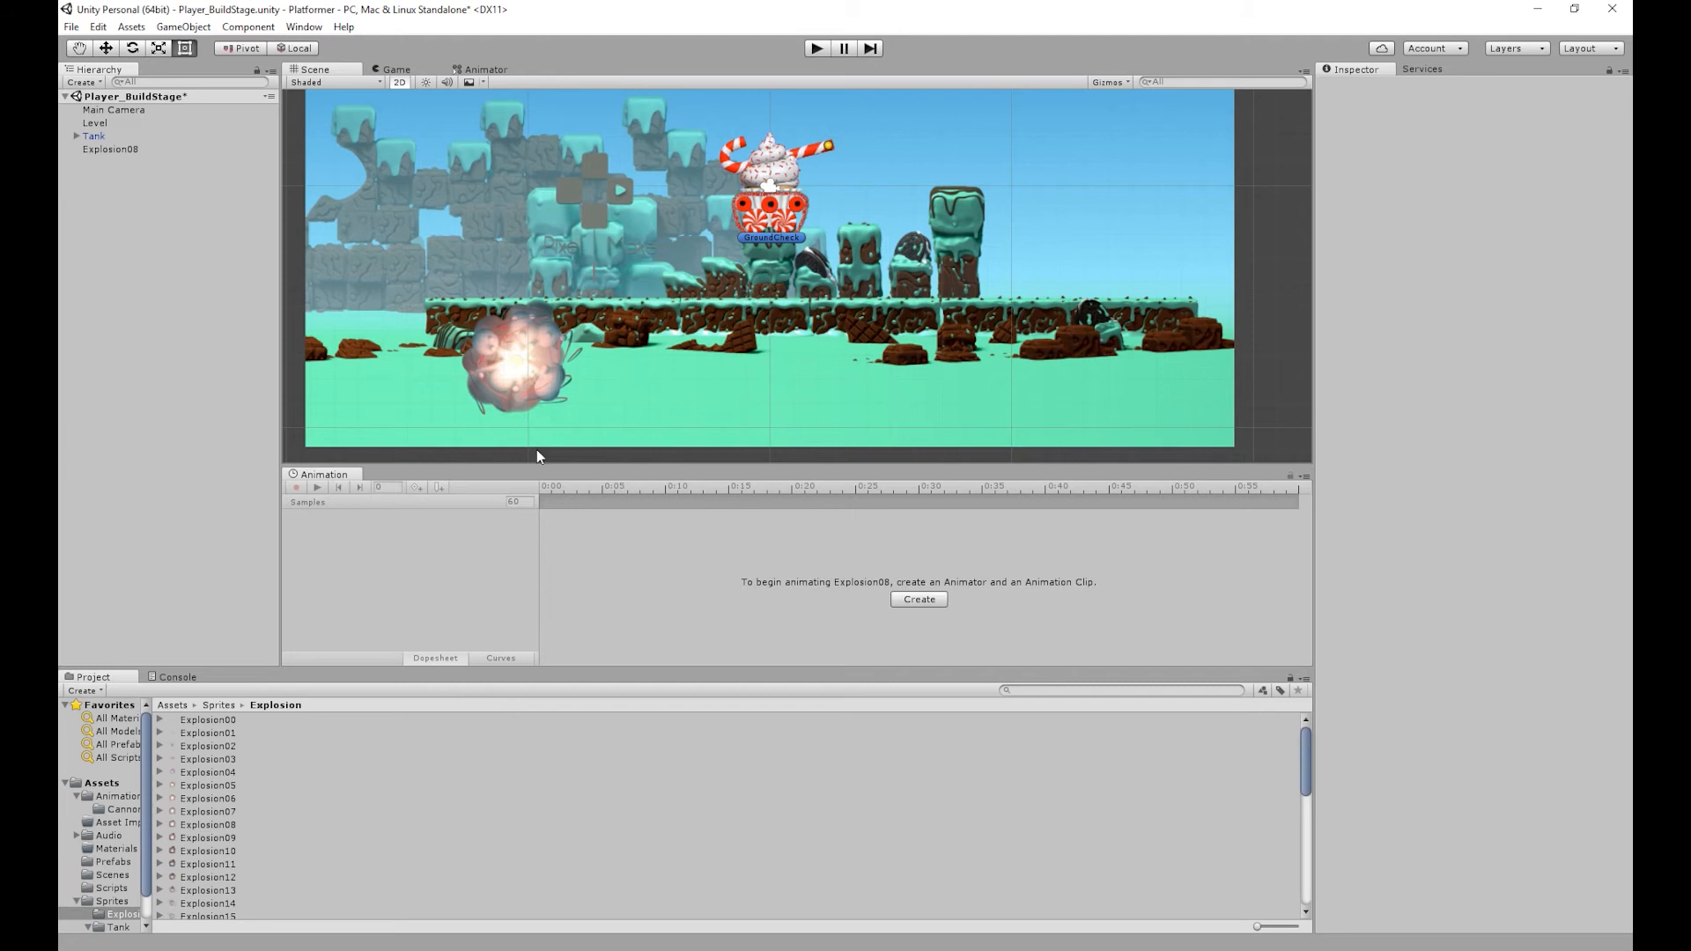
{"action": "left_click", "coordinate": [110, 148]}
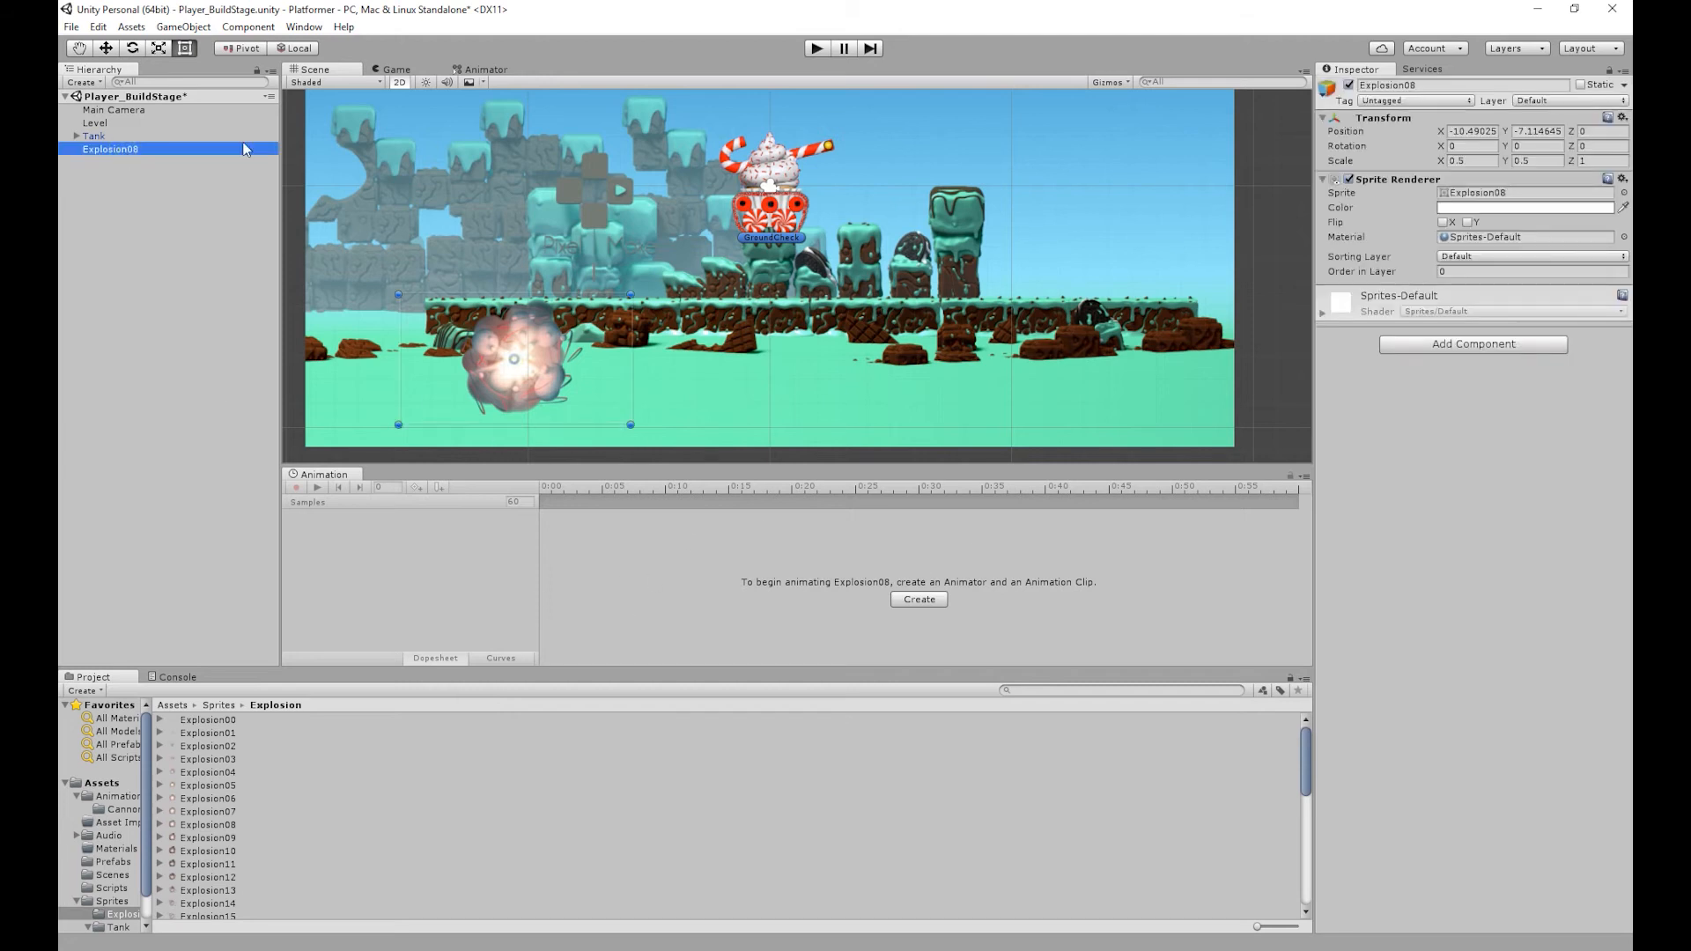
{"action": "double_click", "coordinate": [110, 149]}
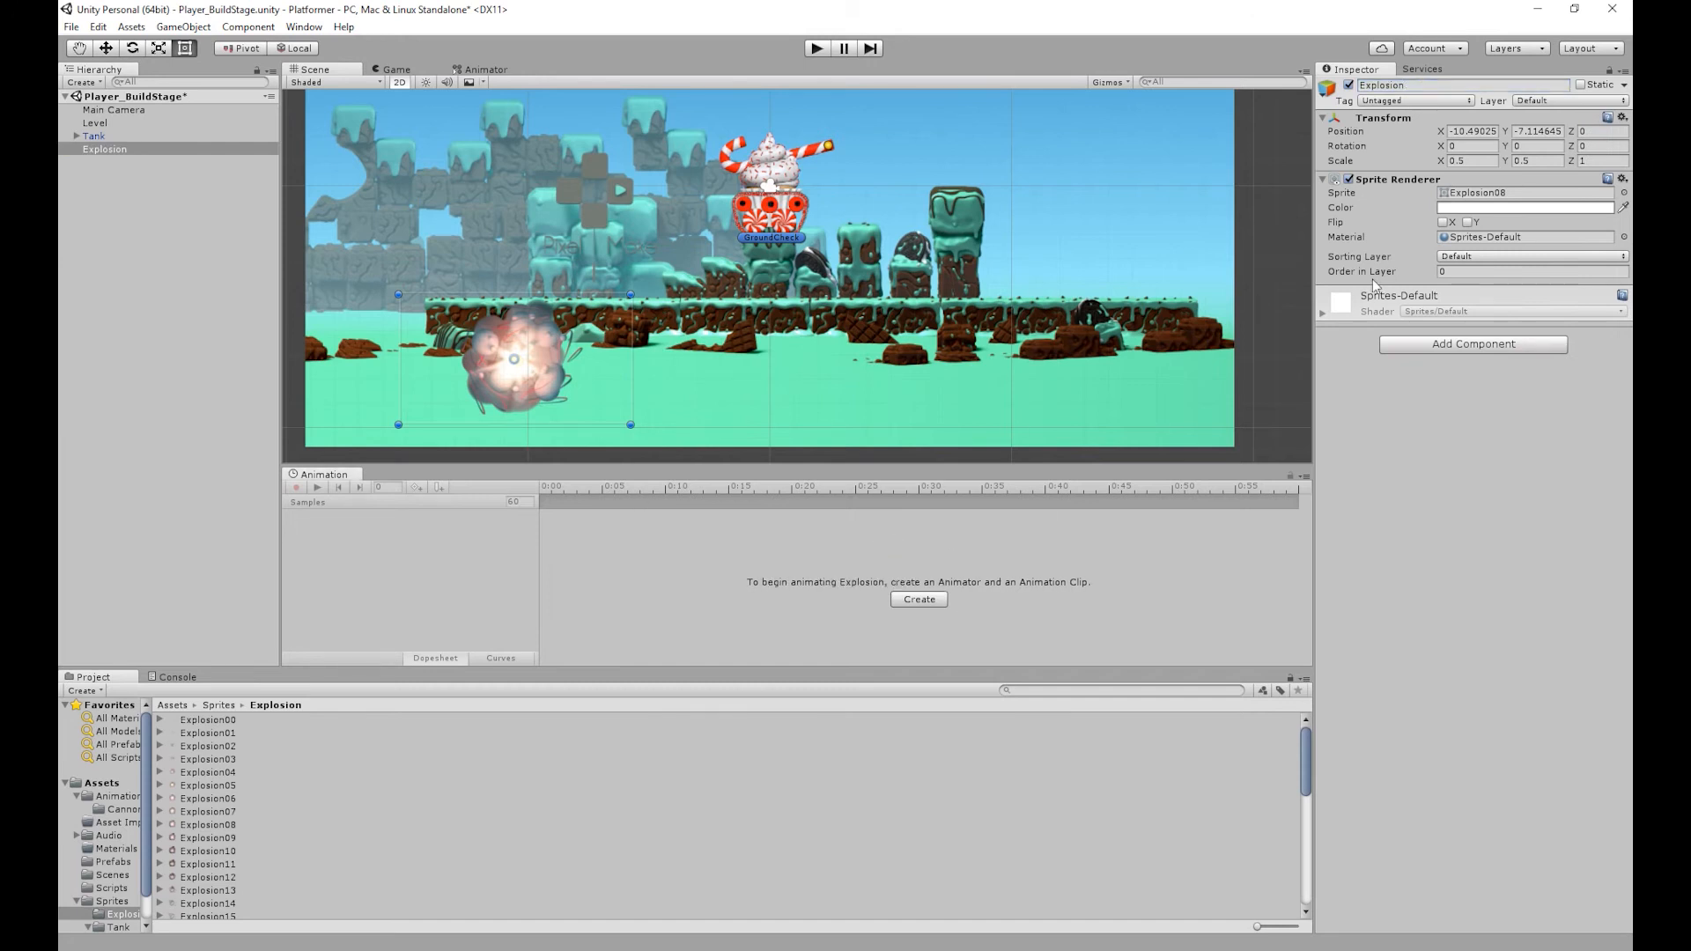
Step: Create an animation clip named ExplosionAnim and save it in the Animations folder
{"action": "left_click", "coordinate": [918, 599]}
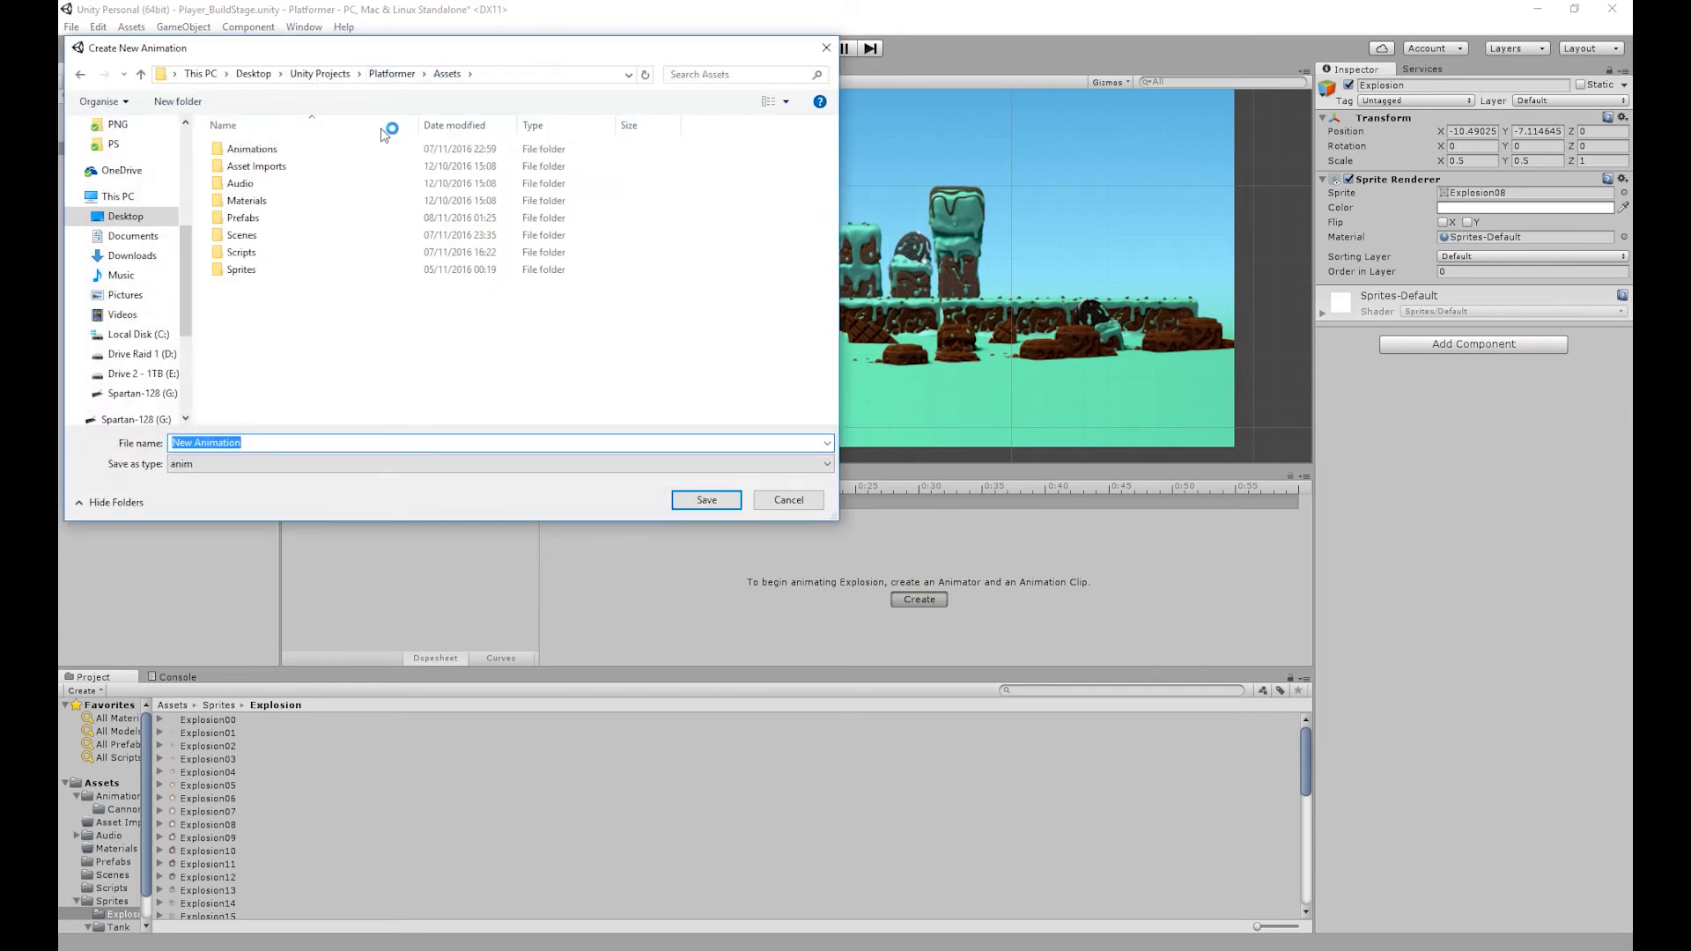
{"action": "left_click", "coordinate": [251, 149]}
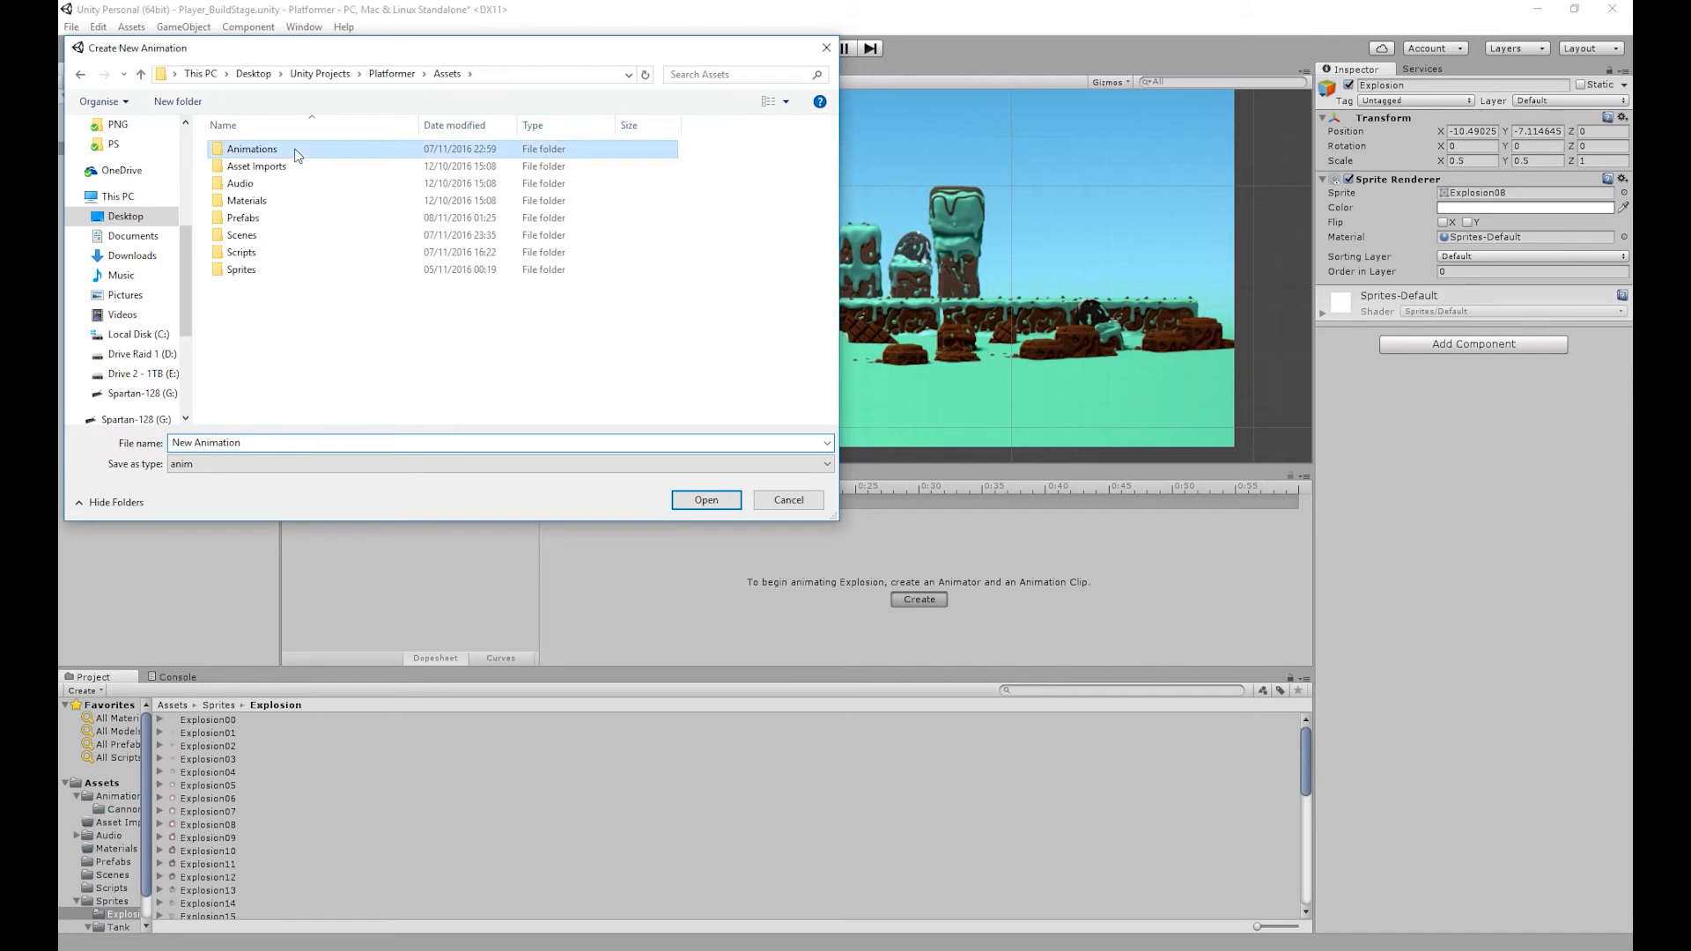
{"action": "double_click", "coordinate": [253, 149]}
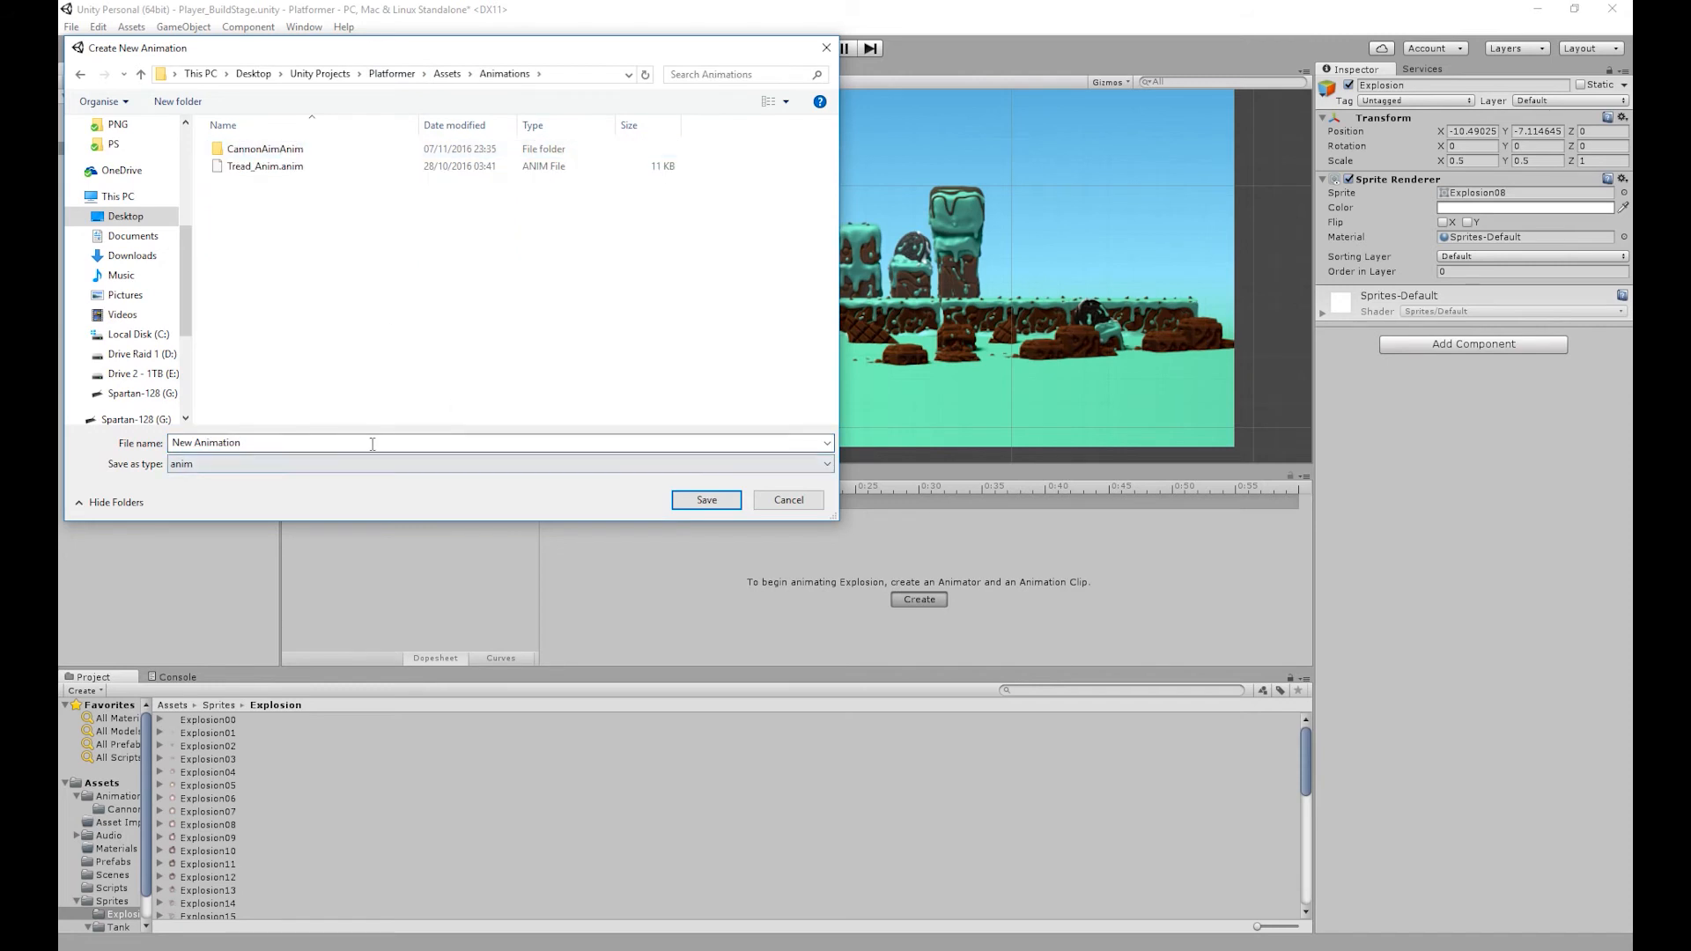
{"action": "double_click", "coordinate": [205, 442]}
{"action": "type", "text": "Explosi"}
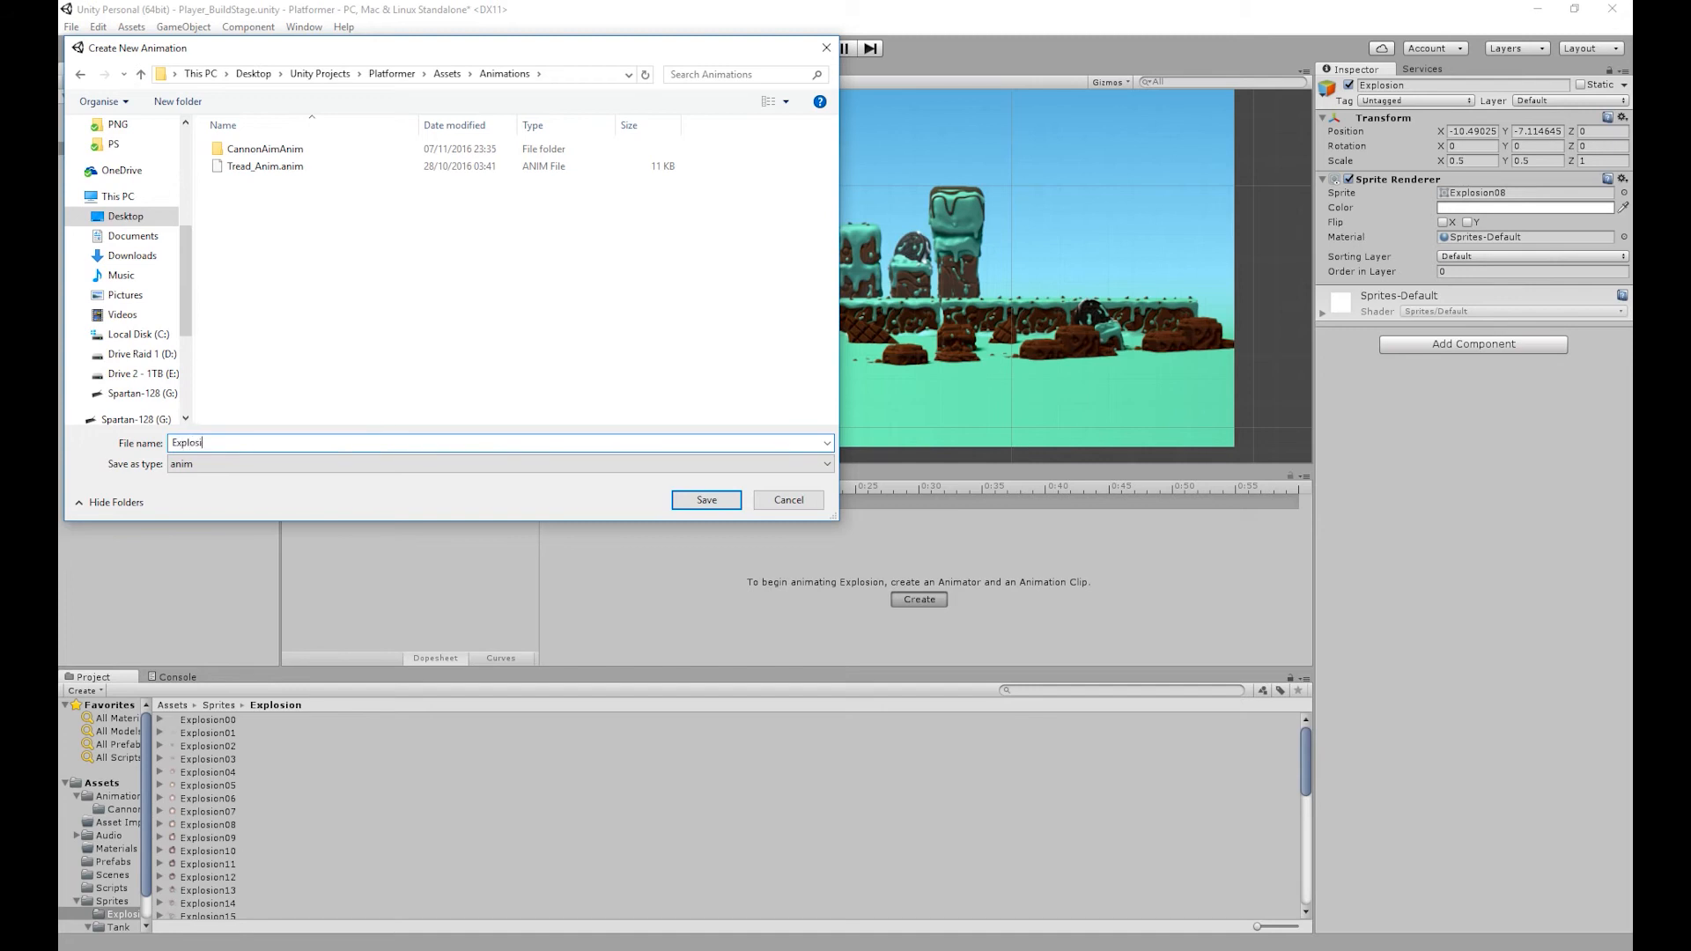
{"action": "left_click", "coordinate": [705, 499]}
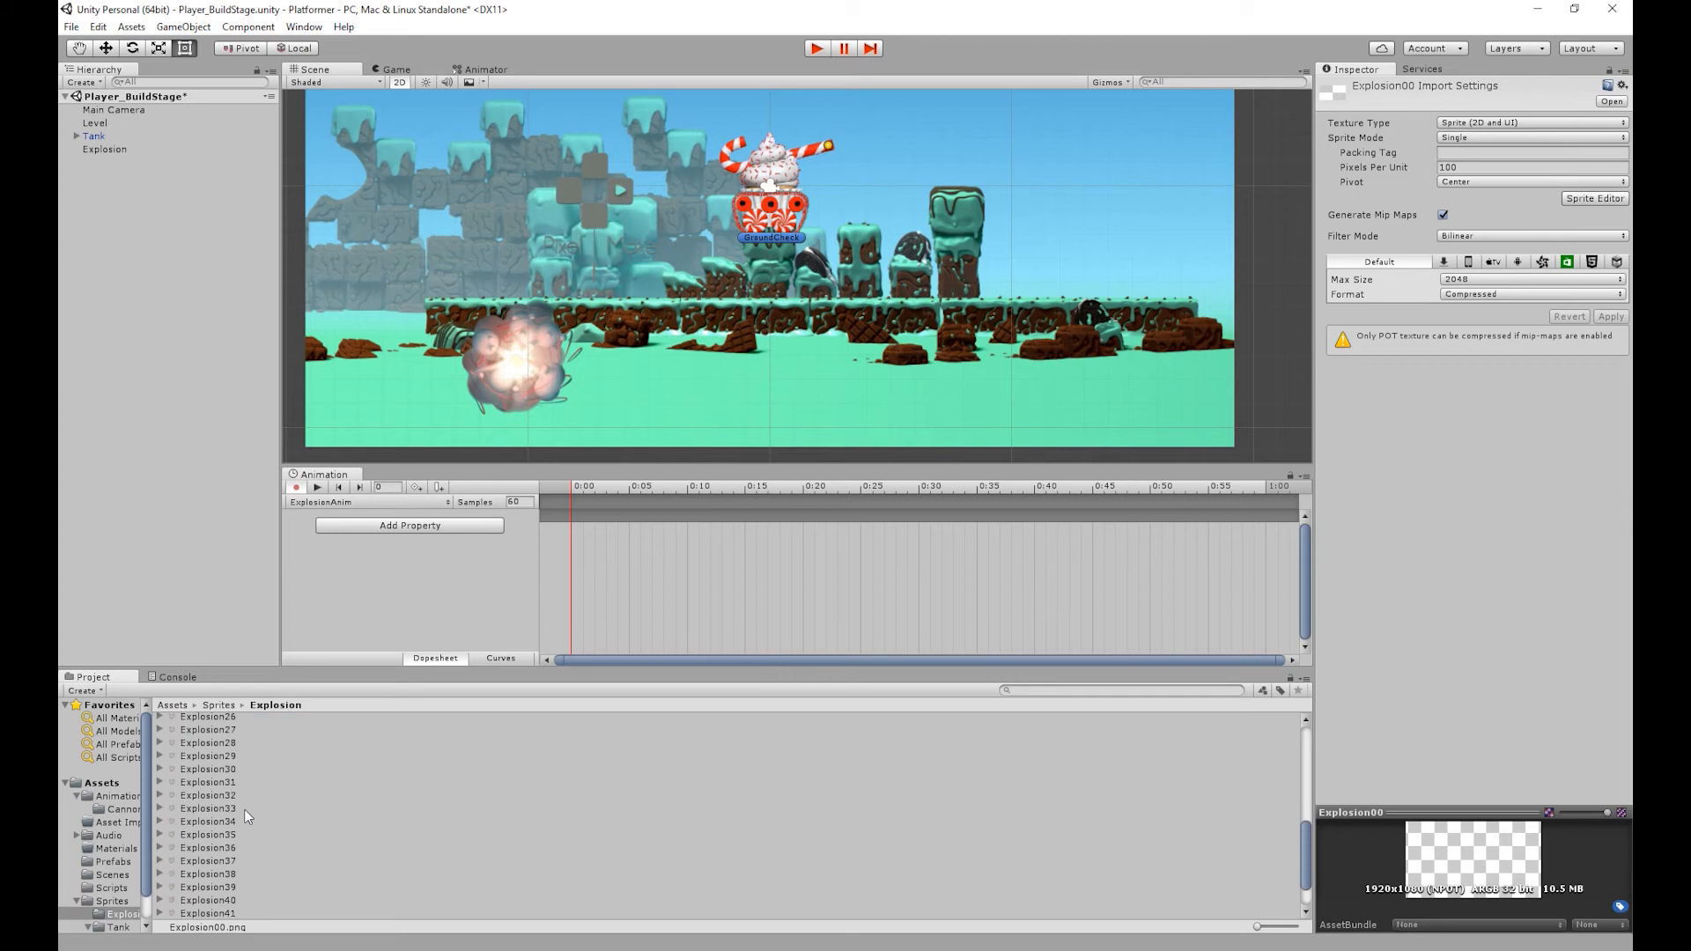
Step: Drag all 46 explosion frames onto the ExplosionAnim timeline, preview, and set Samples to 15
{"action": "scroll", "scroll_direction": "down", "scroll_amount": 3}
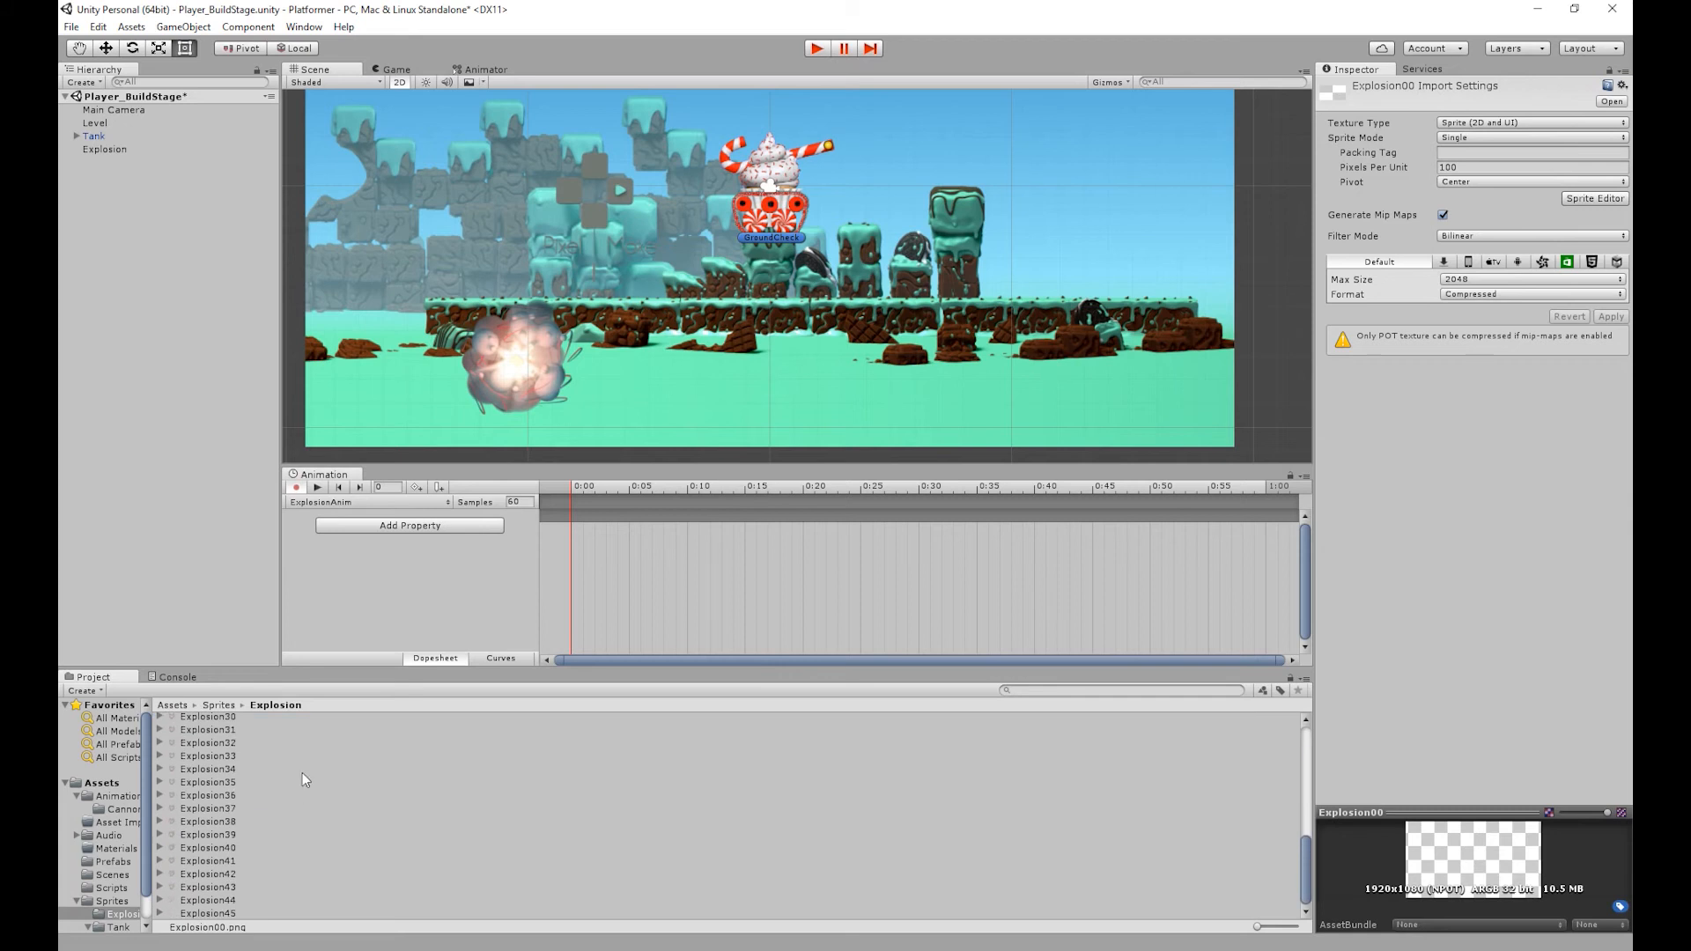
{"action": "left_click", "coordinate": [207, 912]}
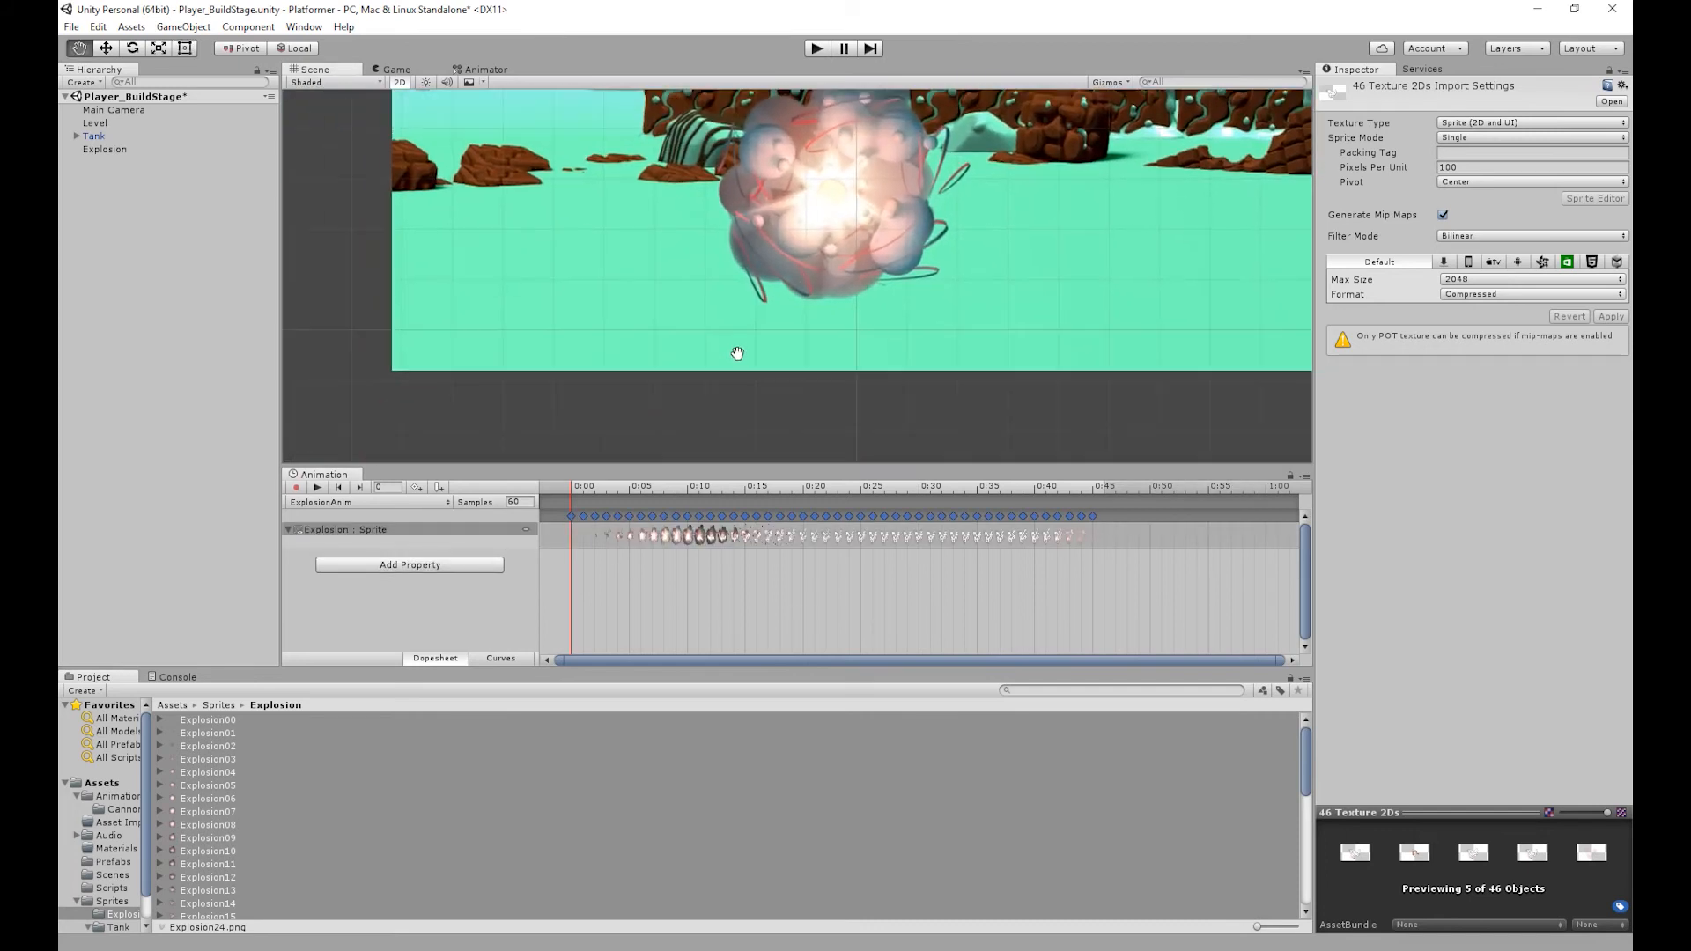
{"action": "left_click", "coordinate": [316, 486]}
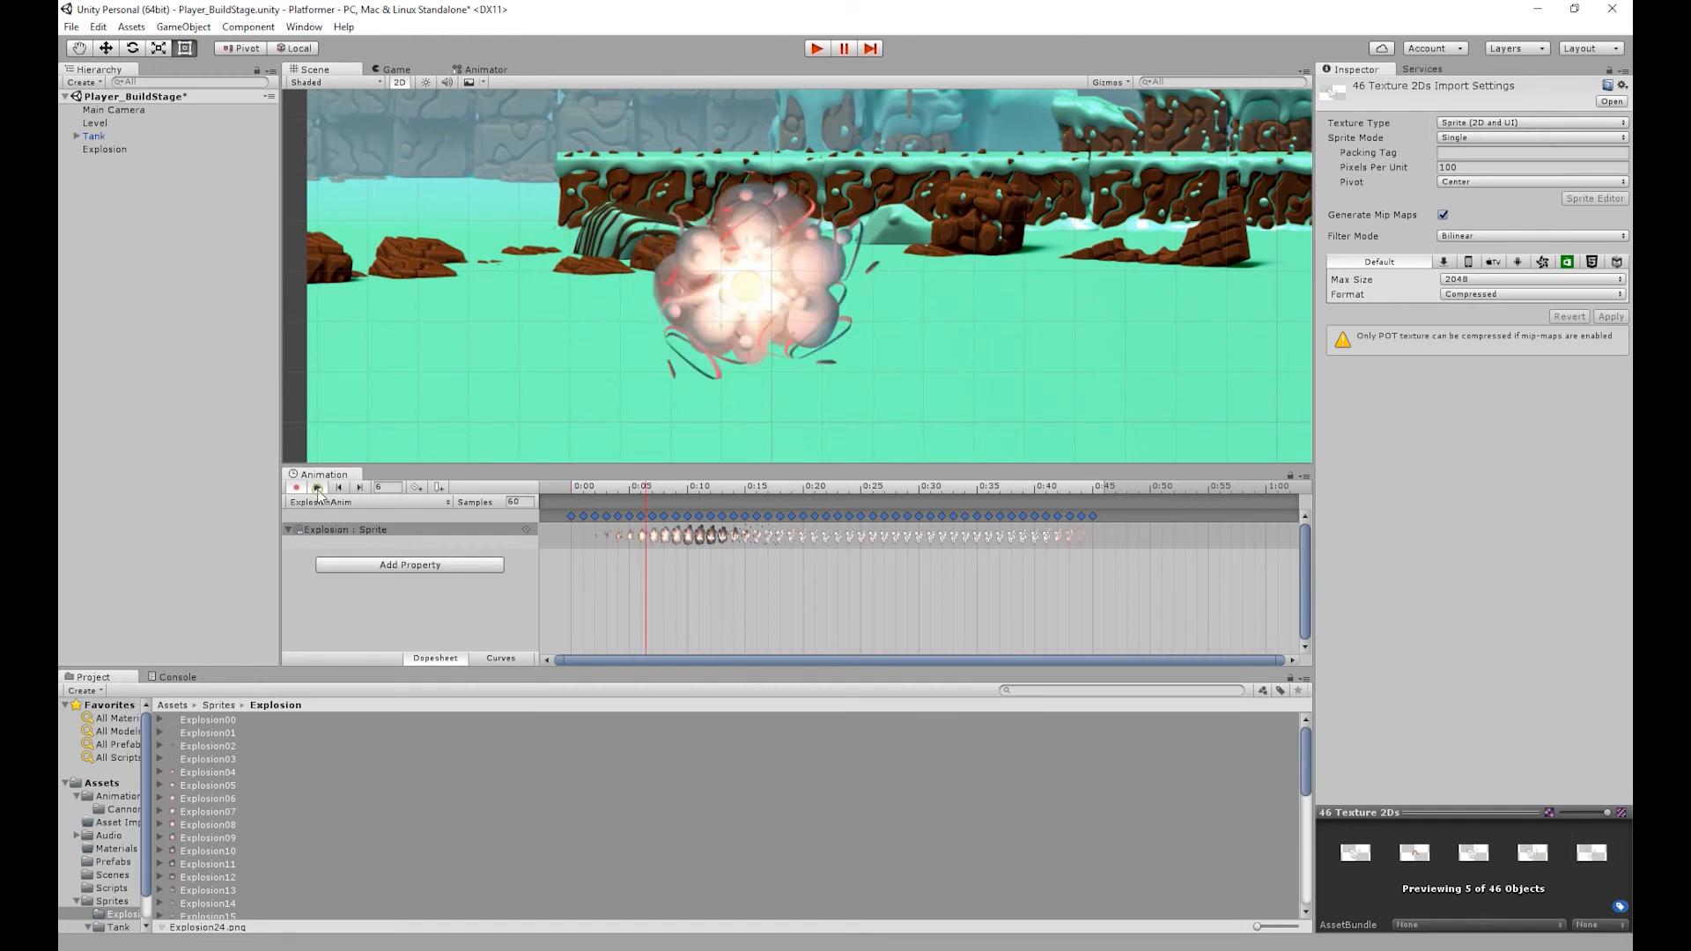
{"action": "left_click", "coordinate": [316, 486]}
{"action": "type", "text": "15"}
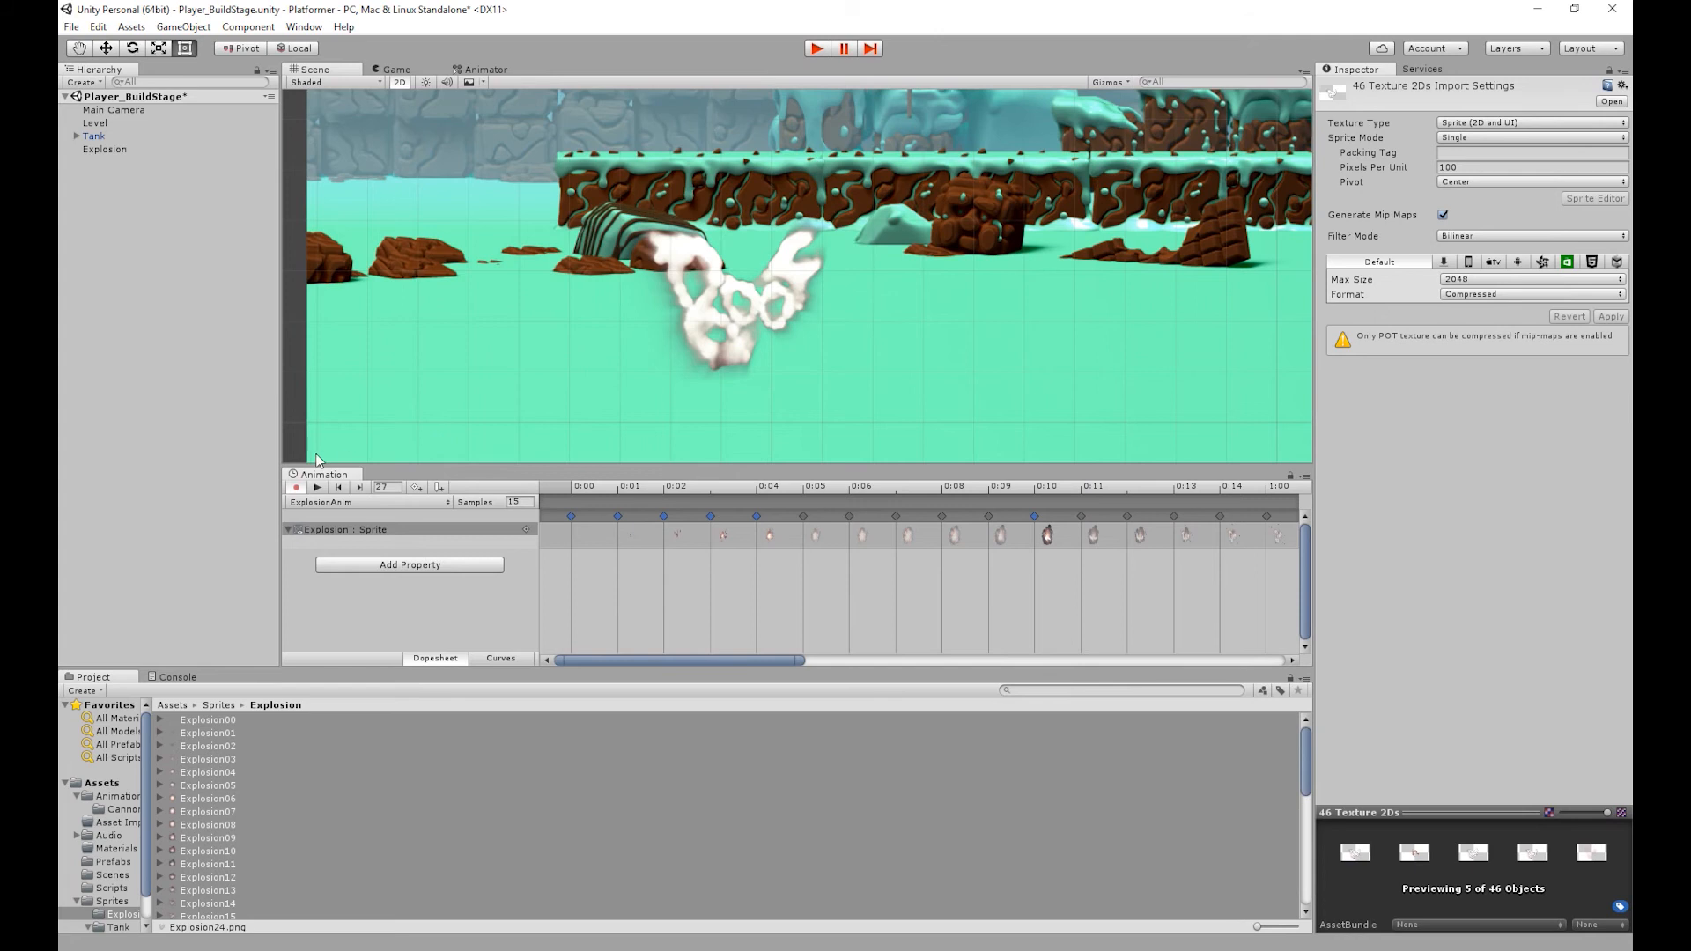
{"action": "mouse_move", "coordinate": [611, 602]}
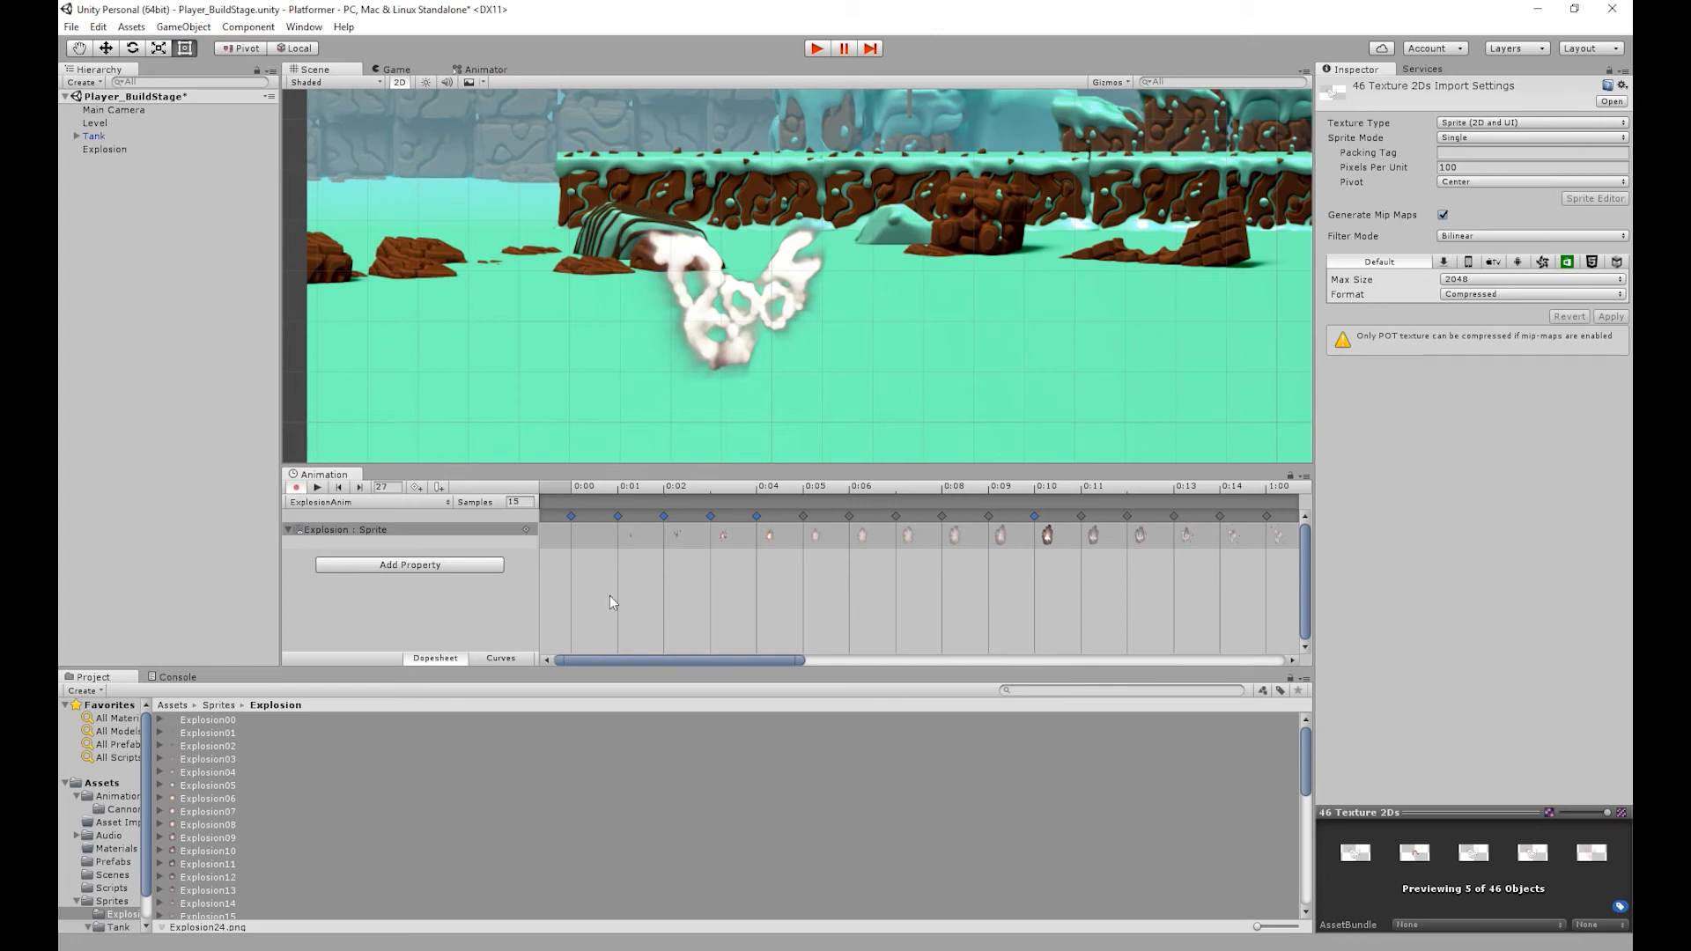
{"action": "mouse_move", "coordinate": [624, 570]}
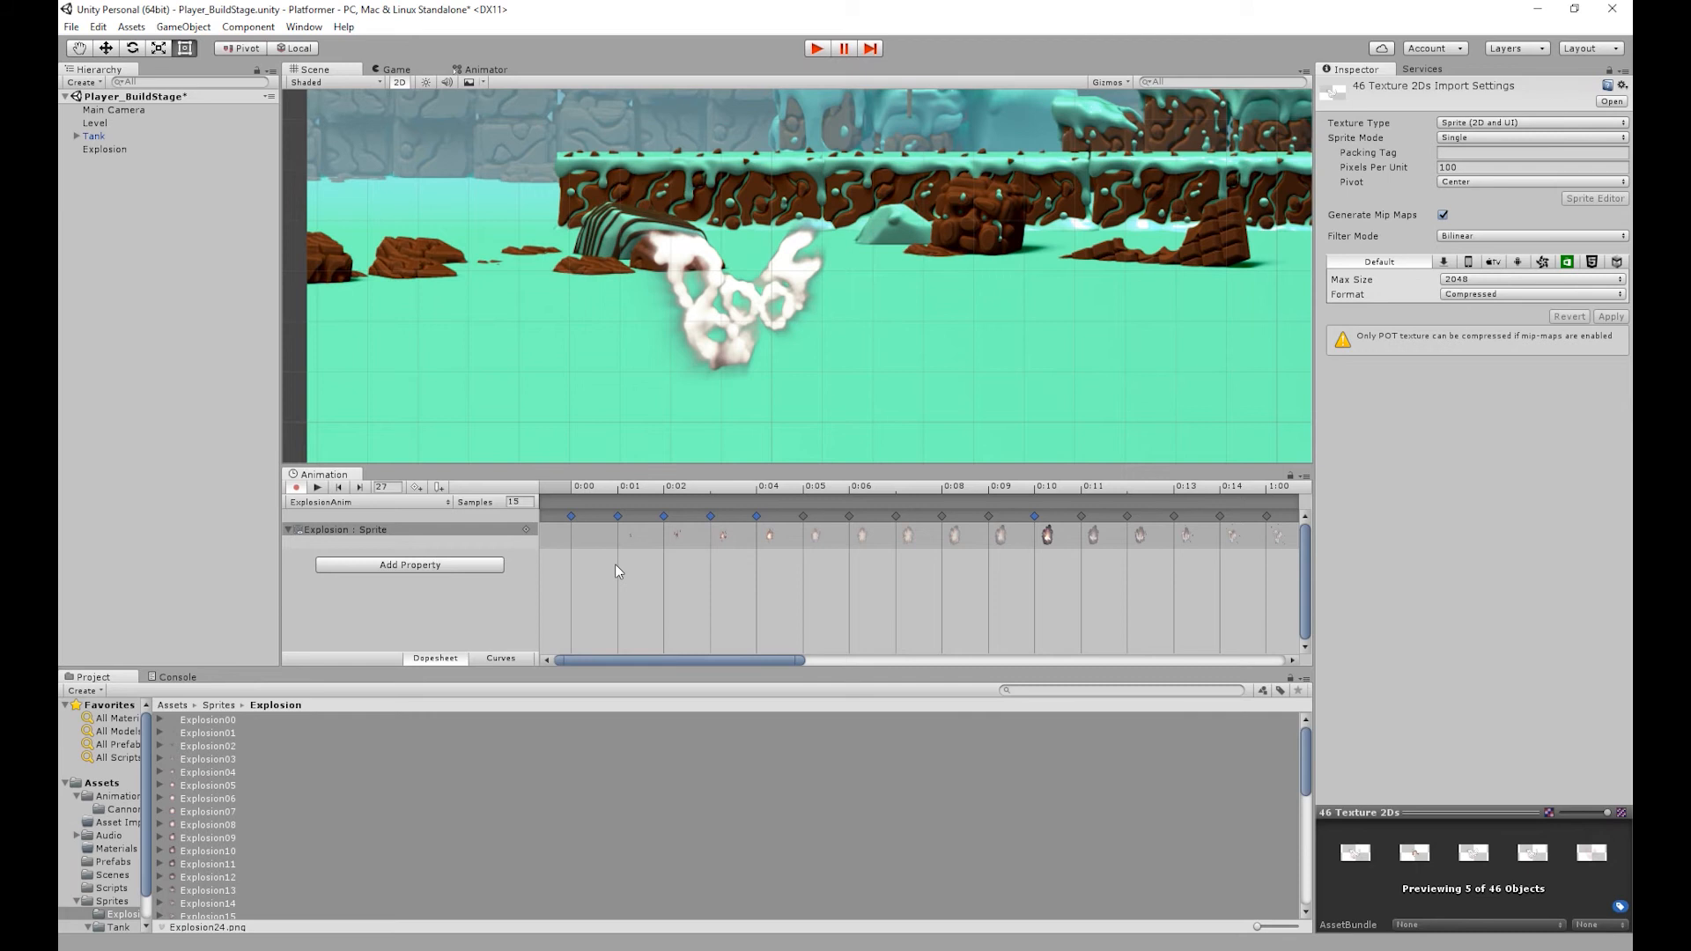
{"action": "mouse_move", "coordinate": [724, 487]}
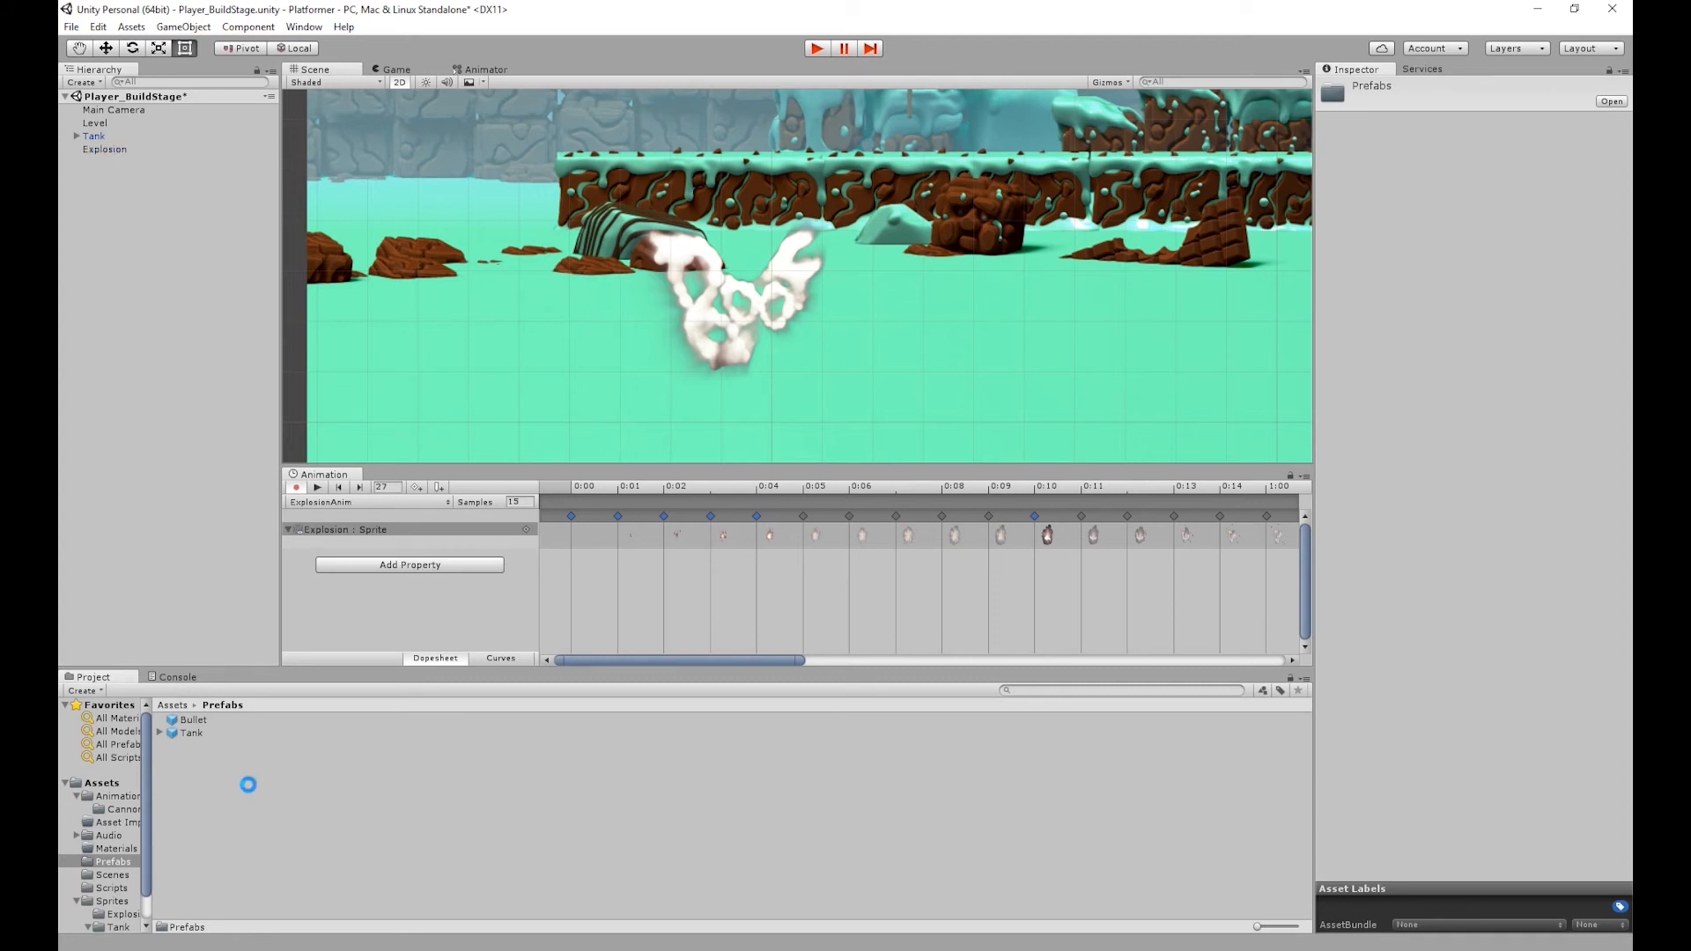
Step: Open the Bullet_Destroy script from the Scripts folder in Visual Studio
{"action": "left_click", "coordinate": [105, 149]}
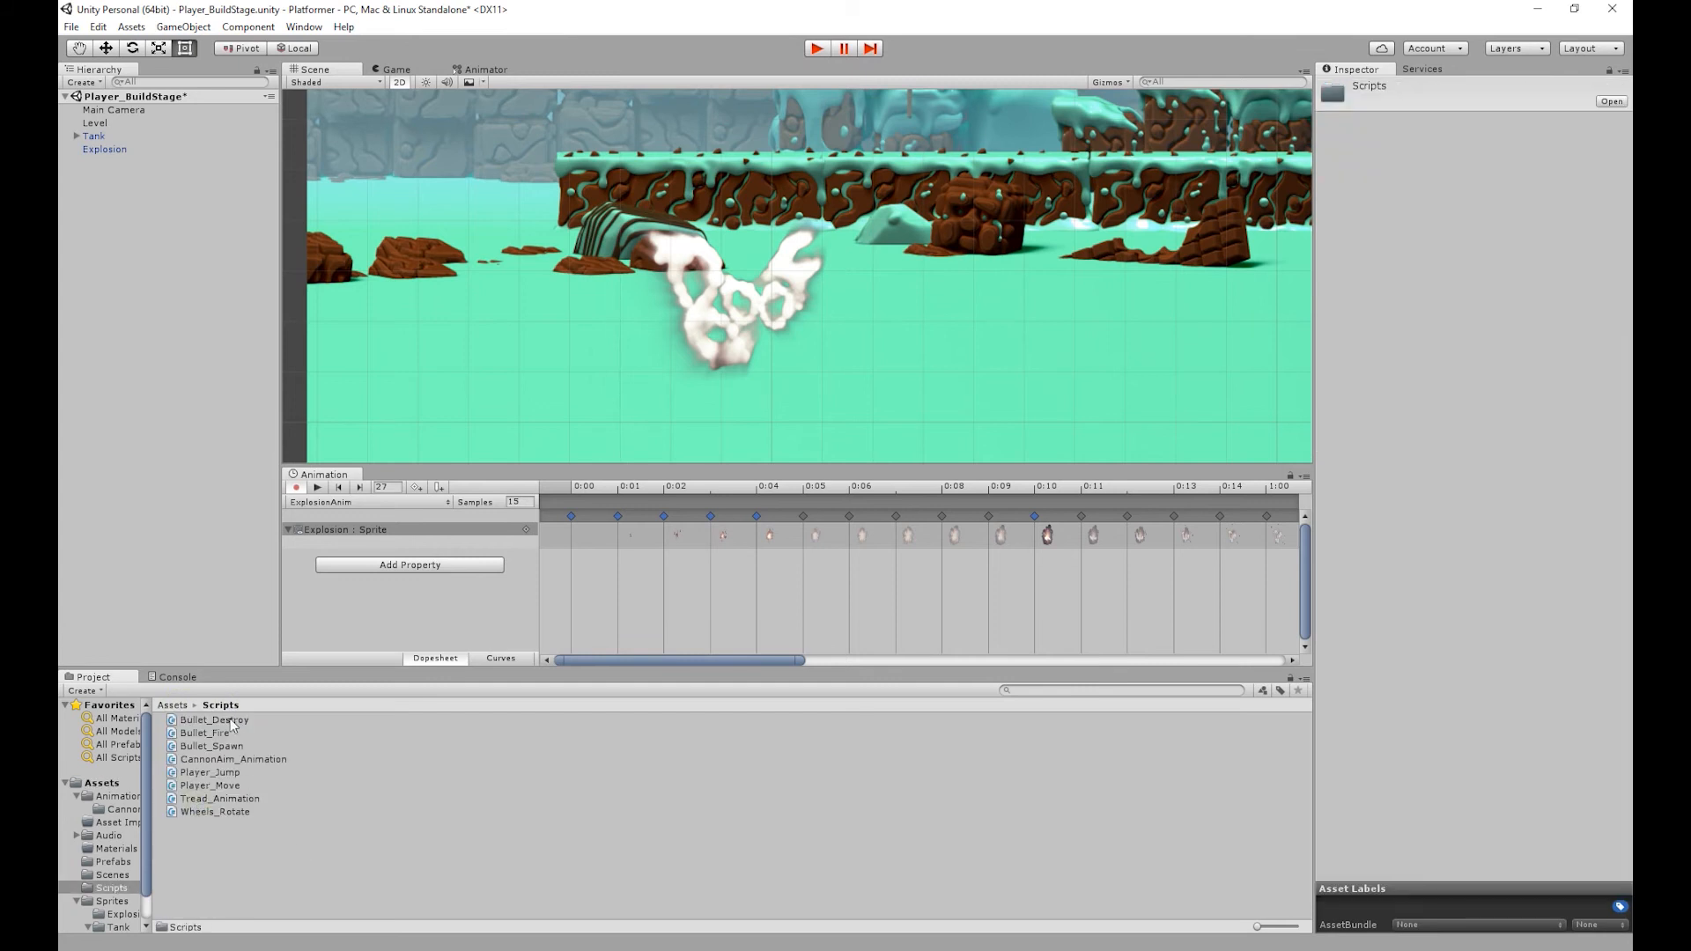
{"action": "left_click", "coordinate": [213, 720]}
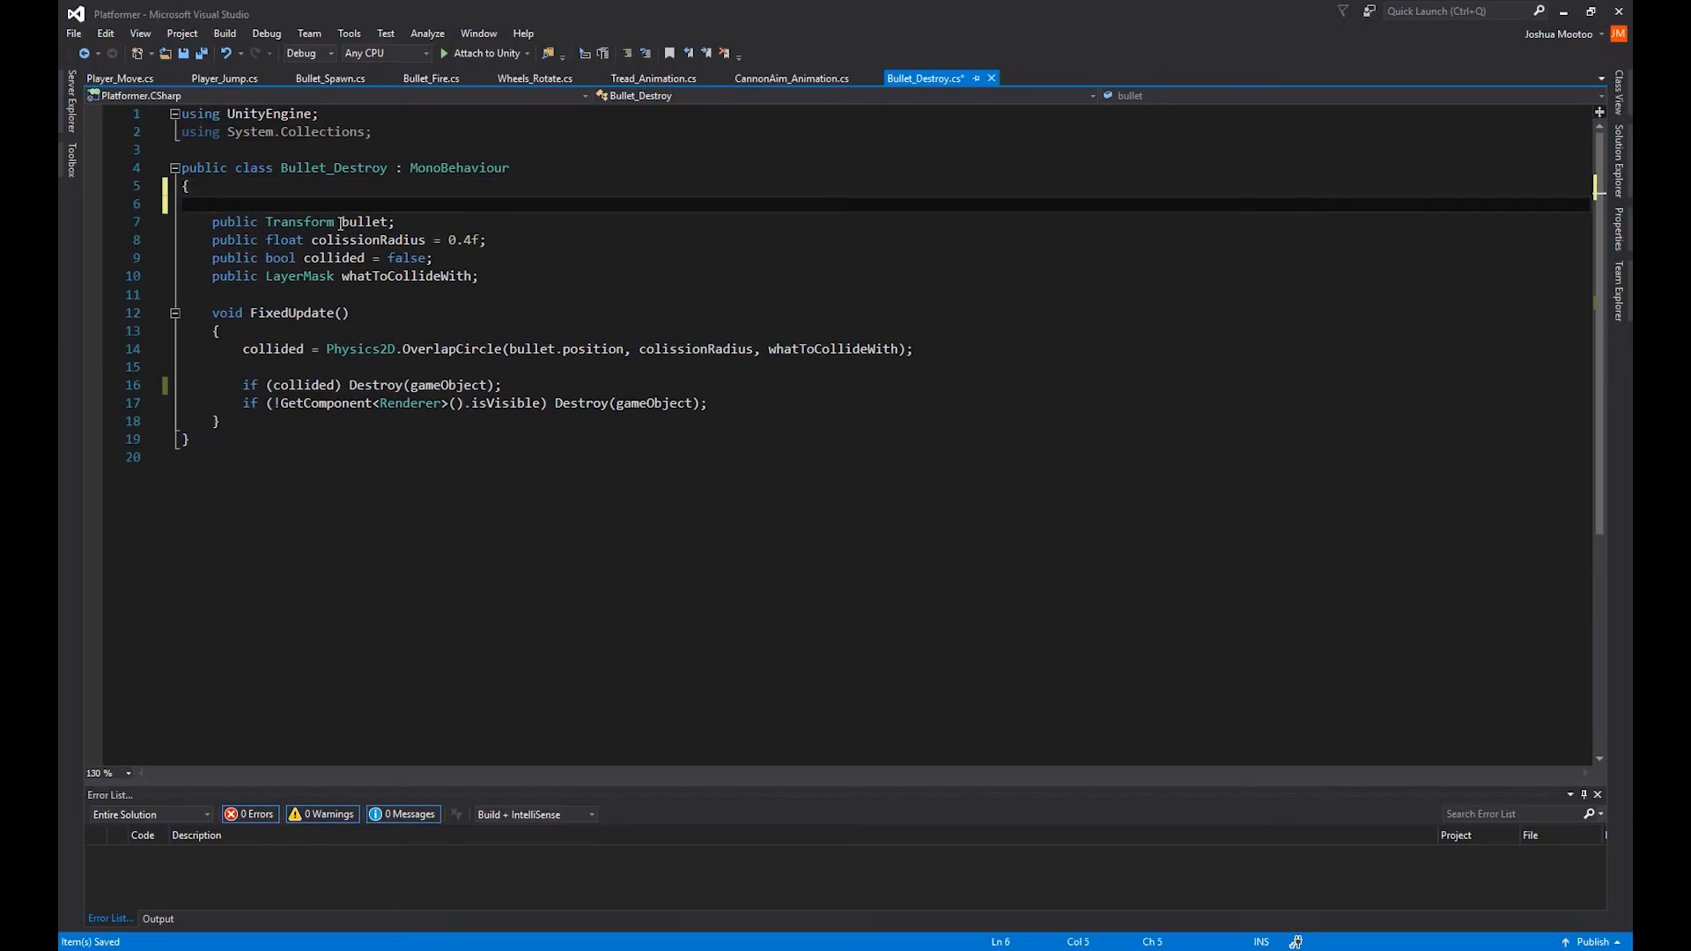
Step: Add a public GameObject explosion field and wrap the collision Destroy in braces
{"action": "type", "text": "public GameObject"}
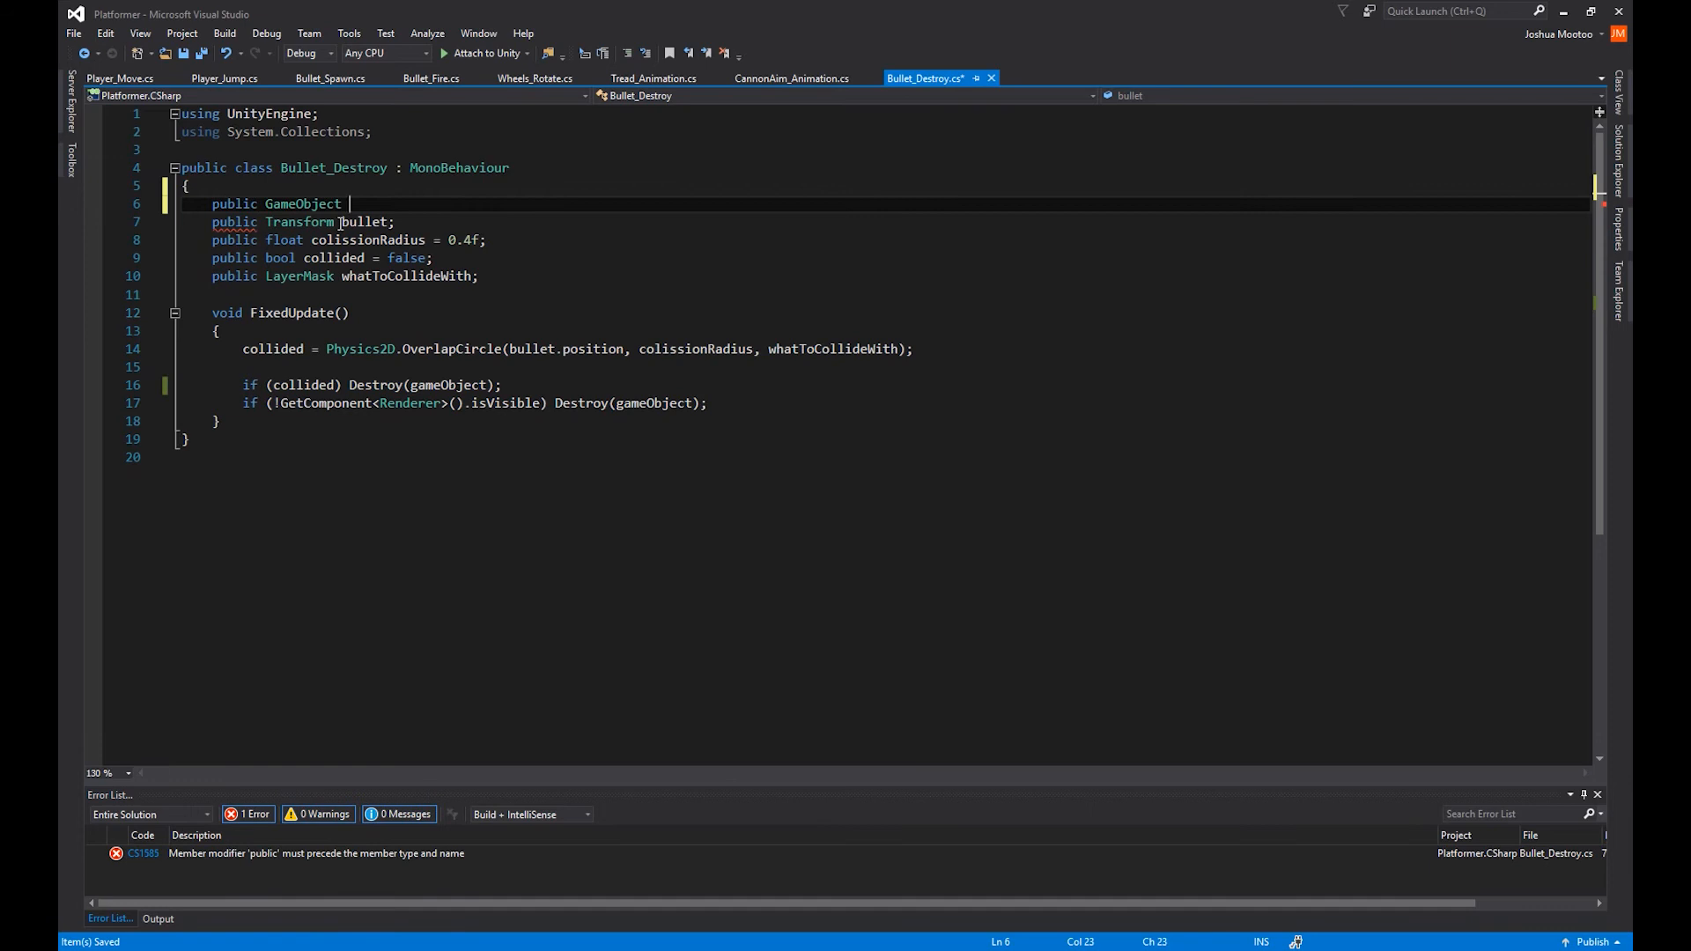
{"action": "type", "text": "explosion;"}
{"action": "type", "text": "{"}
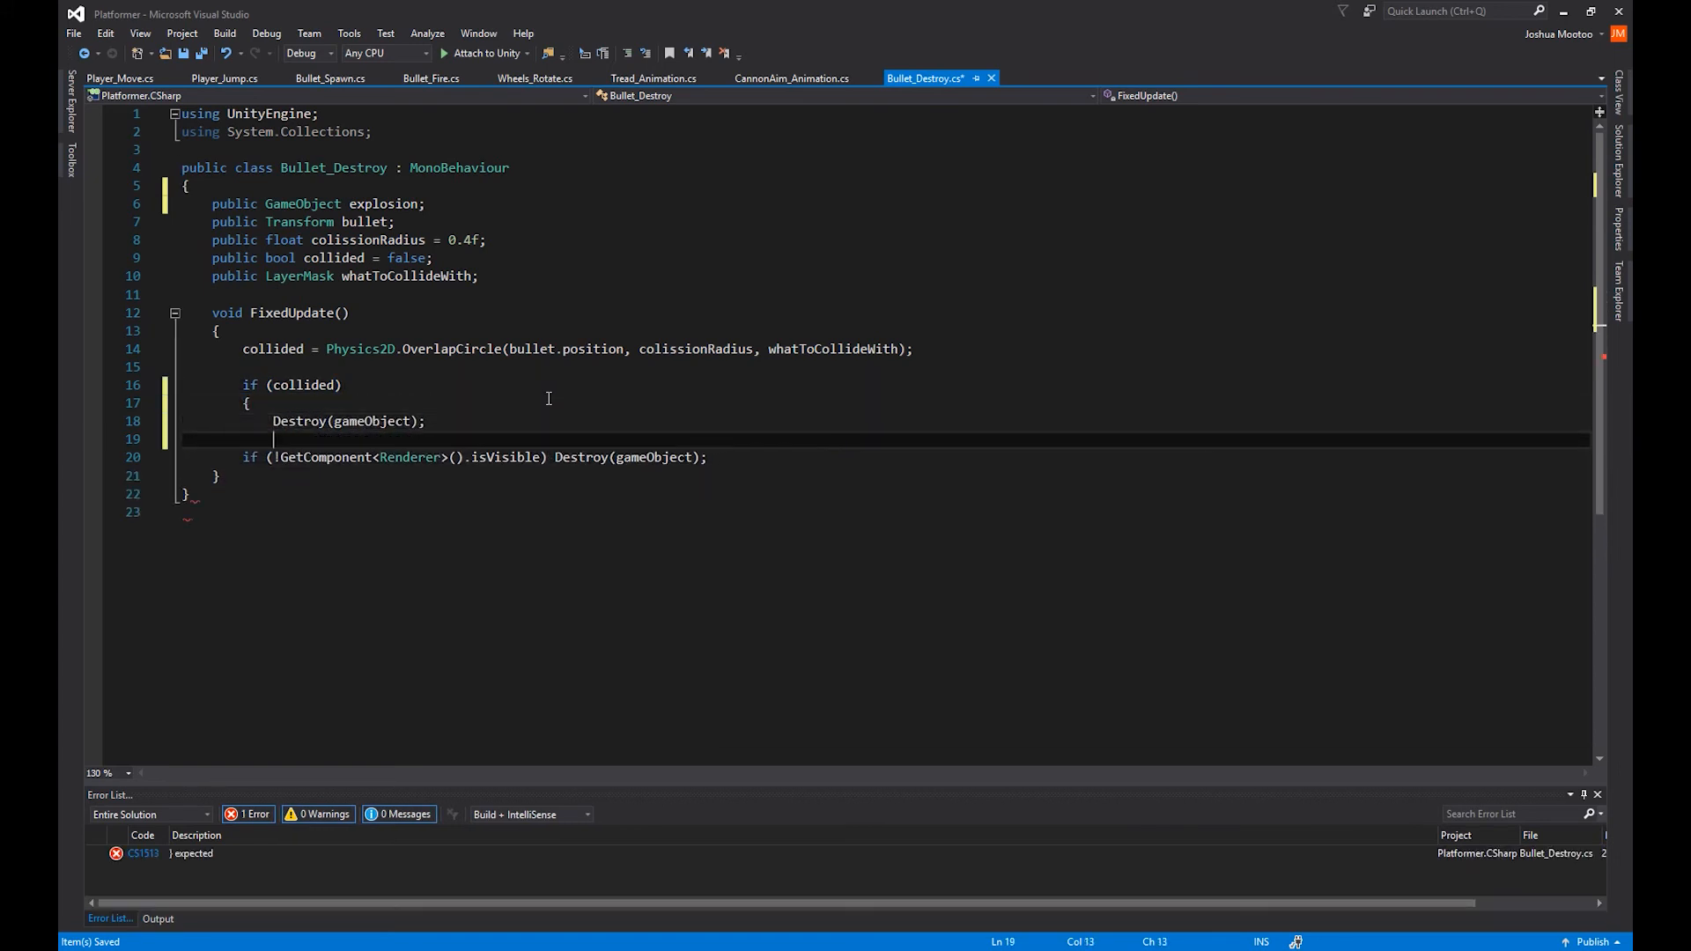
{"action": "type", "text": "}"}
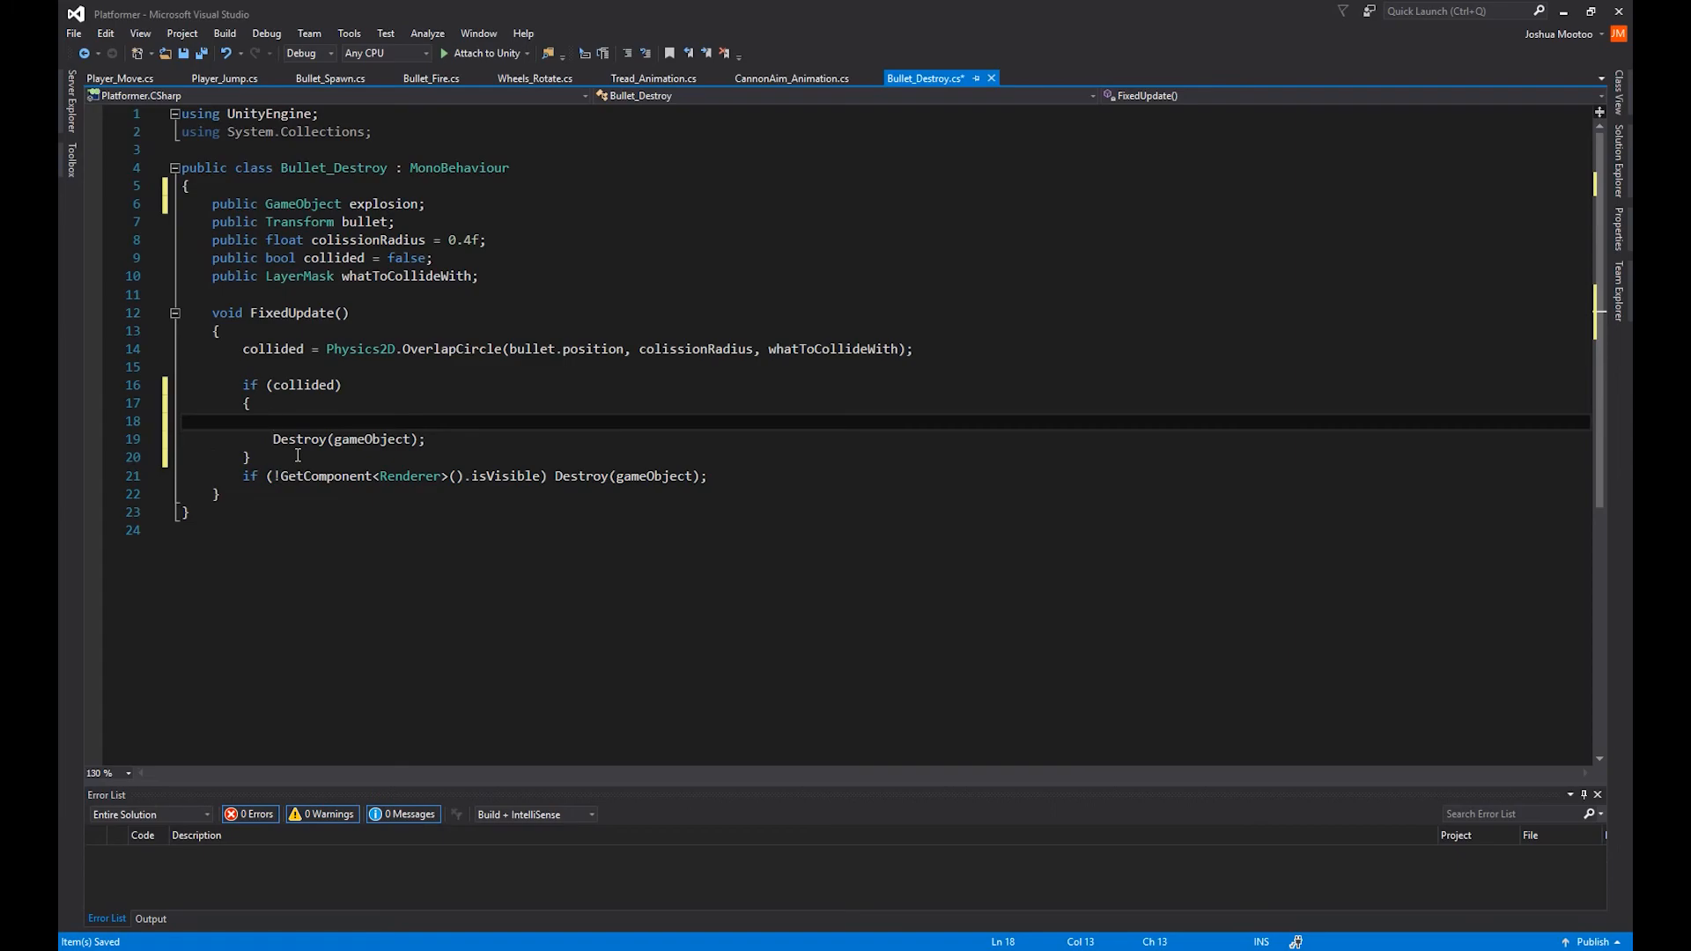
{"action": "mouse_move", "coordinate": [299, 439]}
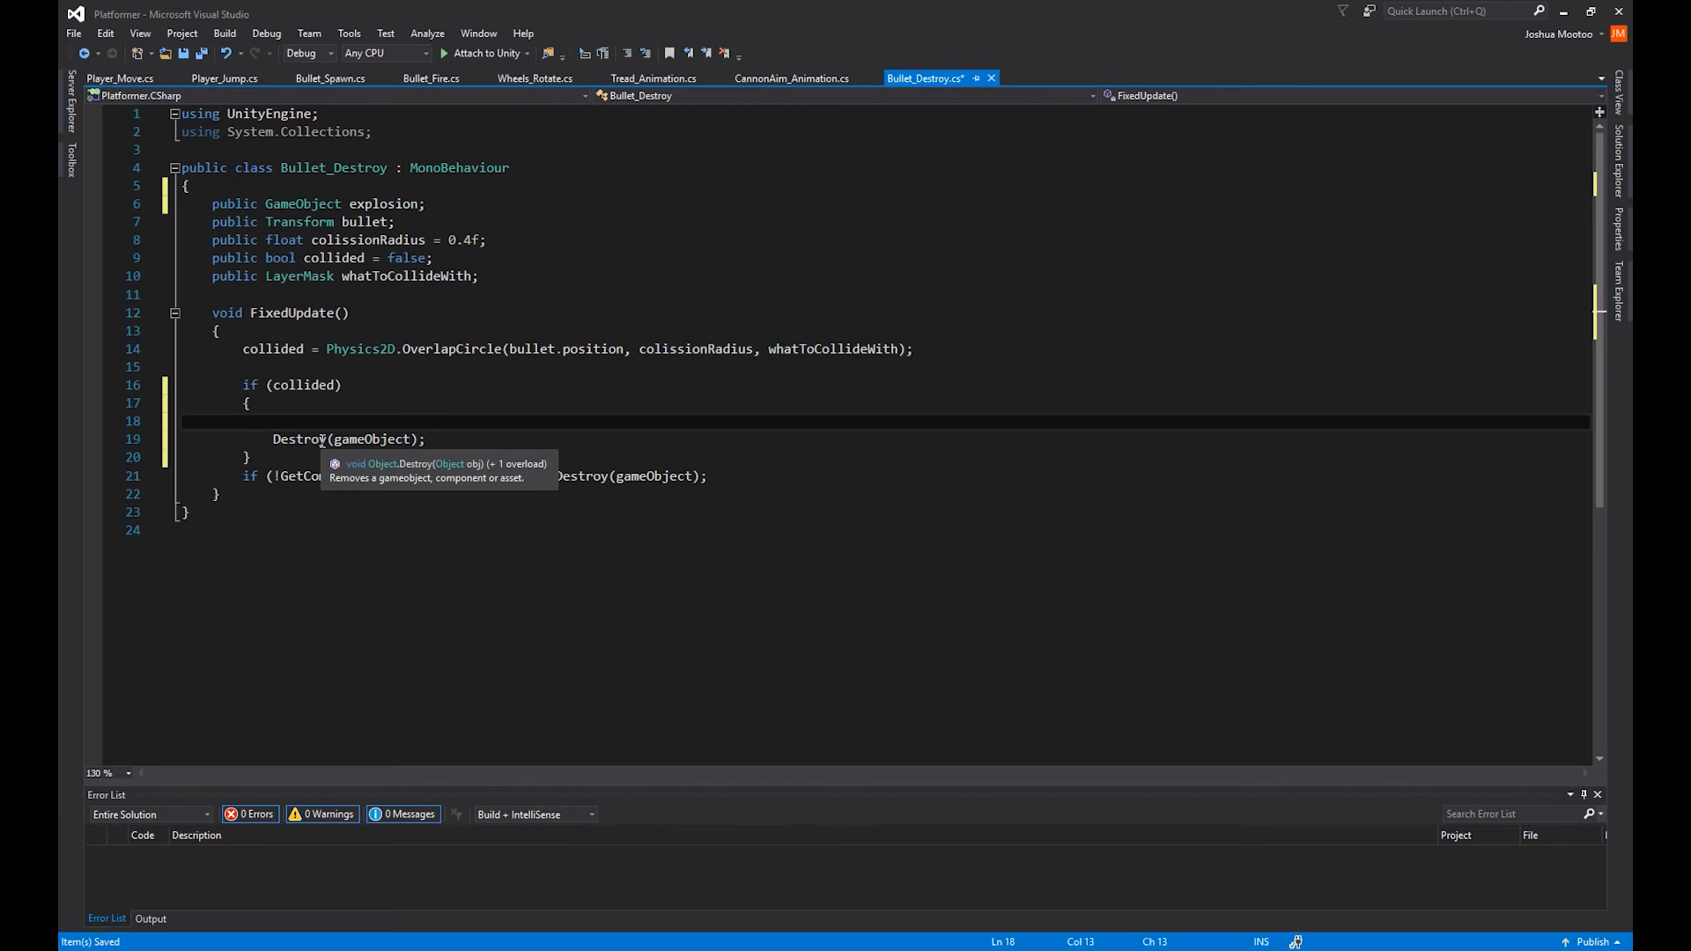
Step: Call Instantiate(explosion, bullet position, Quaternion.identity) before the bullet is destroyed
{"action": "type", "text": "ins"}
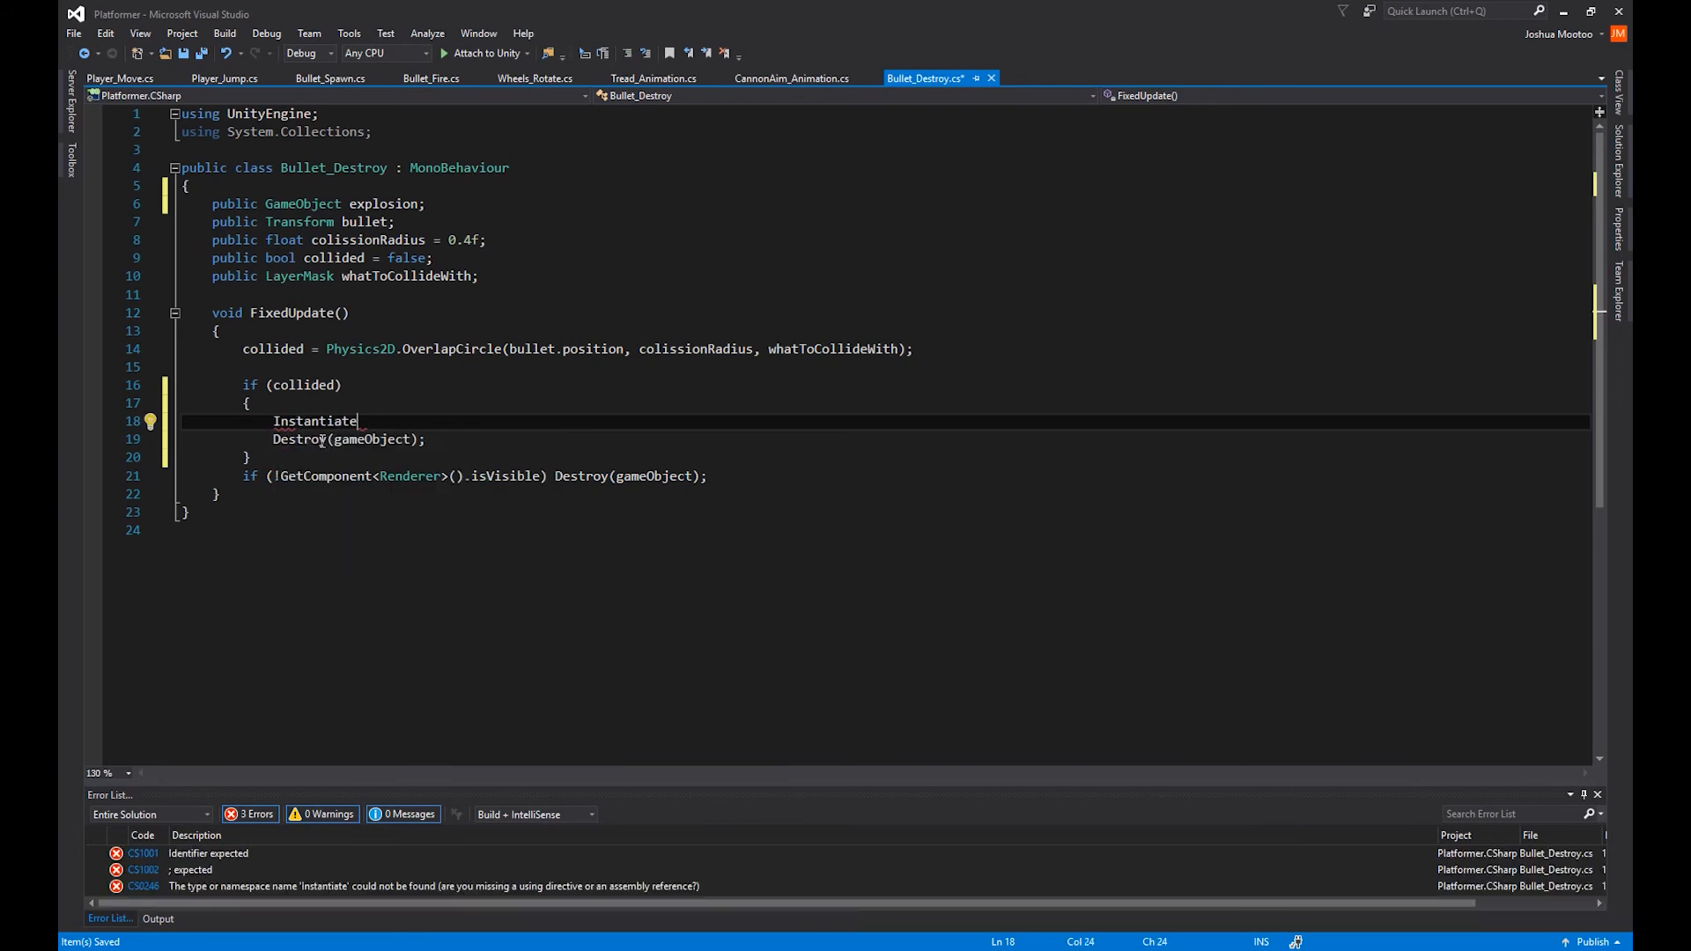
{"action": "type", "text": "()"}
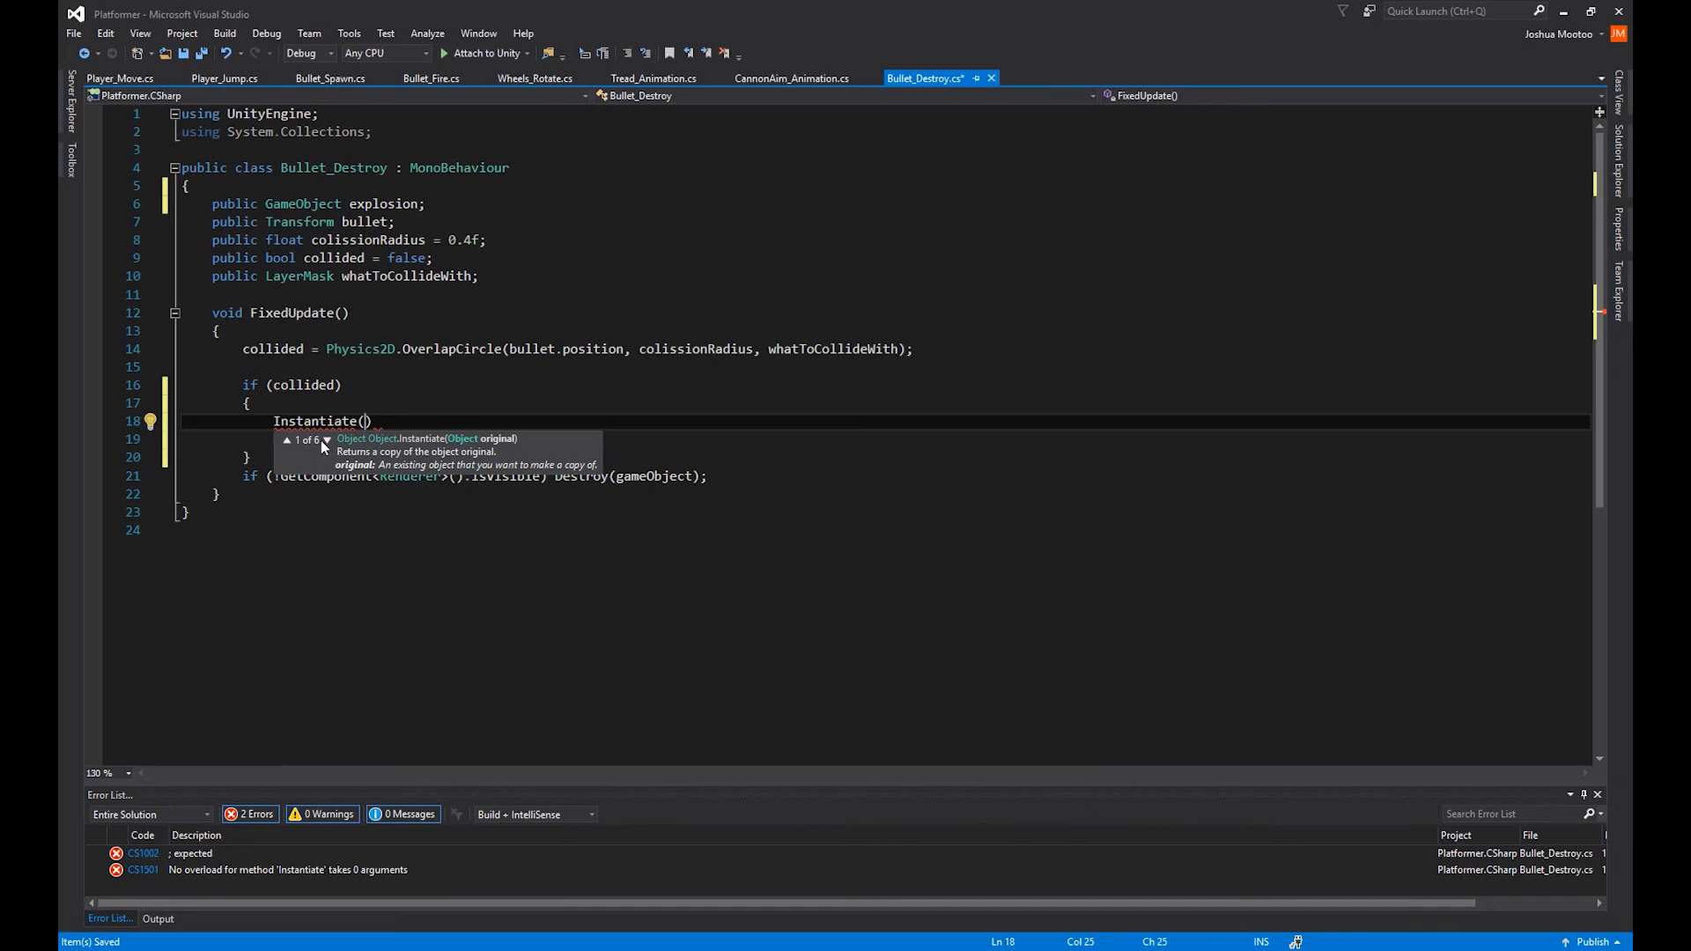
{"action": "type", "text": "e"}
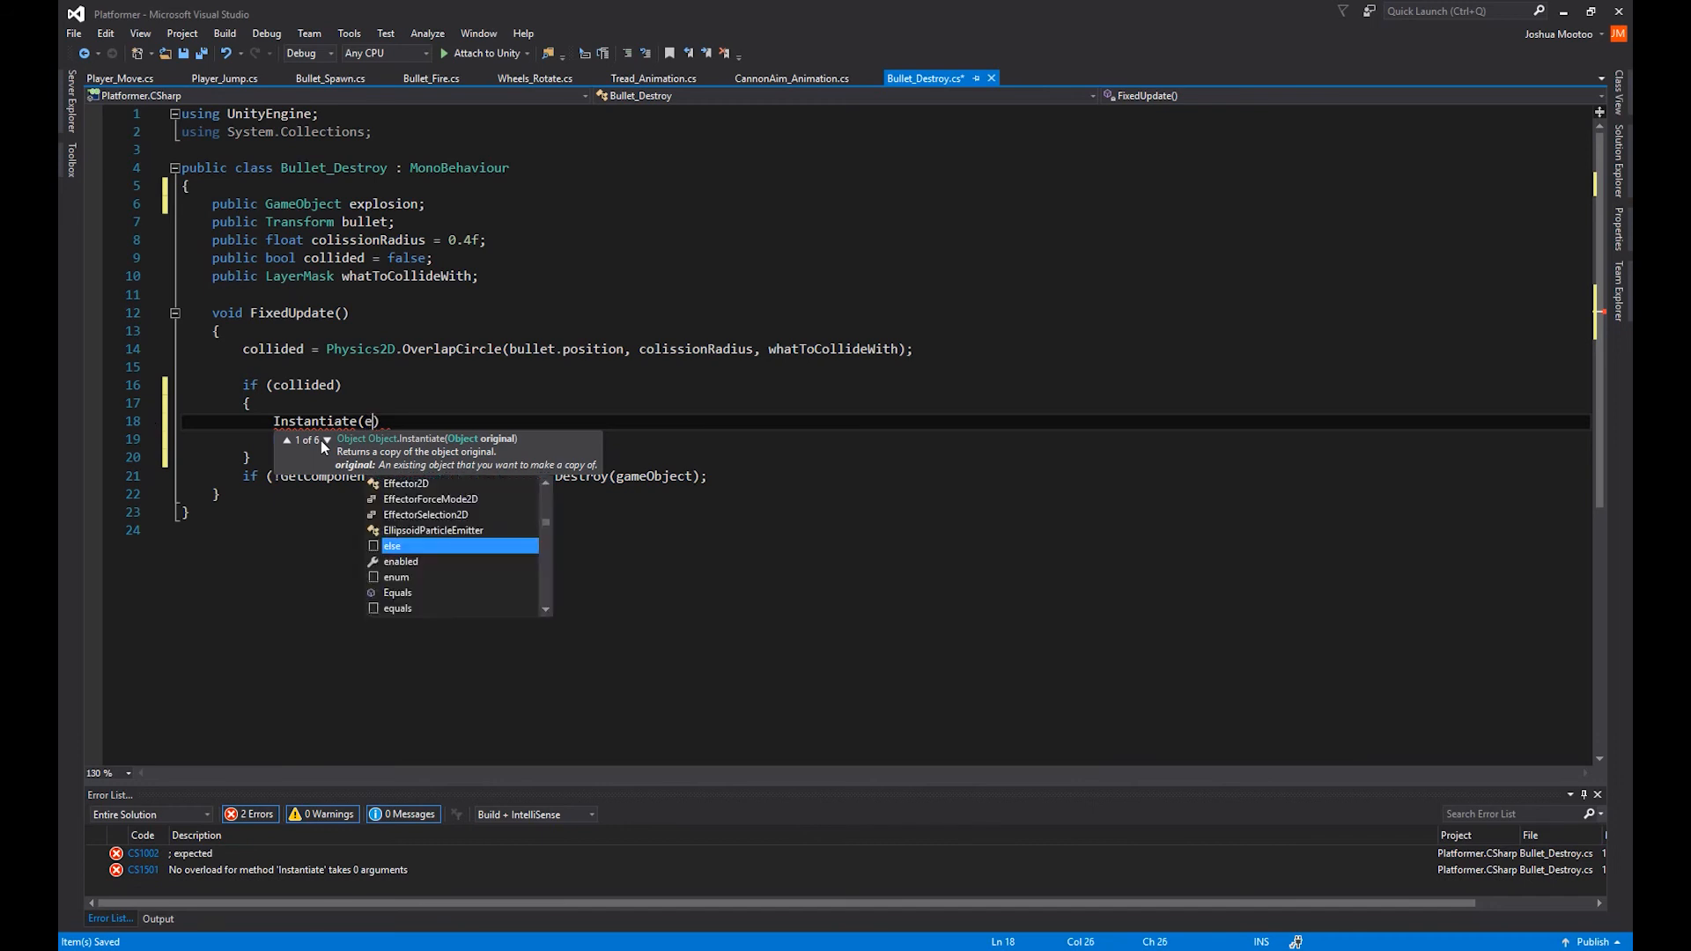
{"action": "type", "text": "xplosion,"}
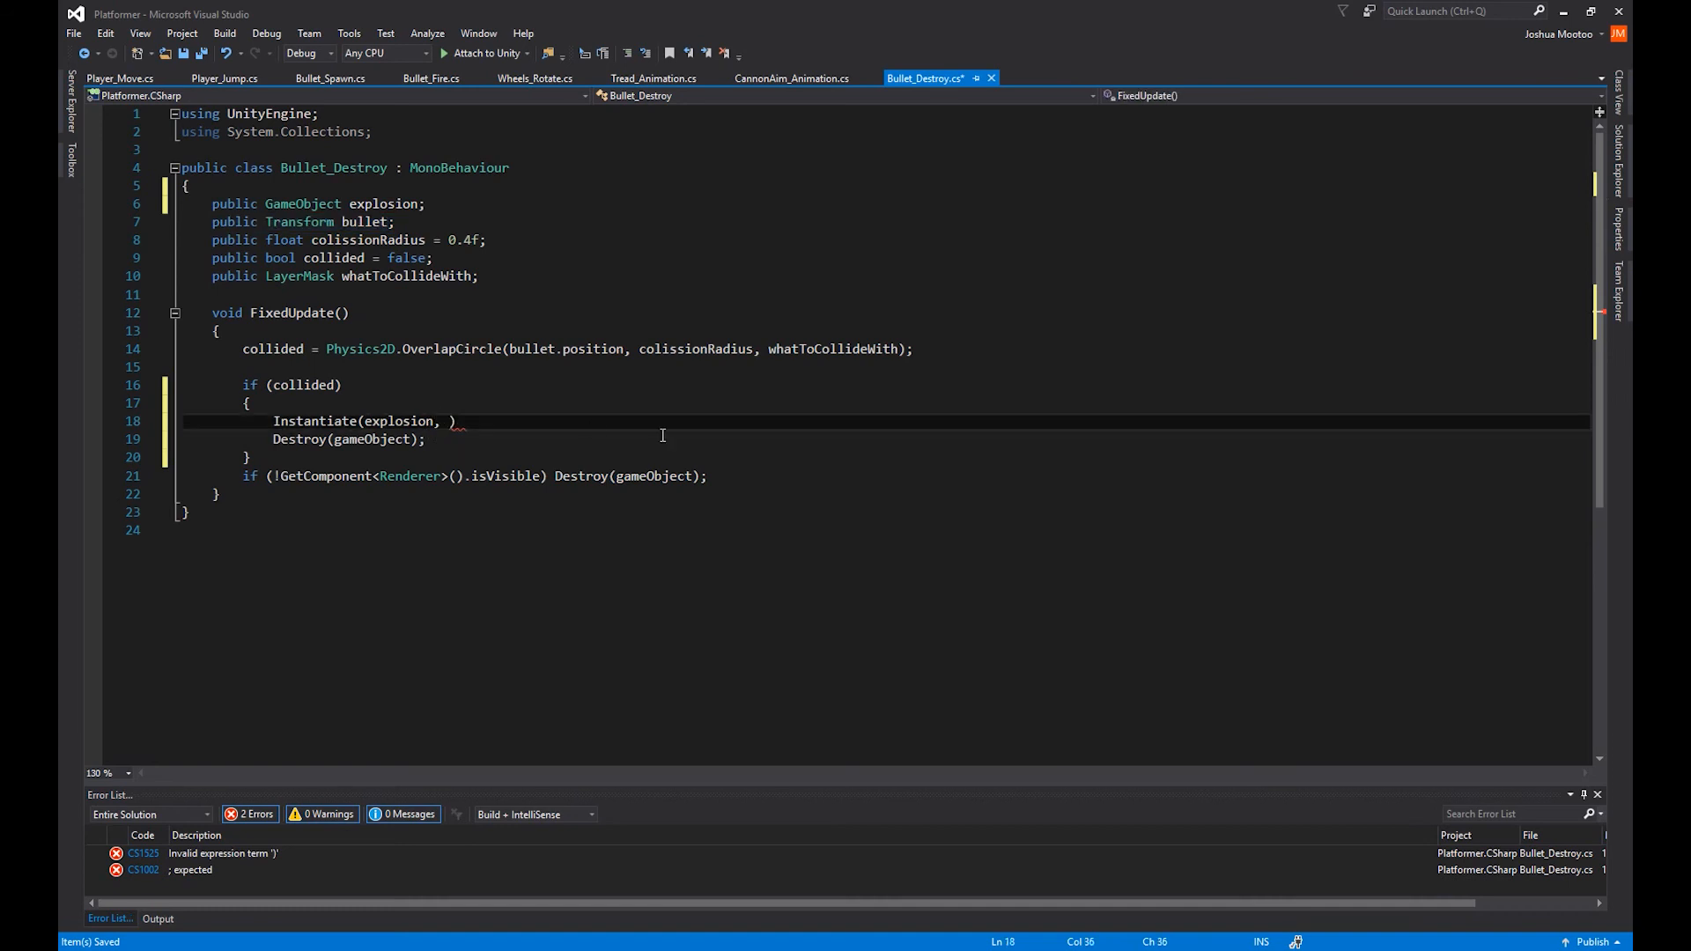
{"action": "type", "text": "bullet."}
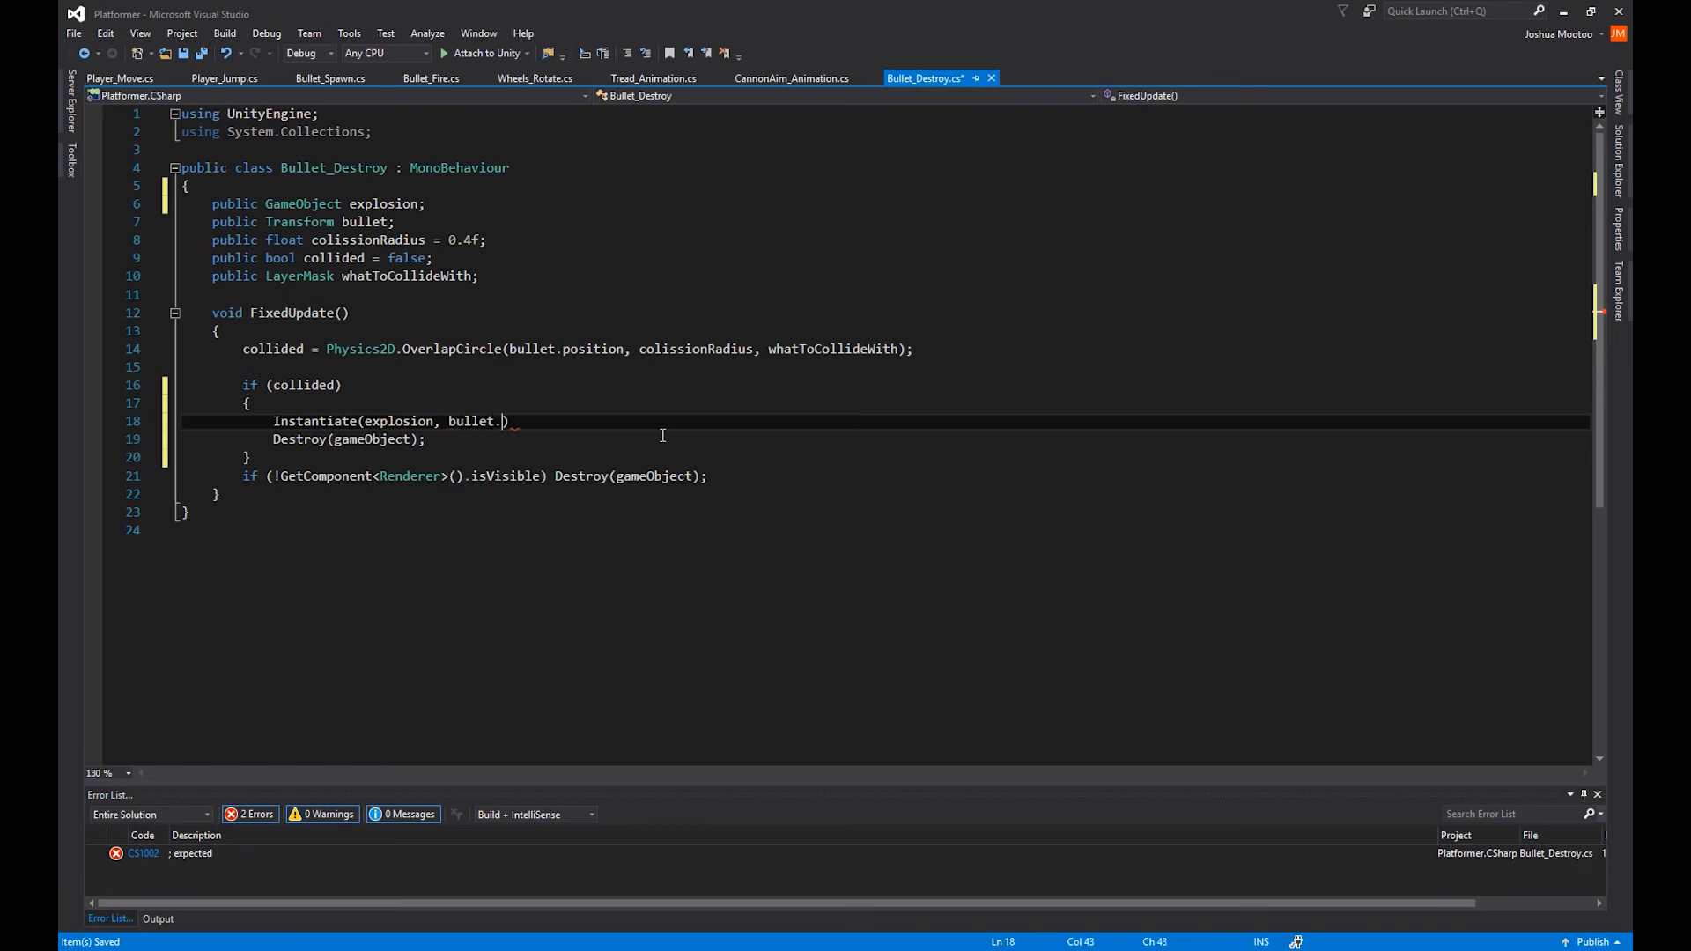
{"action": "type", "text": "position,"}
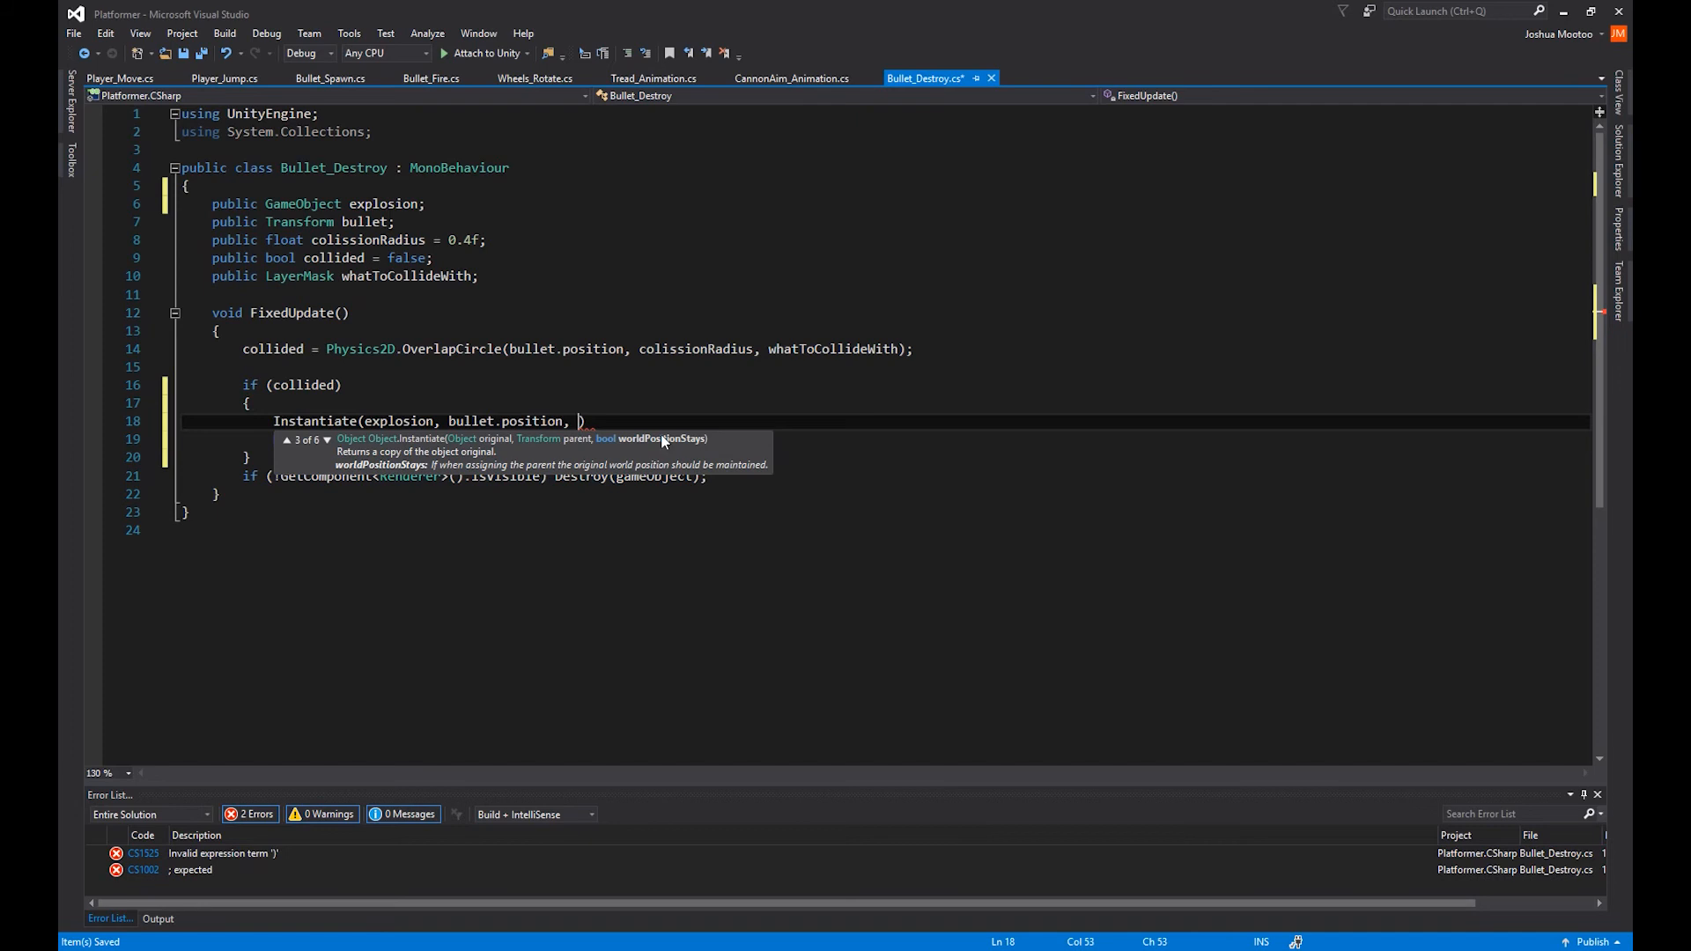
{"action": "type", "text": "transform."}
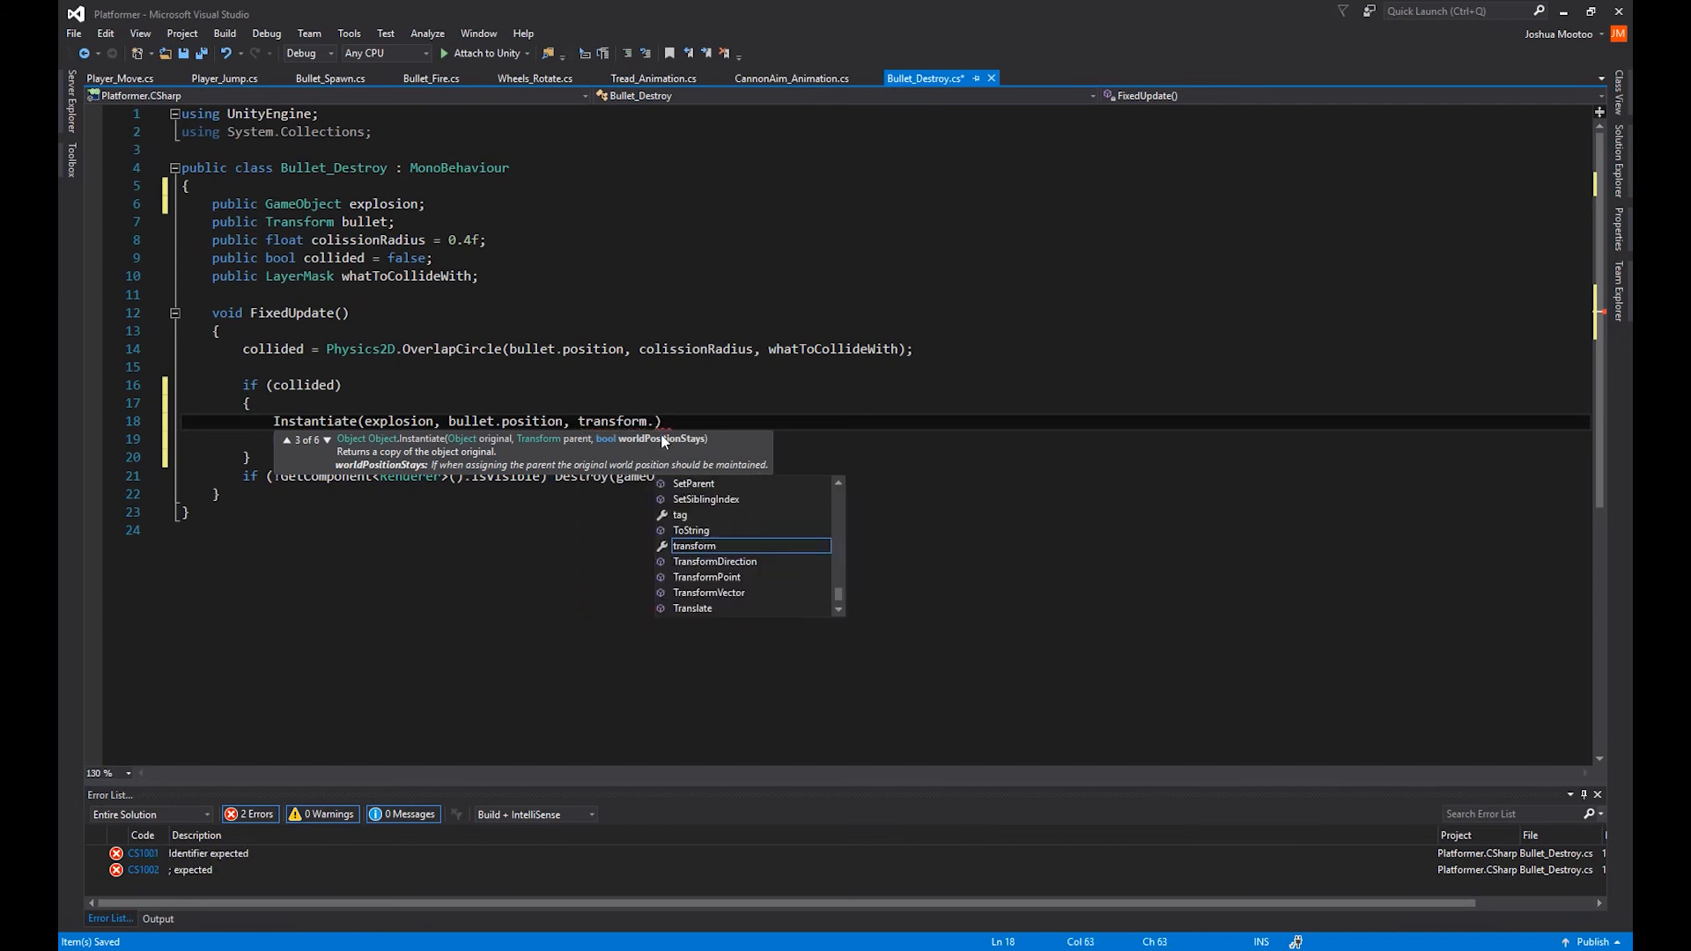
{"action": "type", "text": "rotation ="}
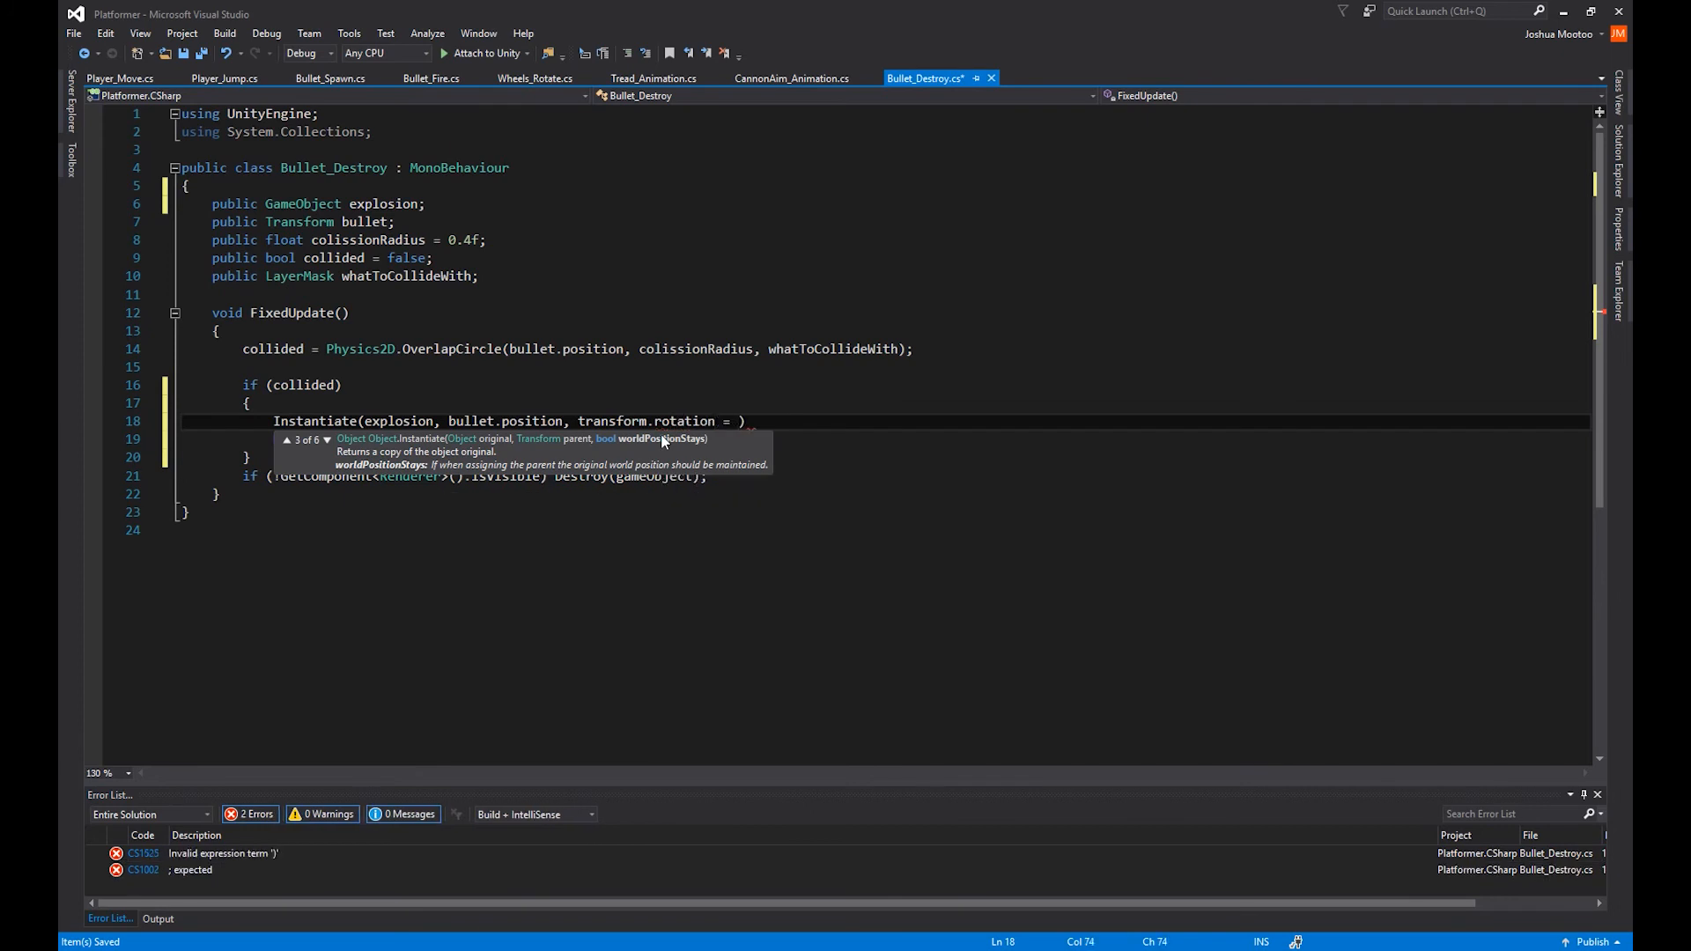
{"action": "type", "text": "Quaternion"}
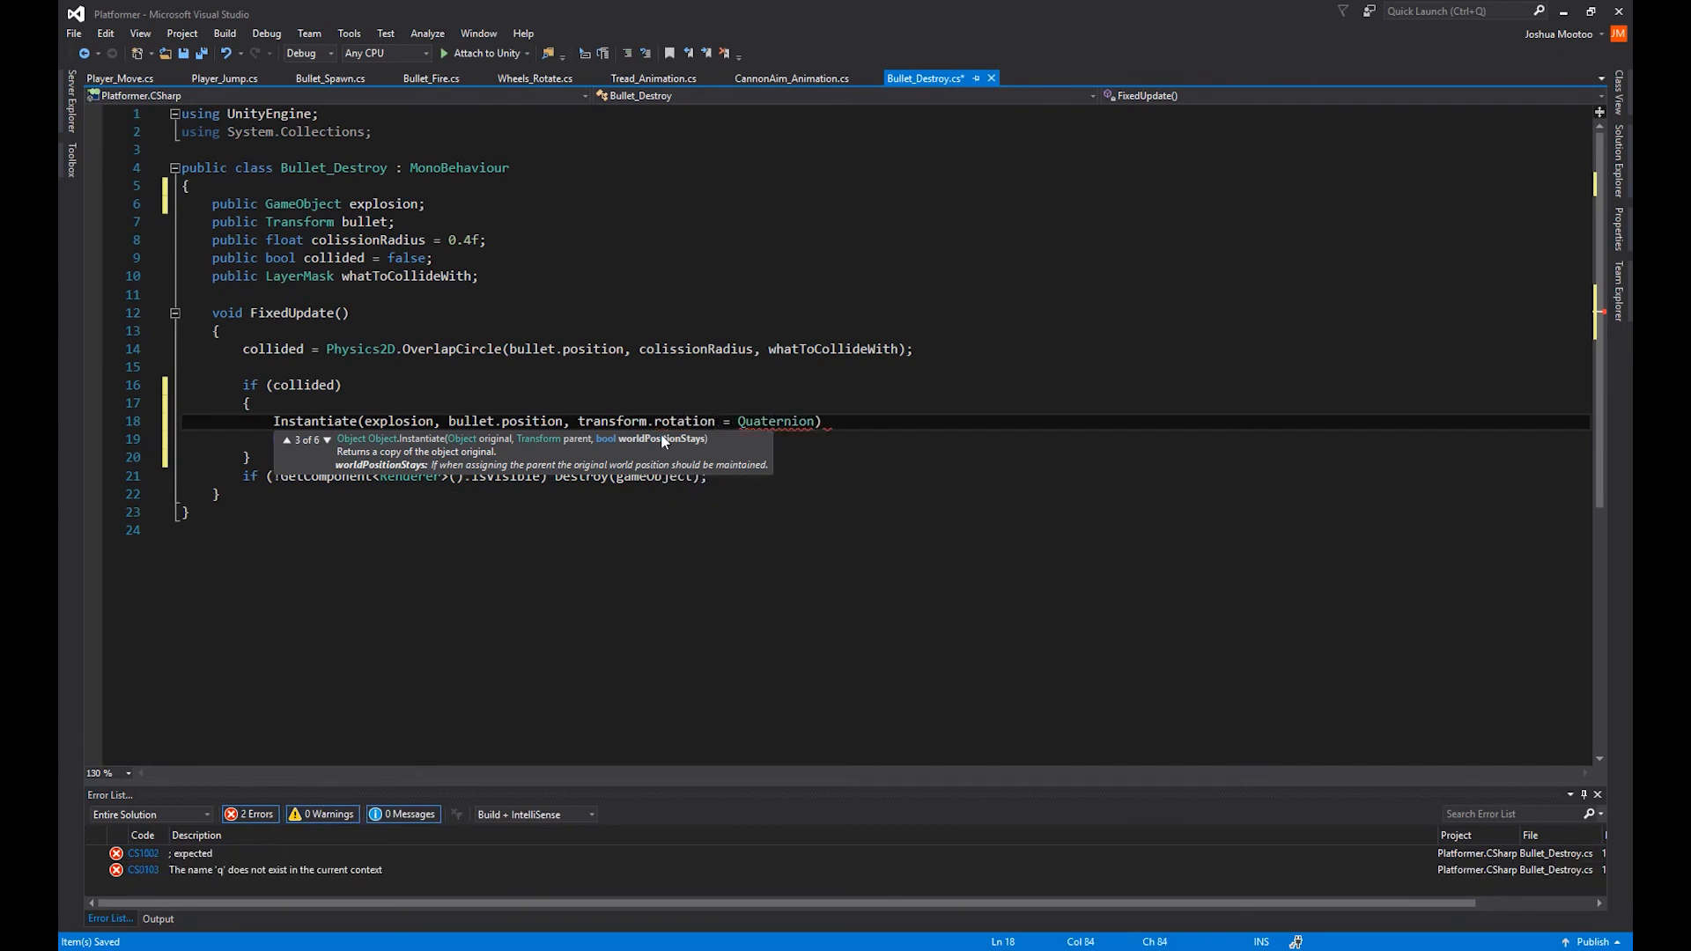
{"action": "type", "text": "."}
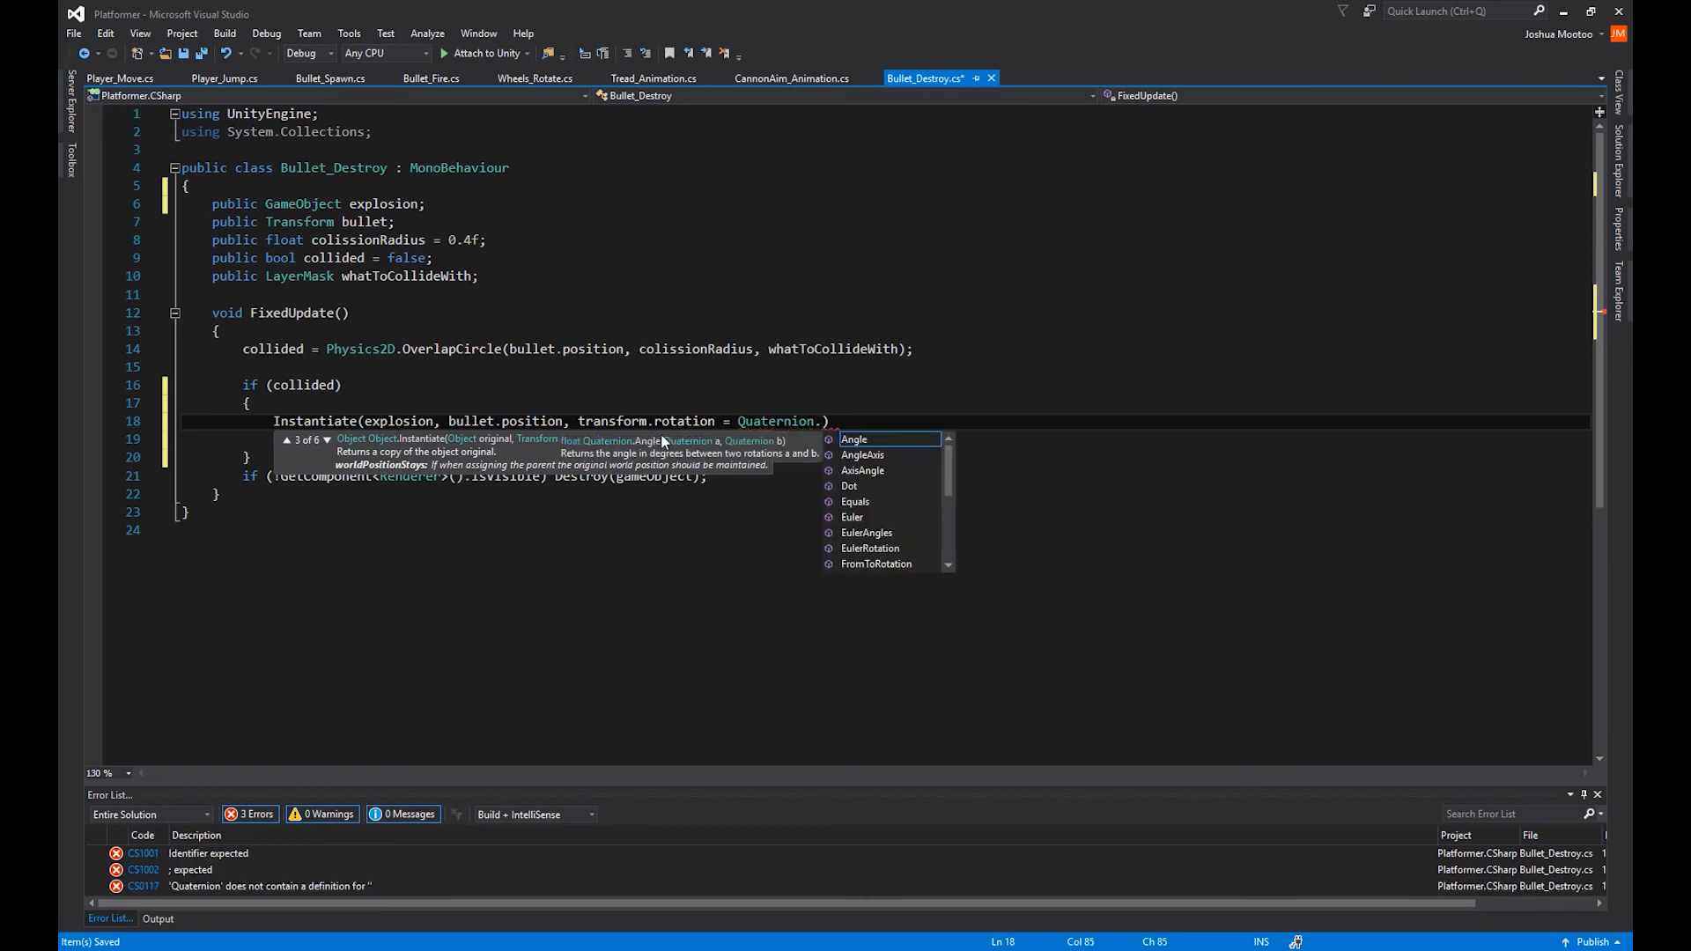
{"action": "type", "text": "i"}
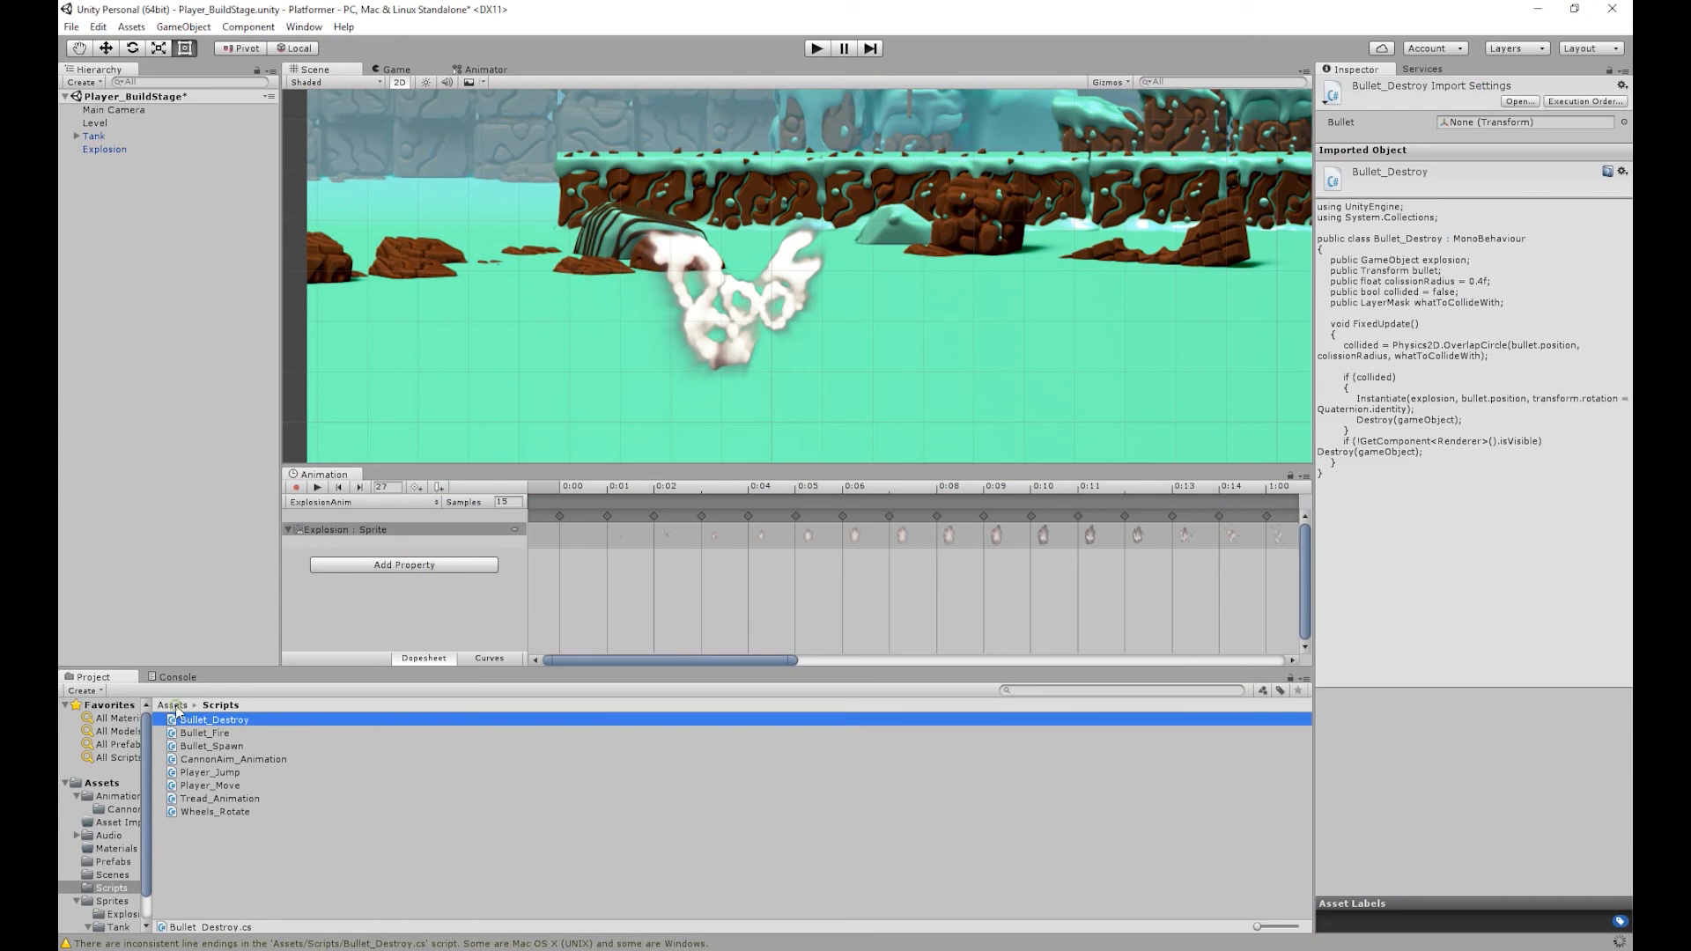
Step: Select the Bullet prefab in Assets > Prefabs and assign Explosion to its explosion slot
{"action": "left_click", "coordinate": [170, 704]}
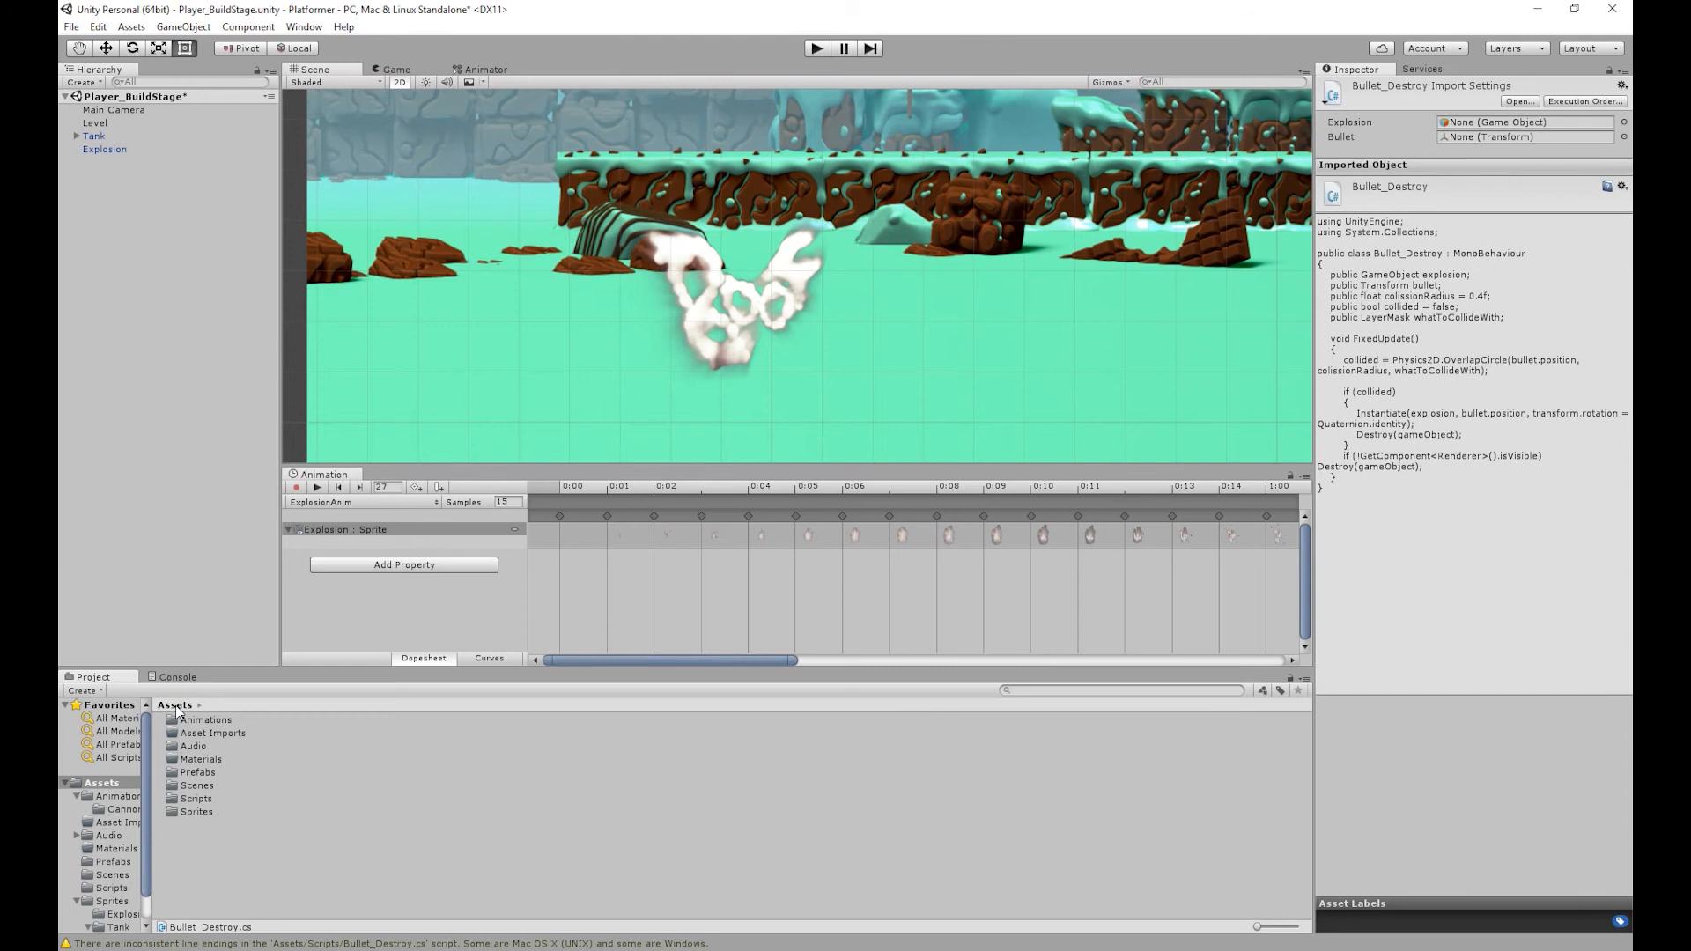
{"action": "mouse_move", "coordinate": [226, 813]}
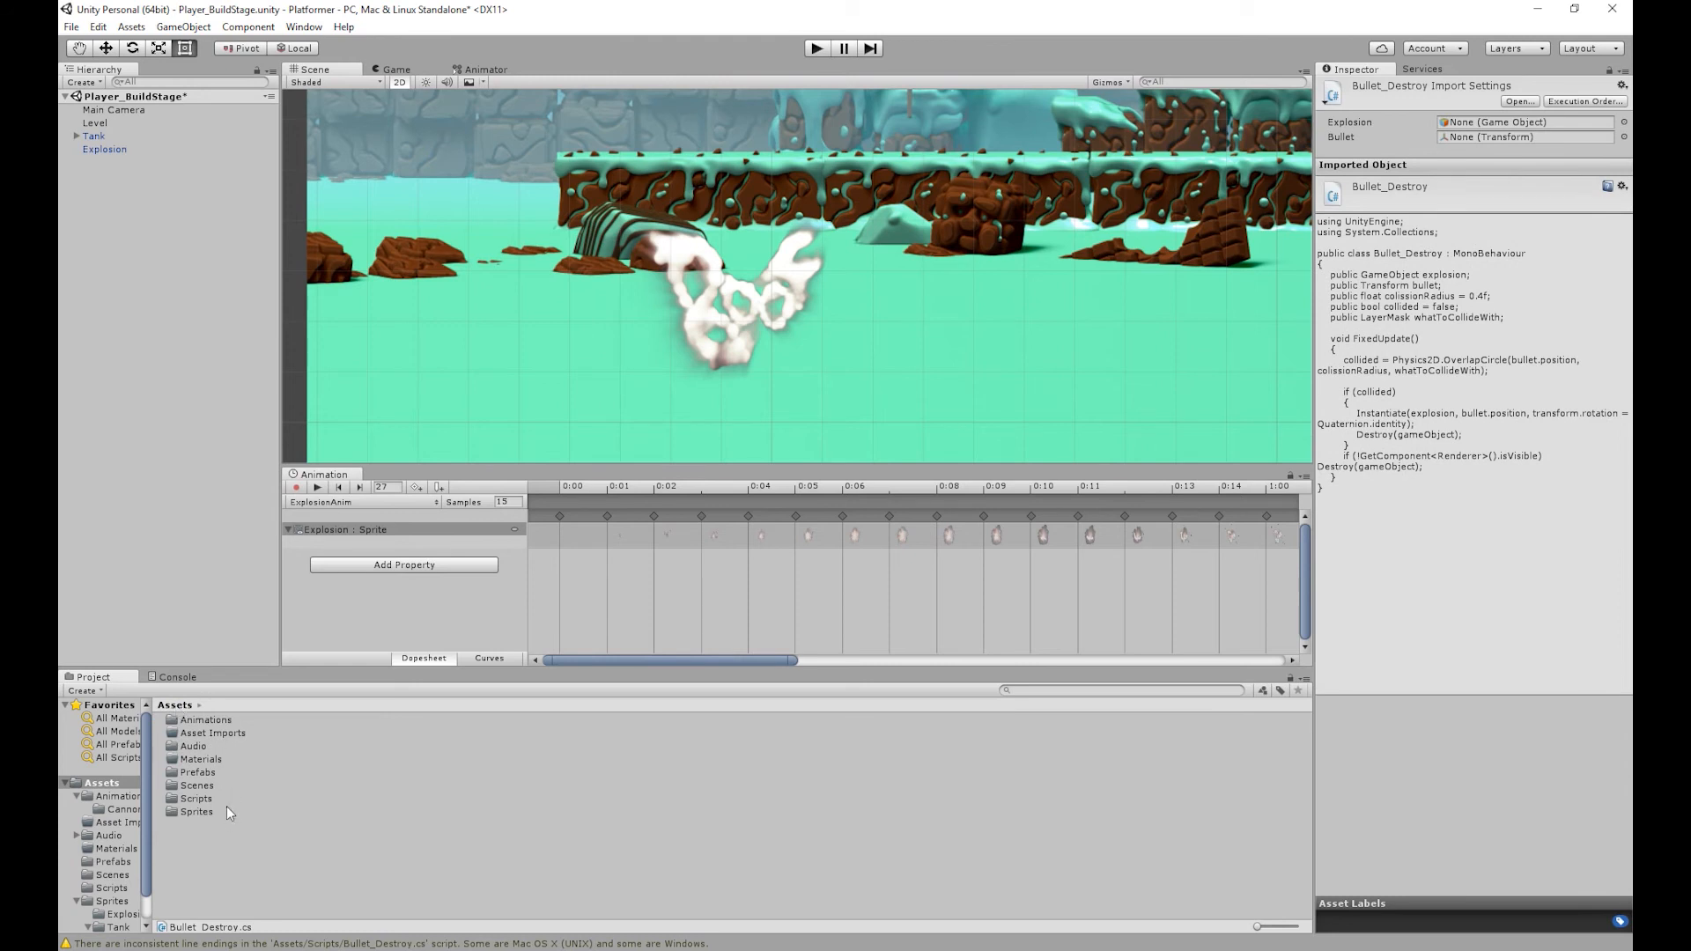
{"action": "double_click", "coordinate": [198, 772]}
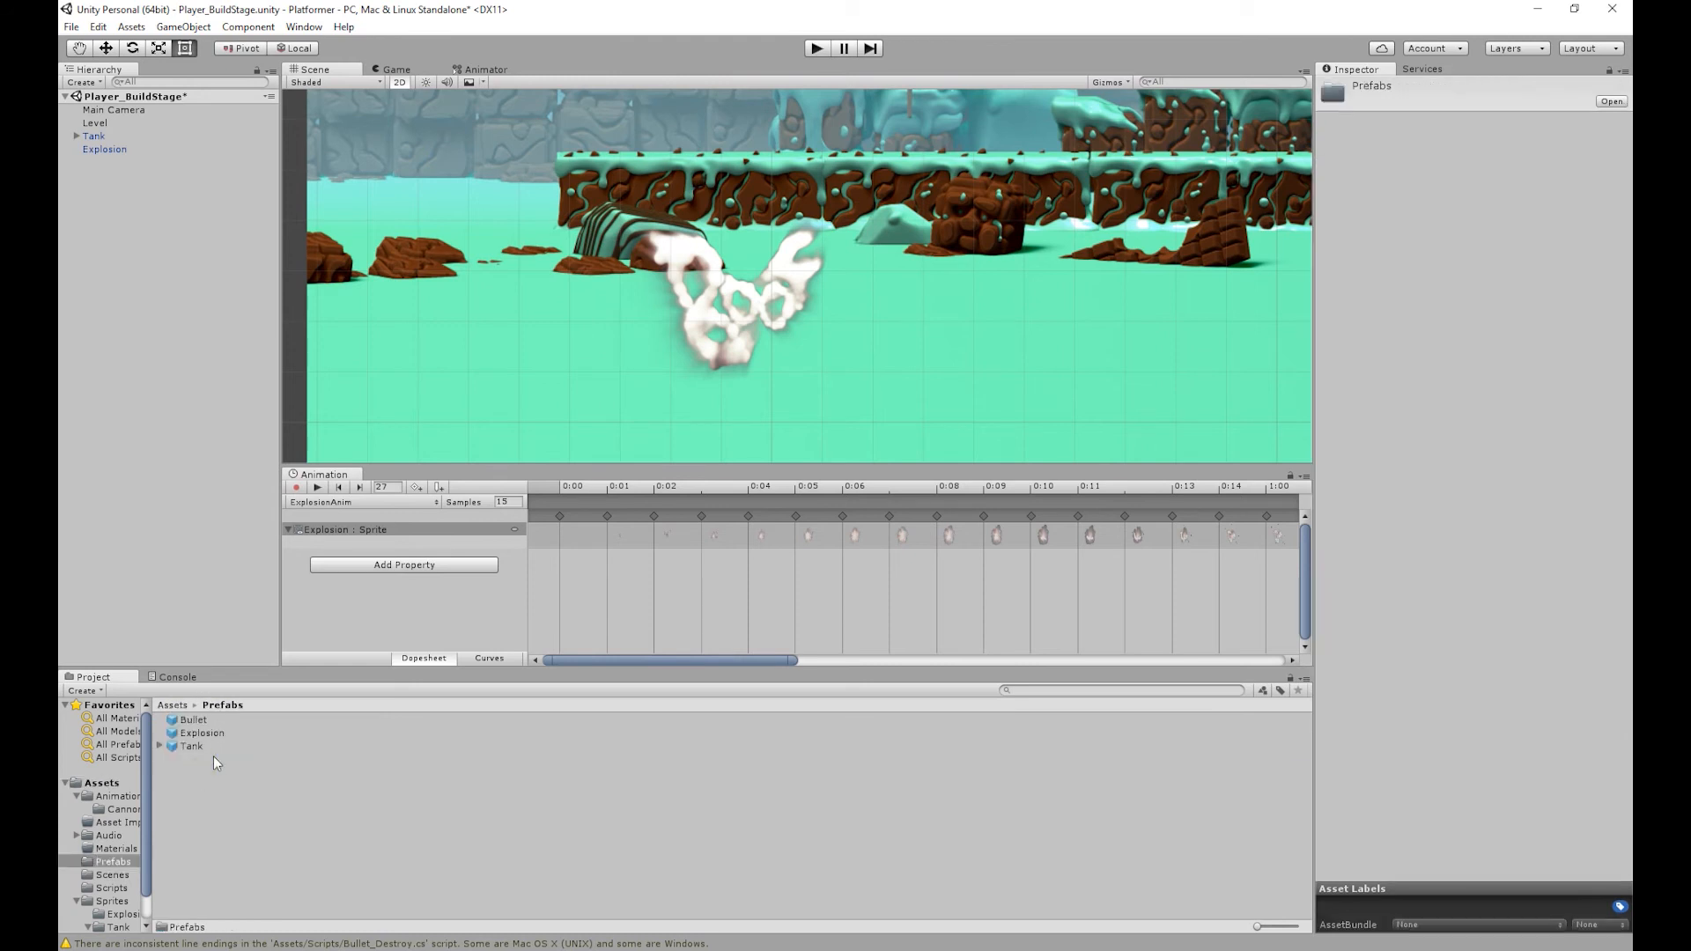
{"action": "left_click", "coordinate": [192, 719]}
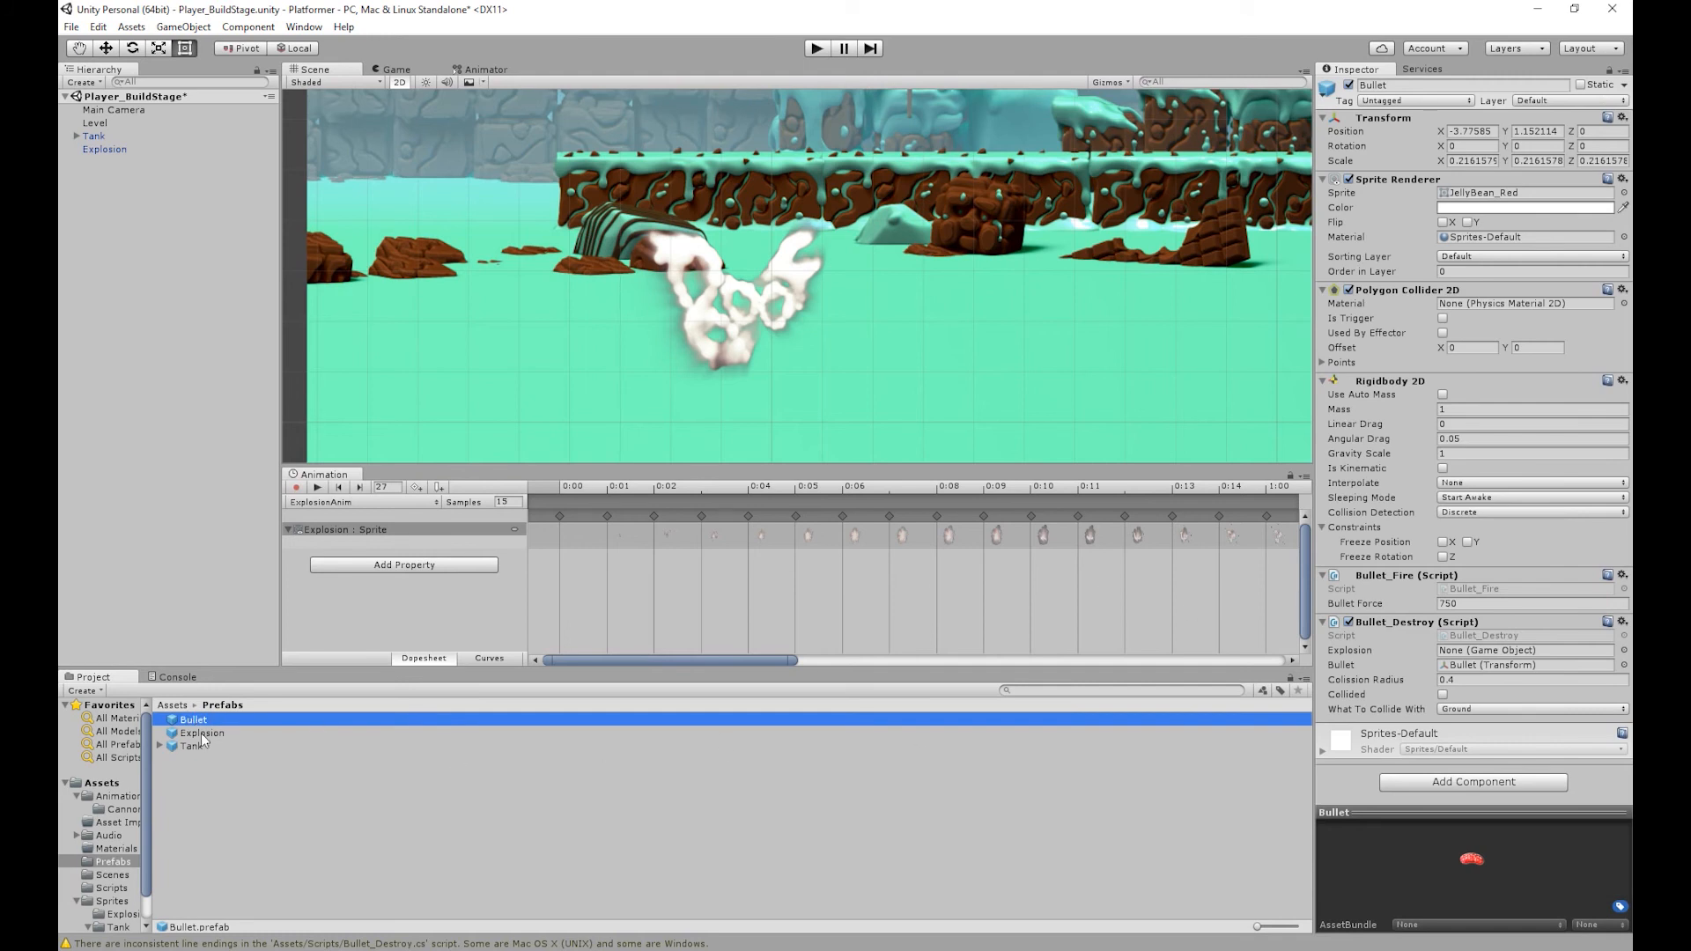
{"action": "left_click", "coordinate": [202, 733]}
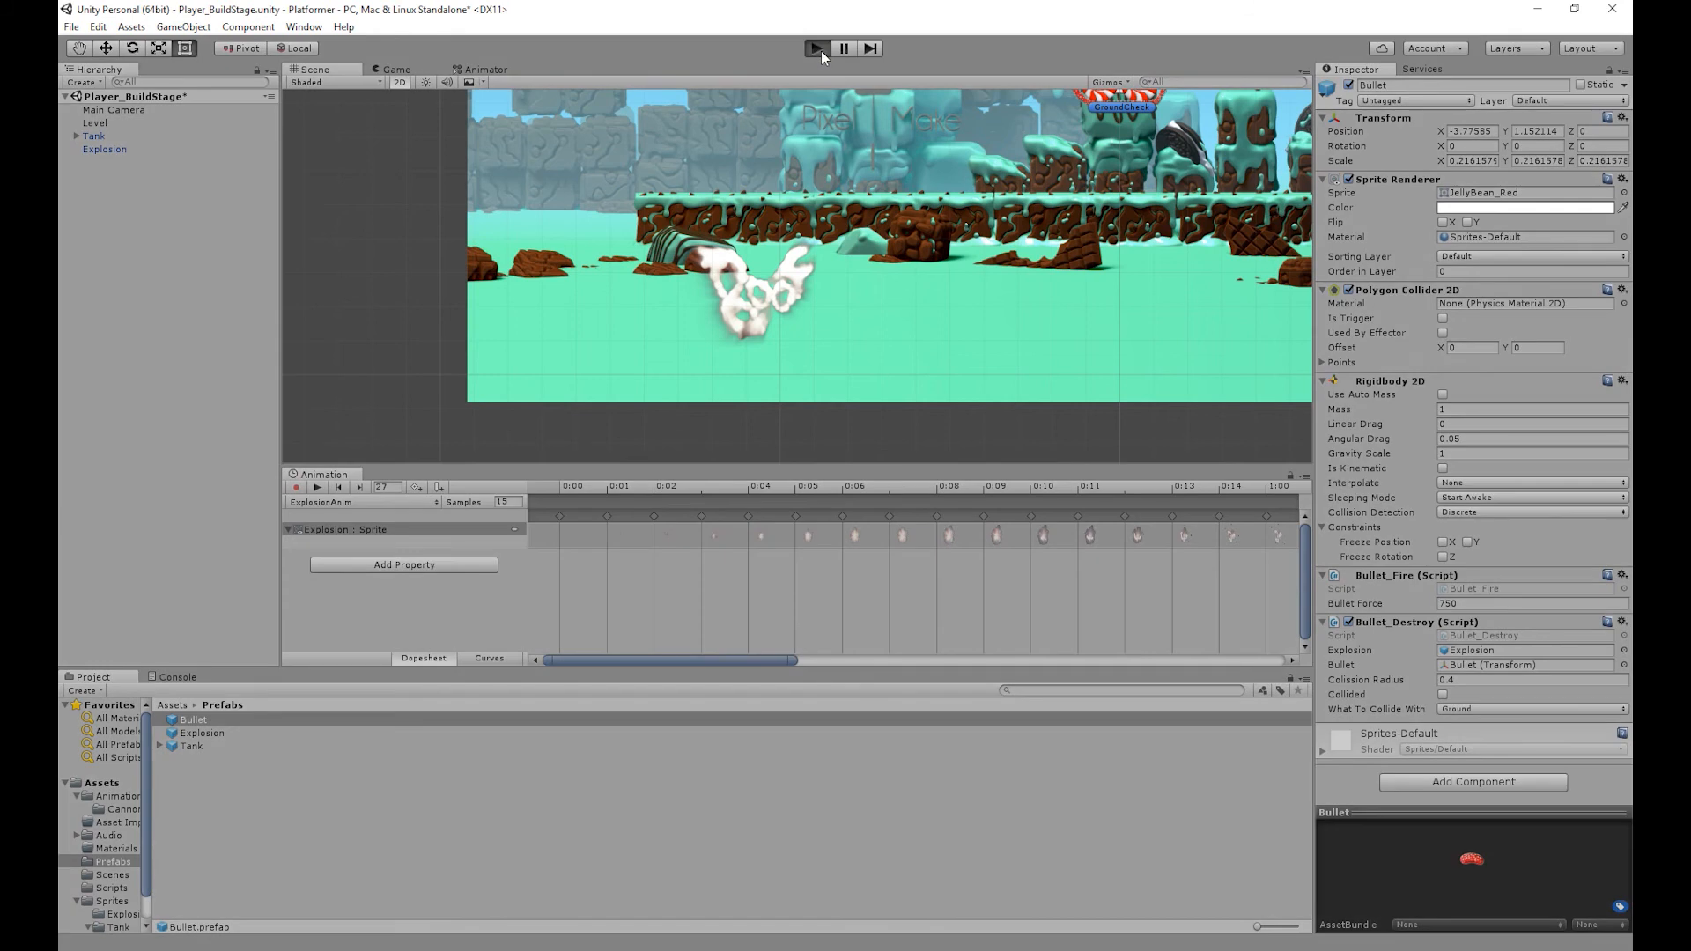
Step: Enter play mode to test bullets spawning explosions
{"action": "left_click", "coordinate": [818, 48]}
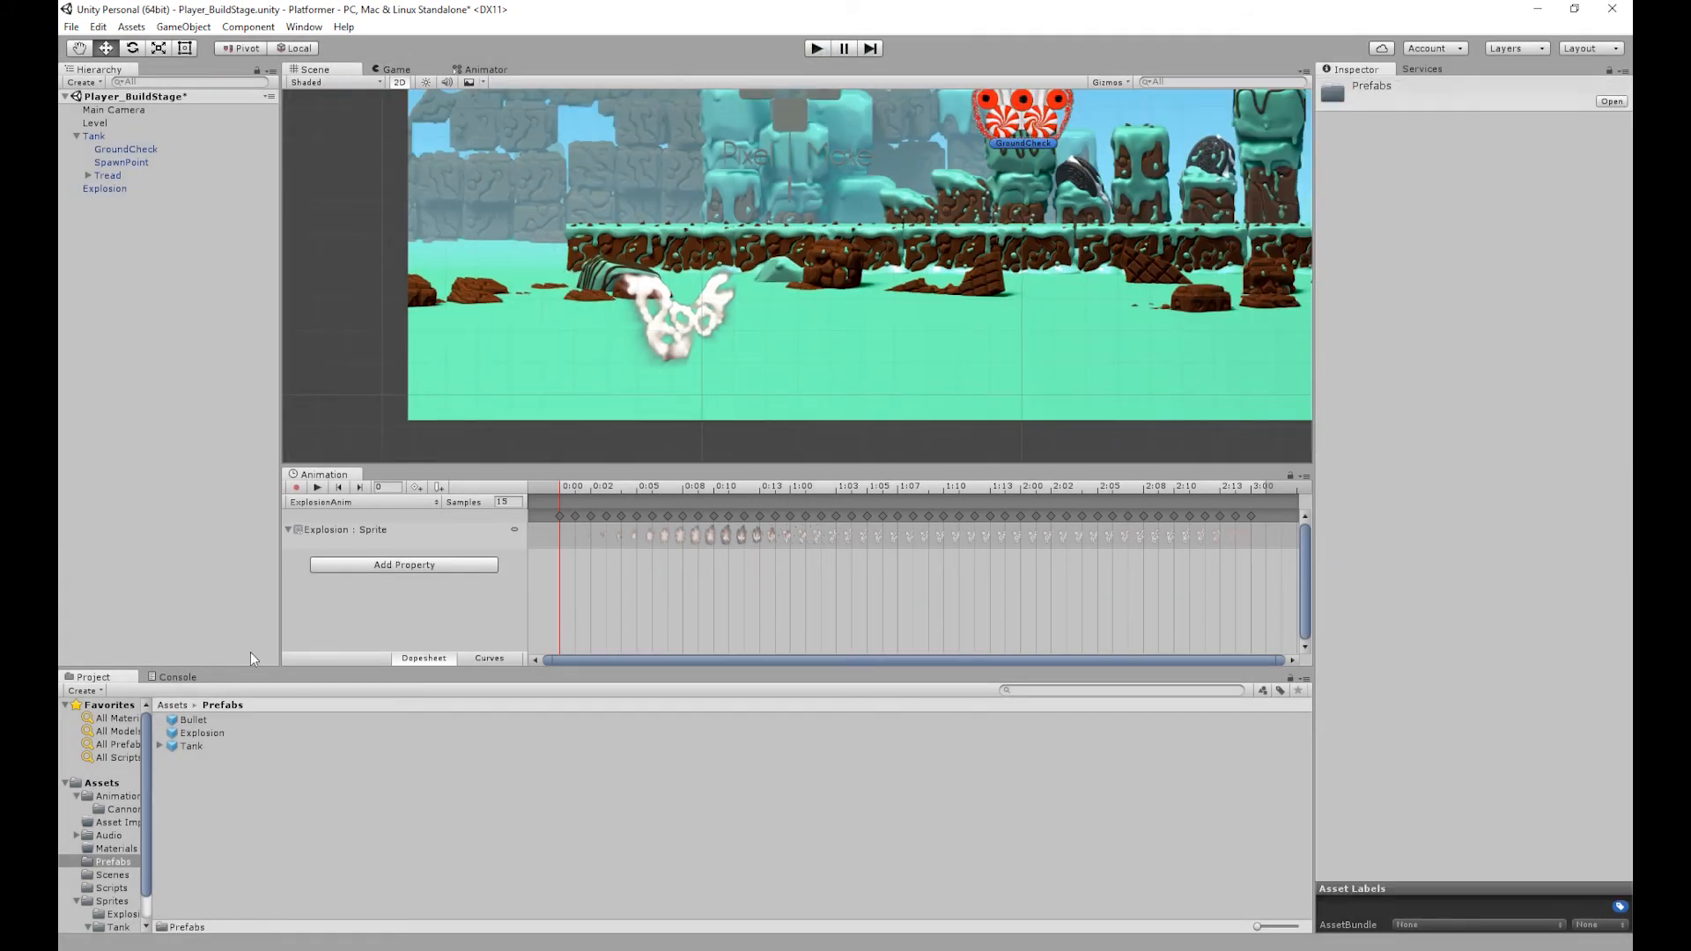
Step: Turn off Loop Time on the ExplosionAnim clip, then run and stop a play test
{"action": "left_click", "coordinate": [186, 704]}
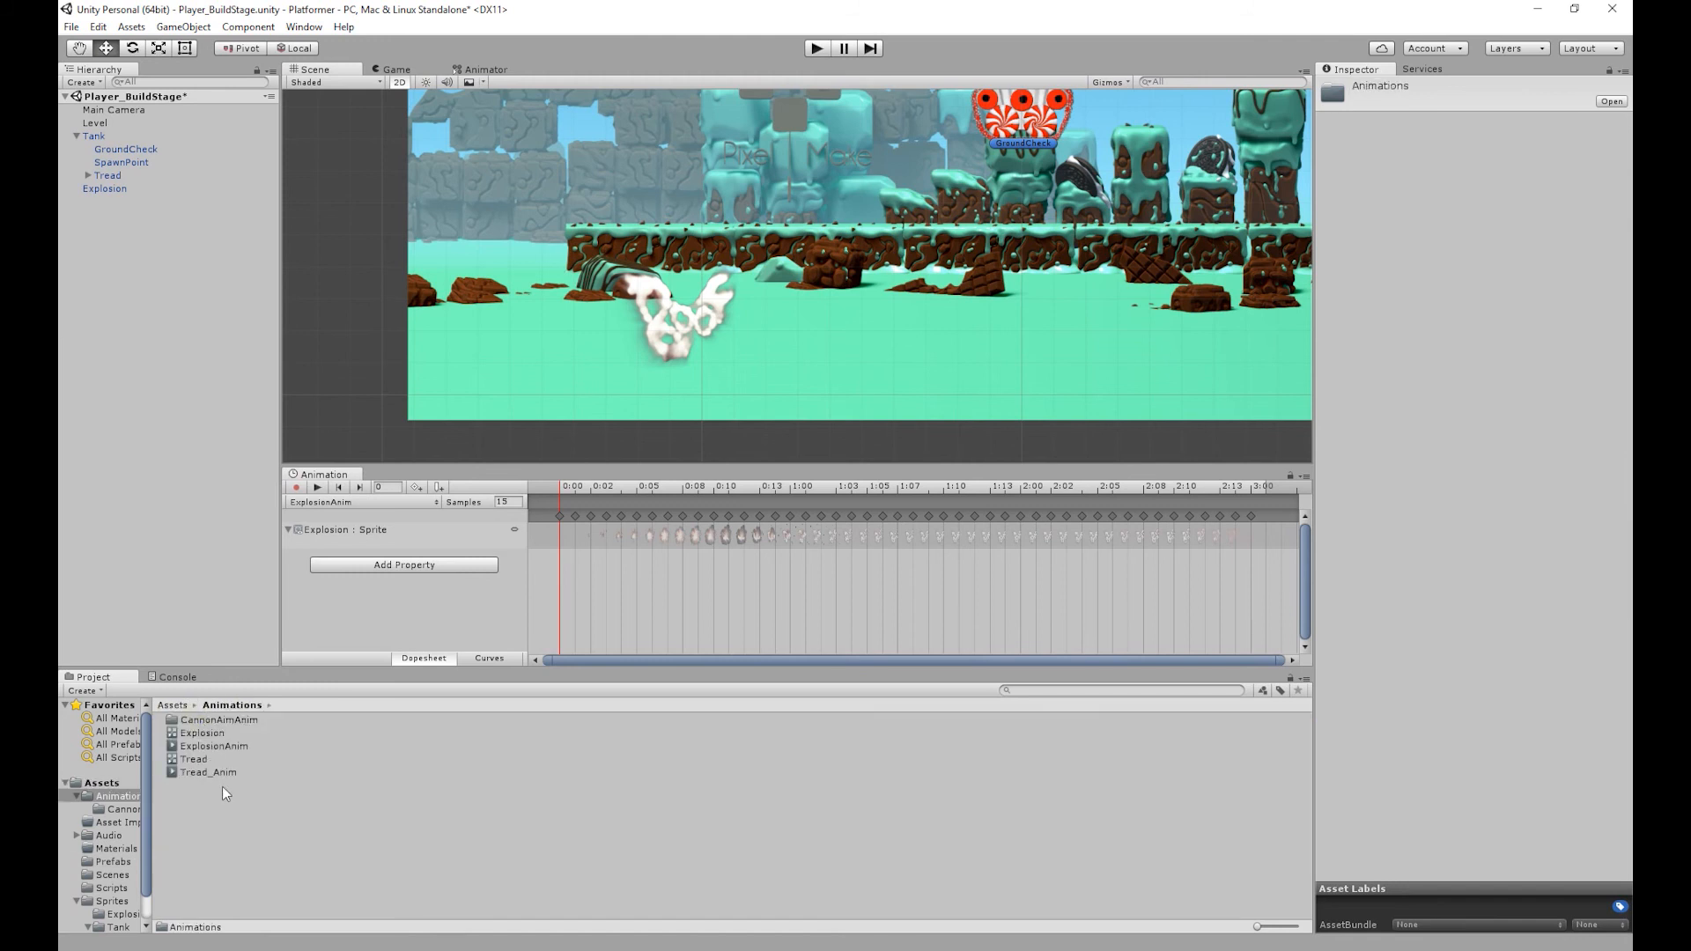
{"action": "left_click", "coordinate": [215, 745]}
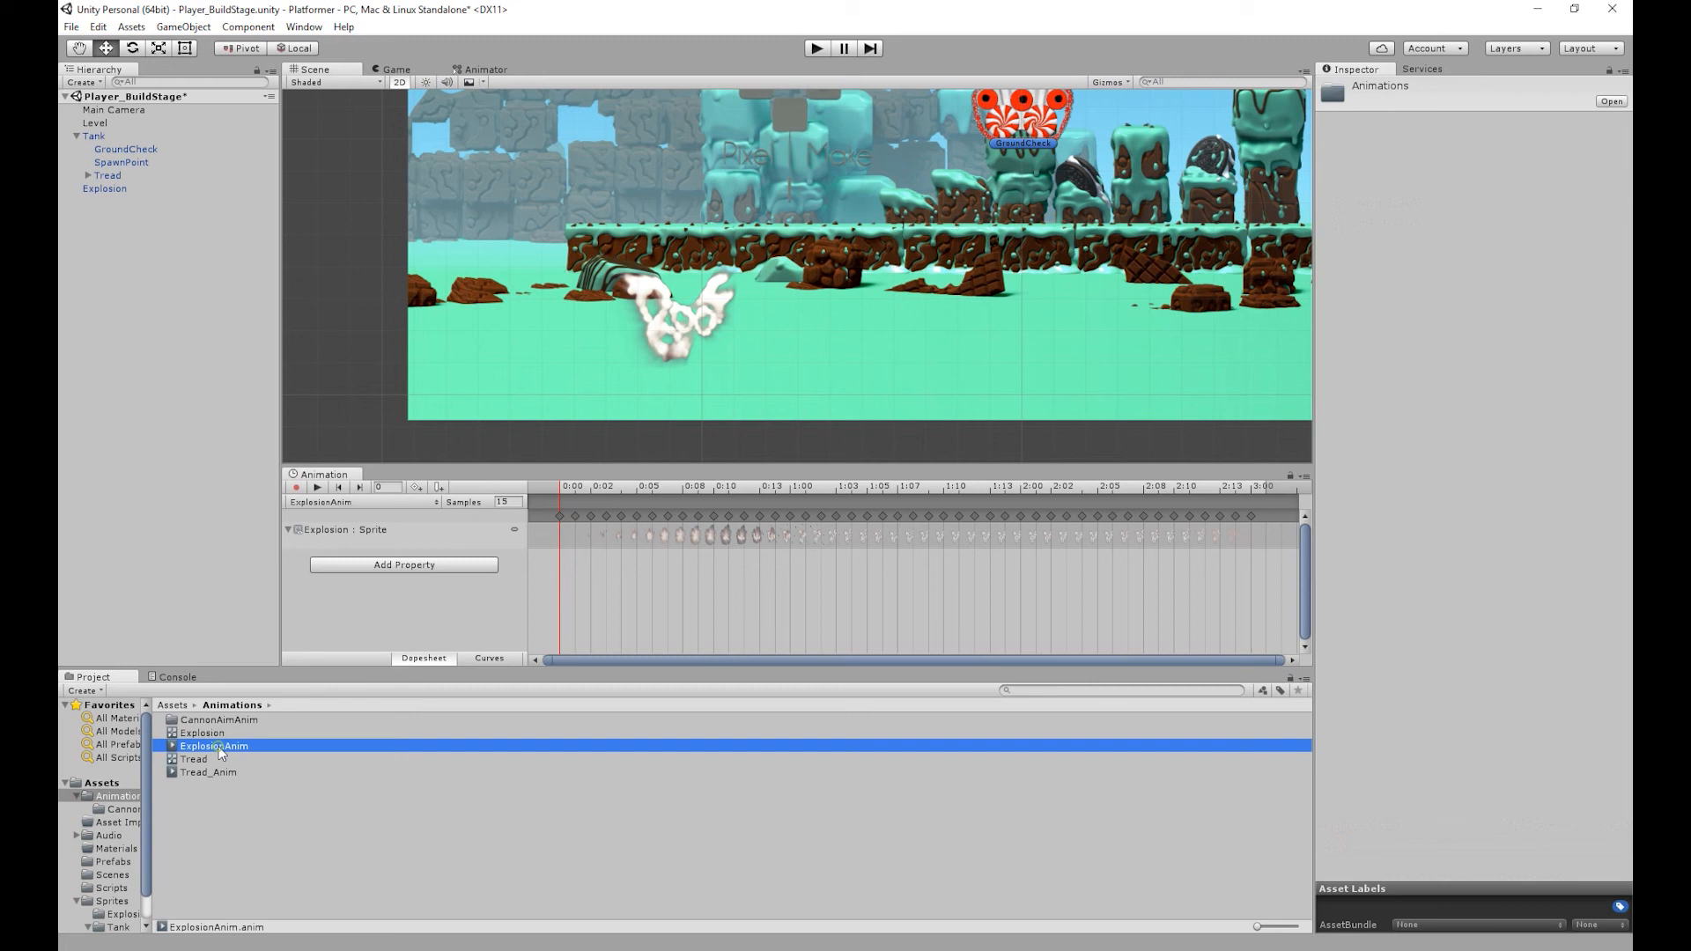
{"action": "left_click", "coordinate": [215, 745]}
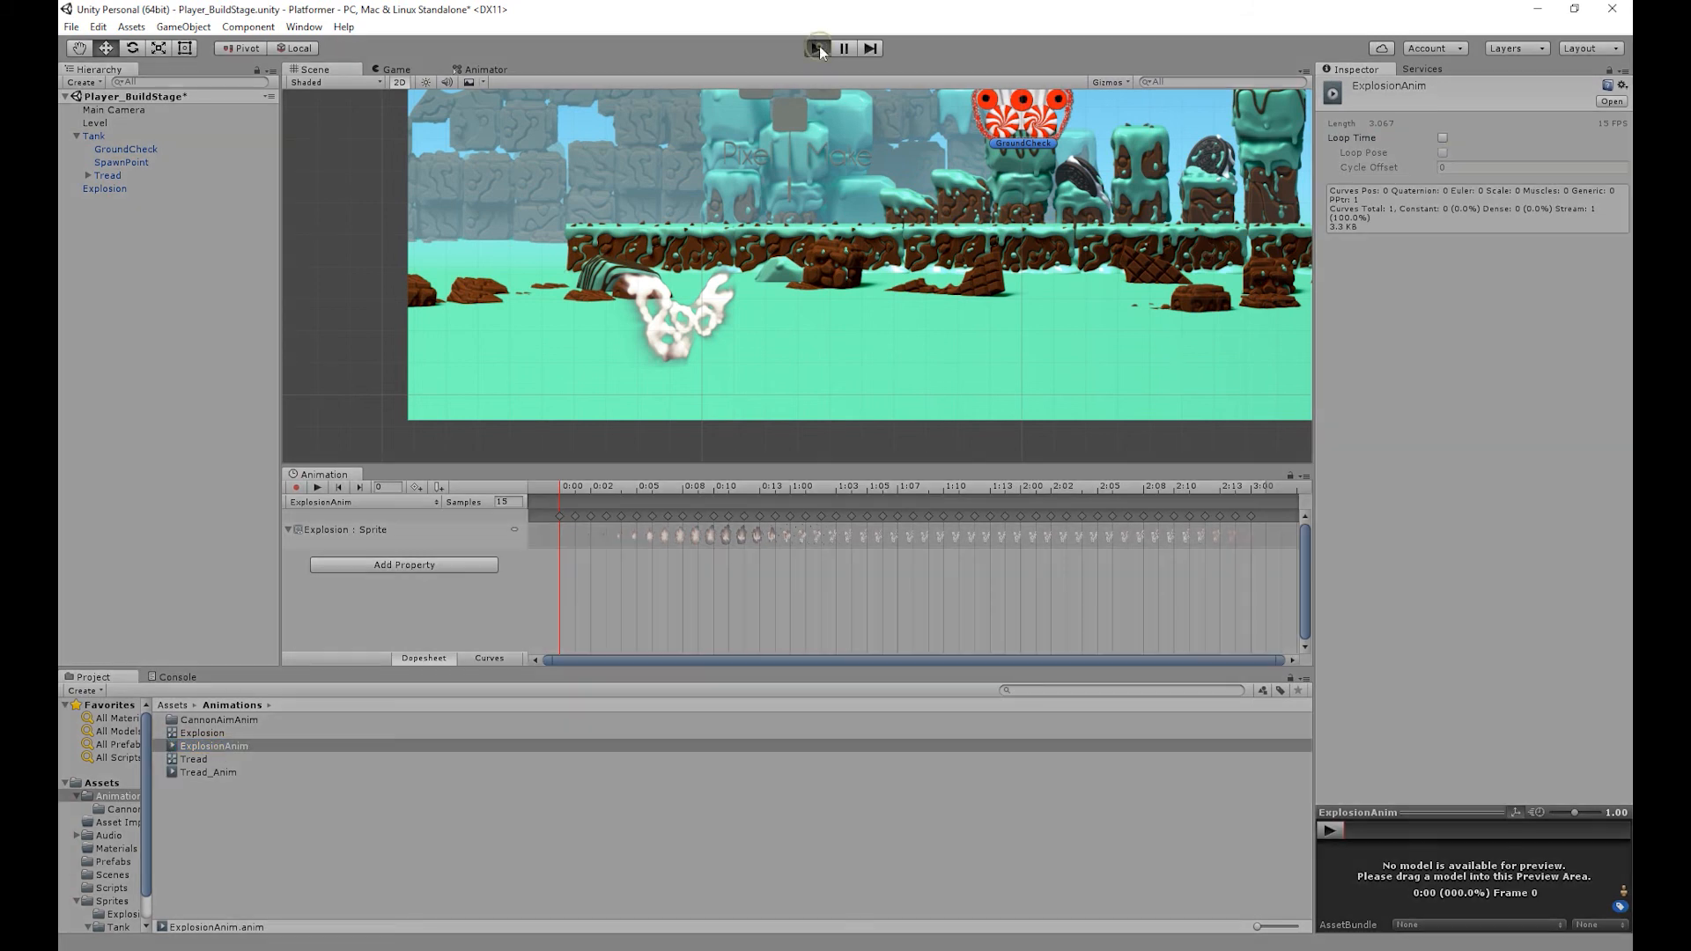
{"action": "left_click", "coordinate": [816, 47]}
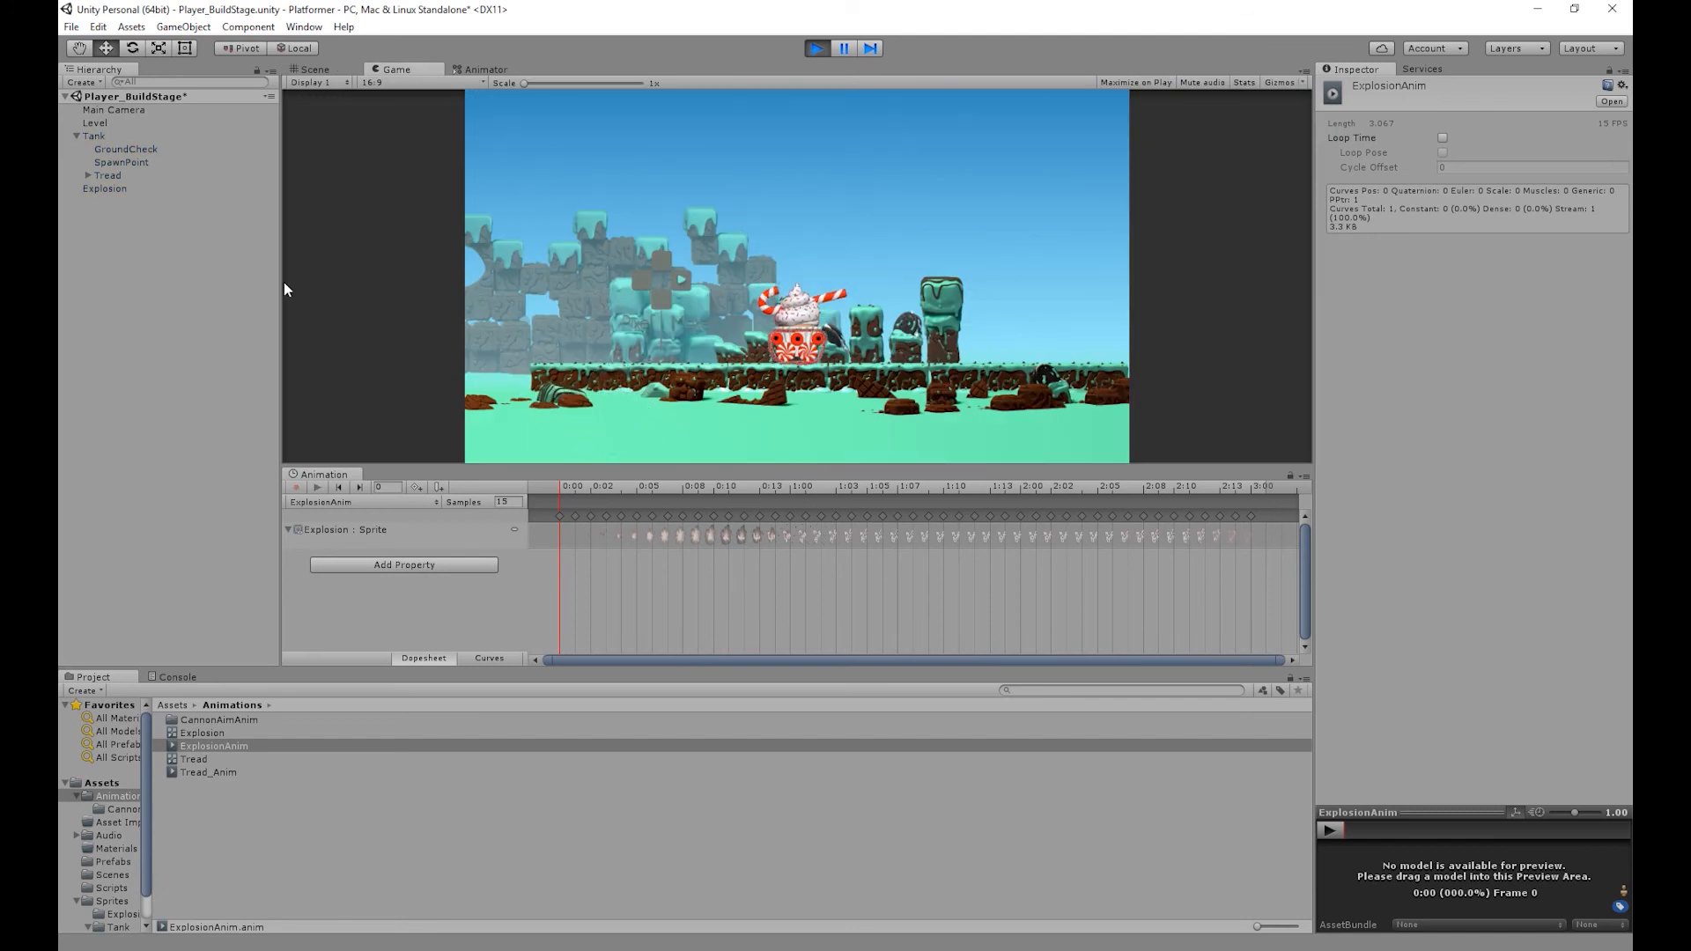
{"action": "left_click", "coordinate": [105, 188]}
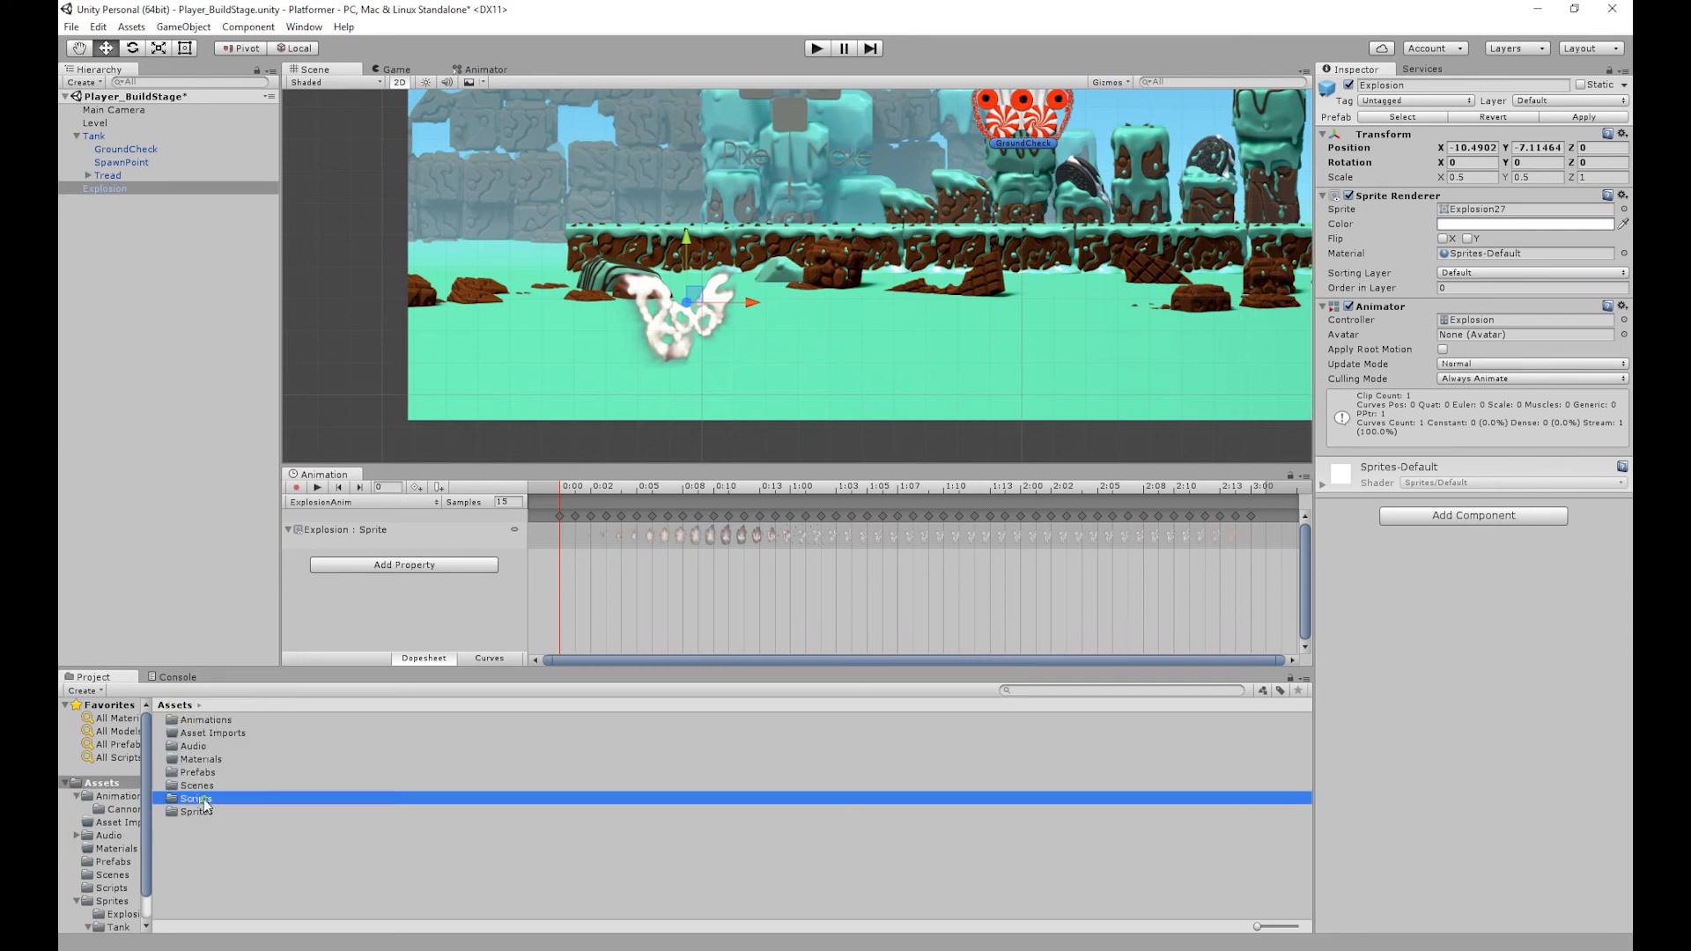
Step: Add a C# script named Explosion_Destroy to the Scripts folder and open it in Visual Studio
{"action": "right_click", "coordinate": [196, 798]}
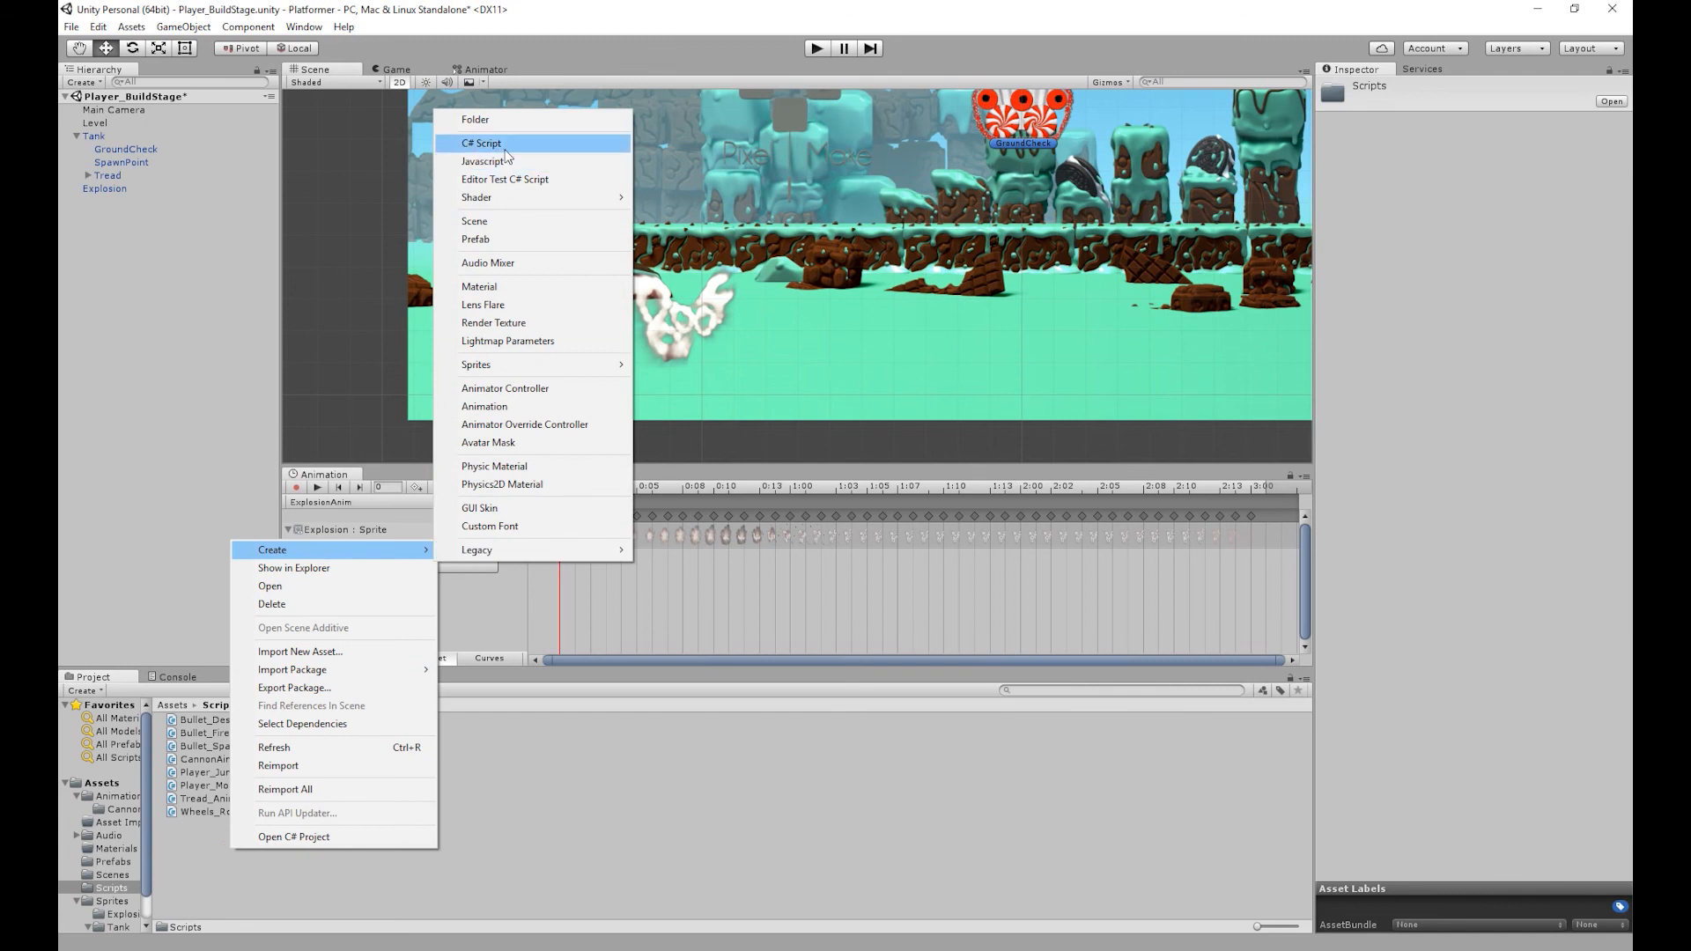
{"action": "left_click", "coordinate": [481, 143]}
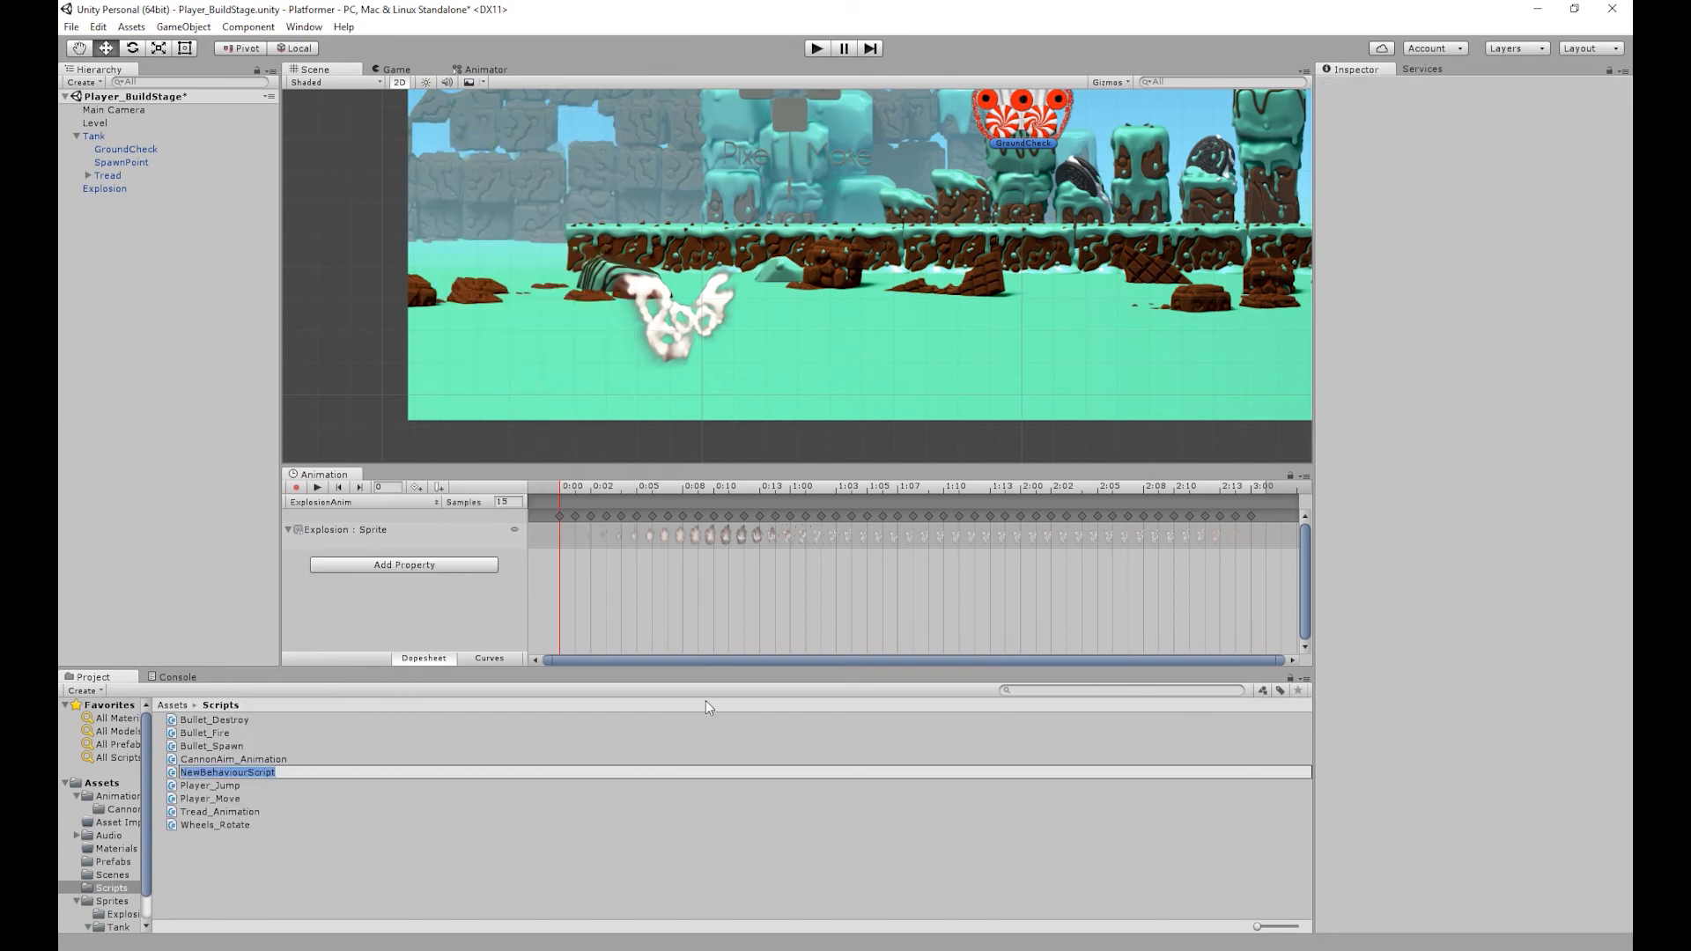
{"action": "type", "text": "Explosion_De"}
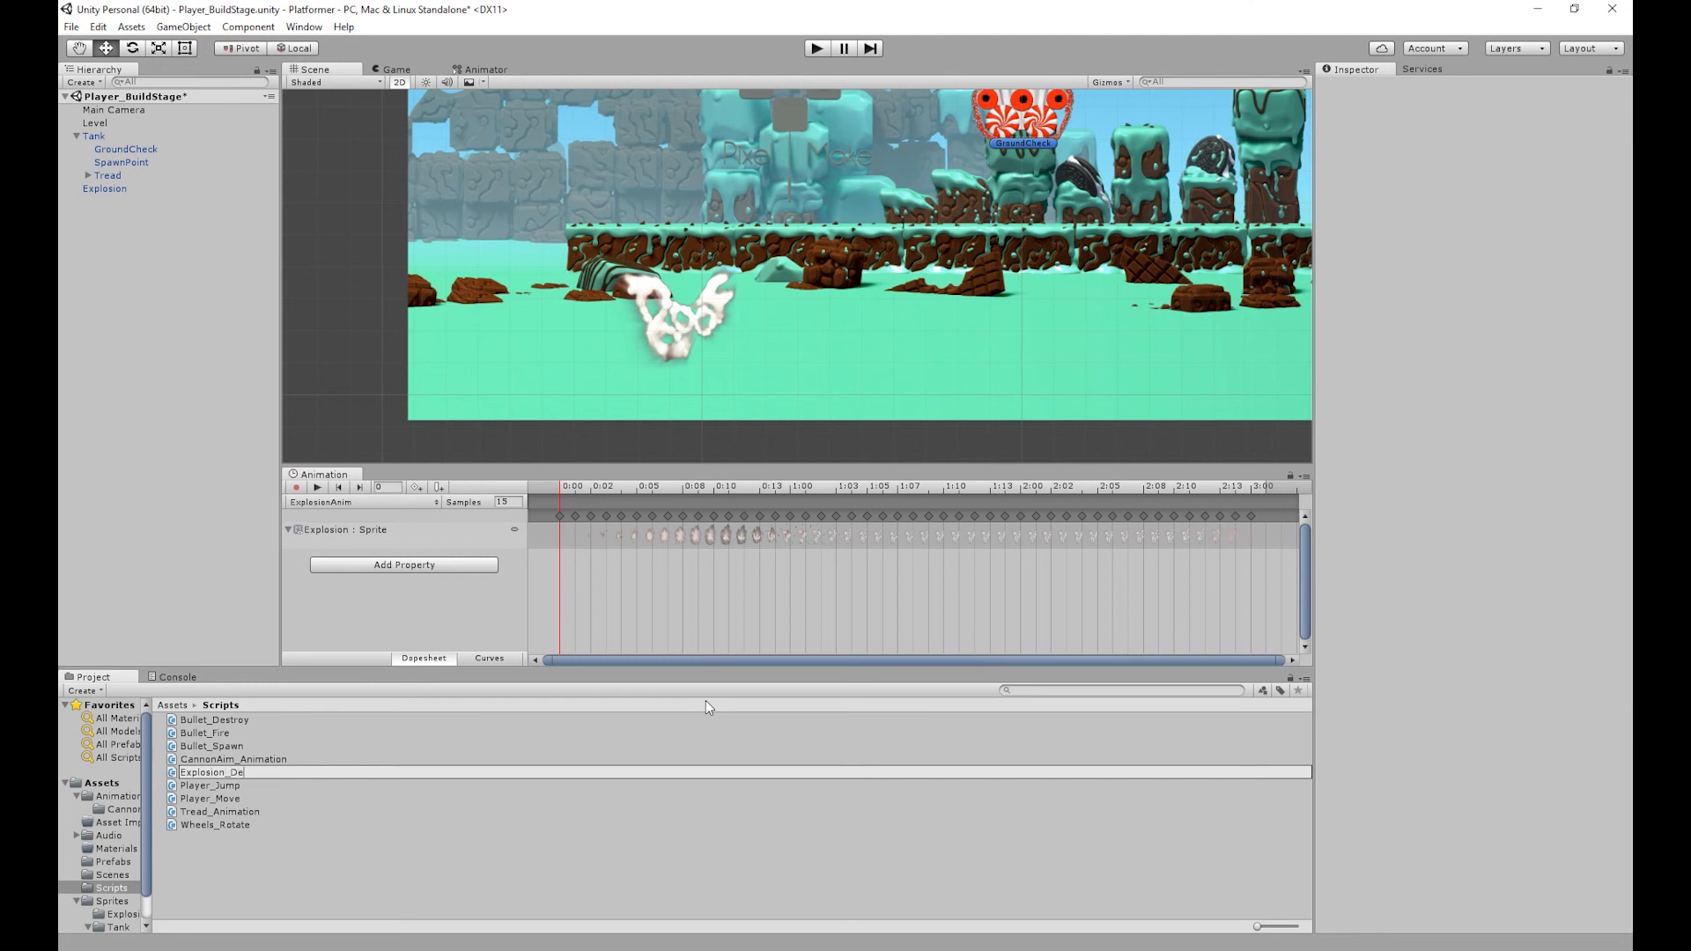
{"action": "double_click", "coordinate": [212, 772]}
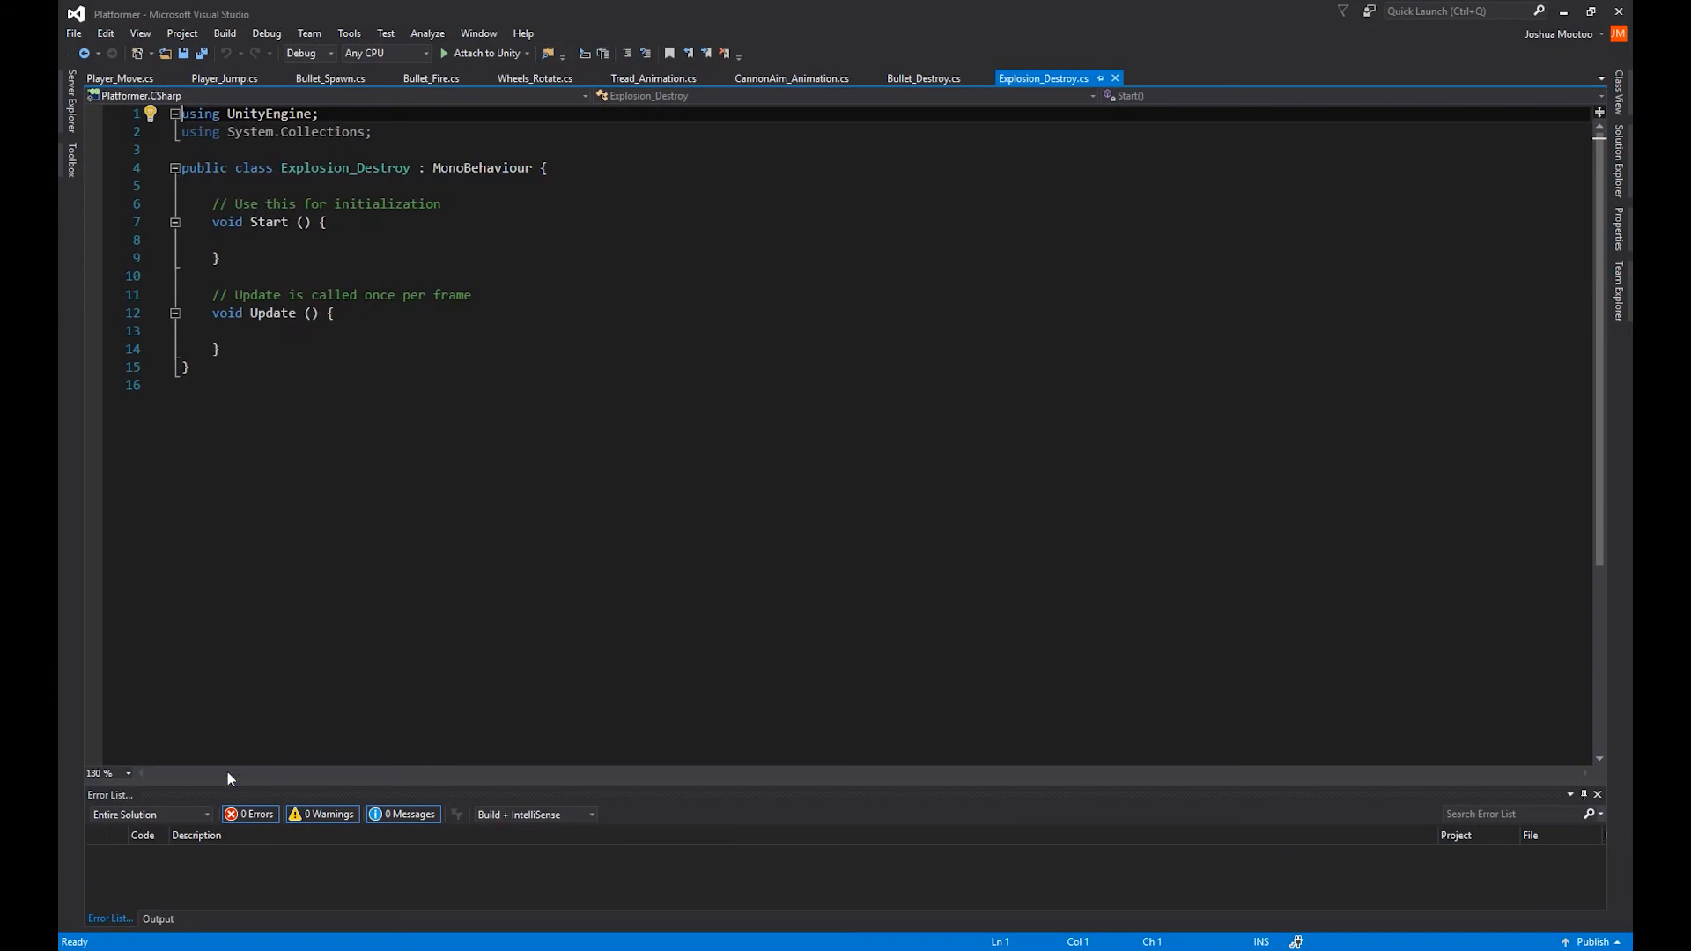
Step: Delete Start and Update and write void FixedUpdate() calling Destroy(gameObject, 3.0f)
{"action": "left_click_drag", "start_coordinate": [211, 204], "coordinate": [215, 349]}
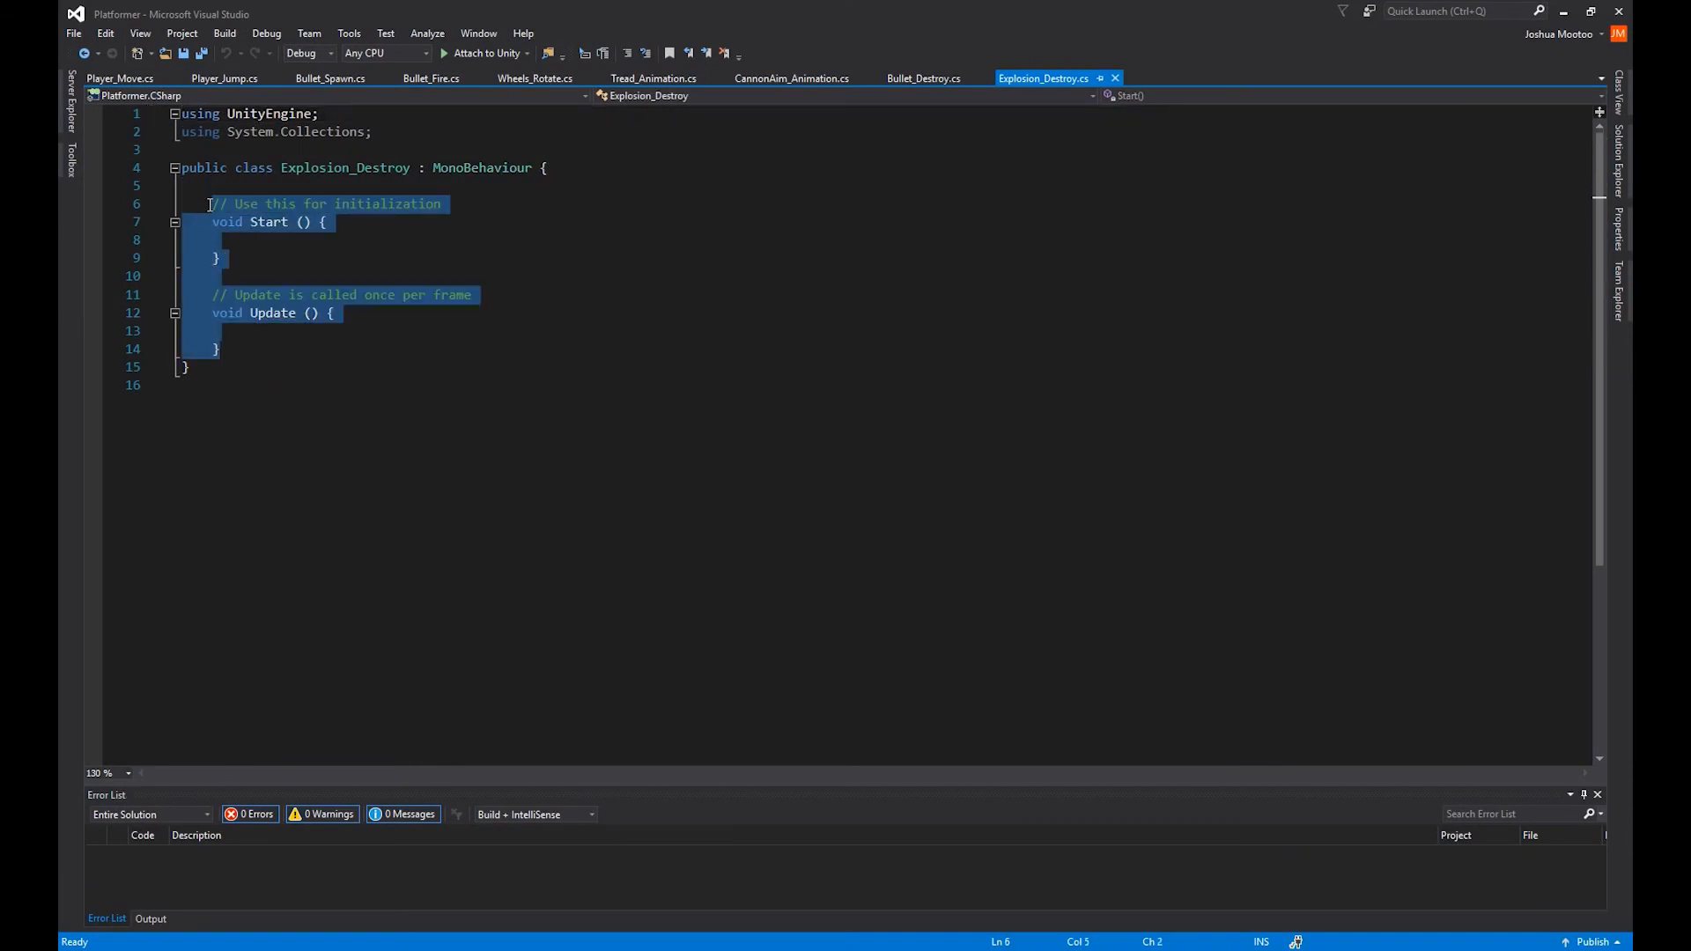
{"action": "key", "text": "Delete"}
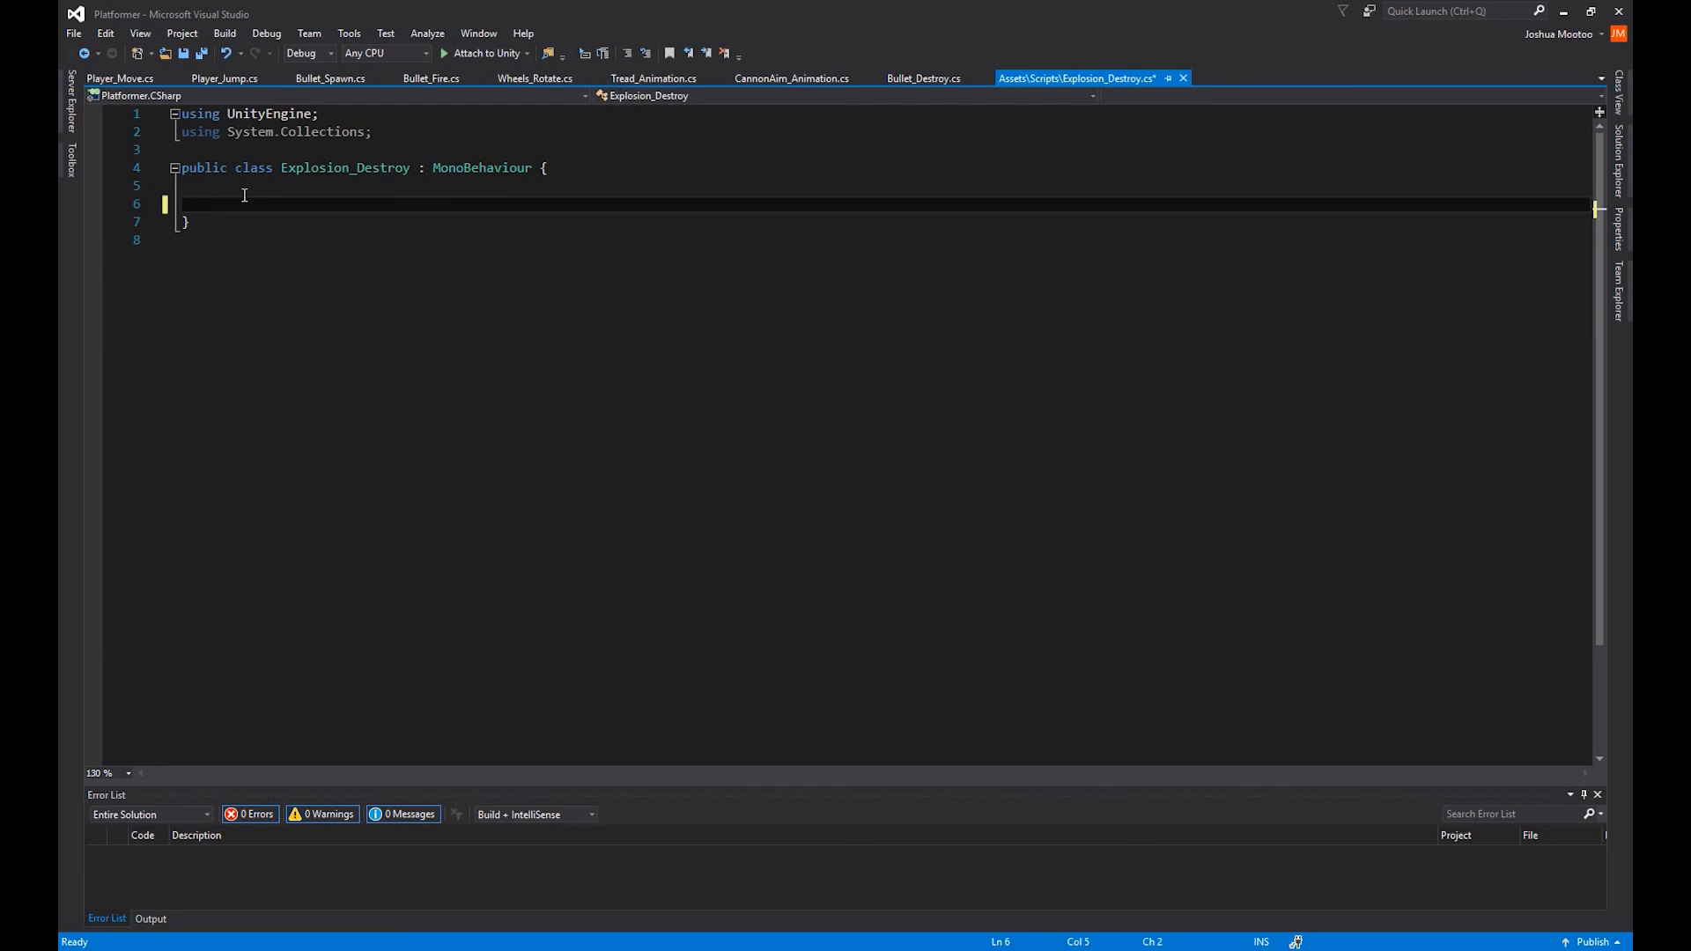
{"action": "type", "text": "void"}
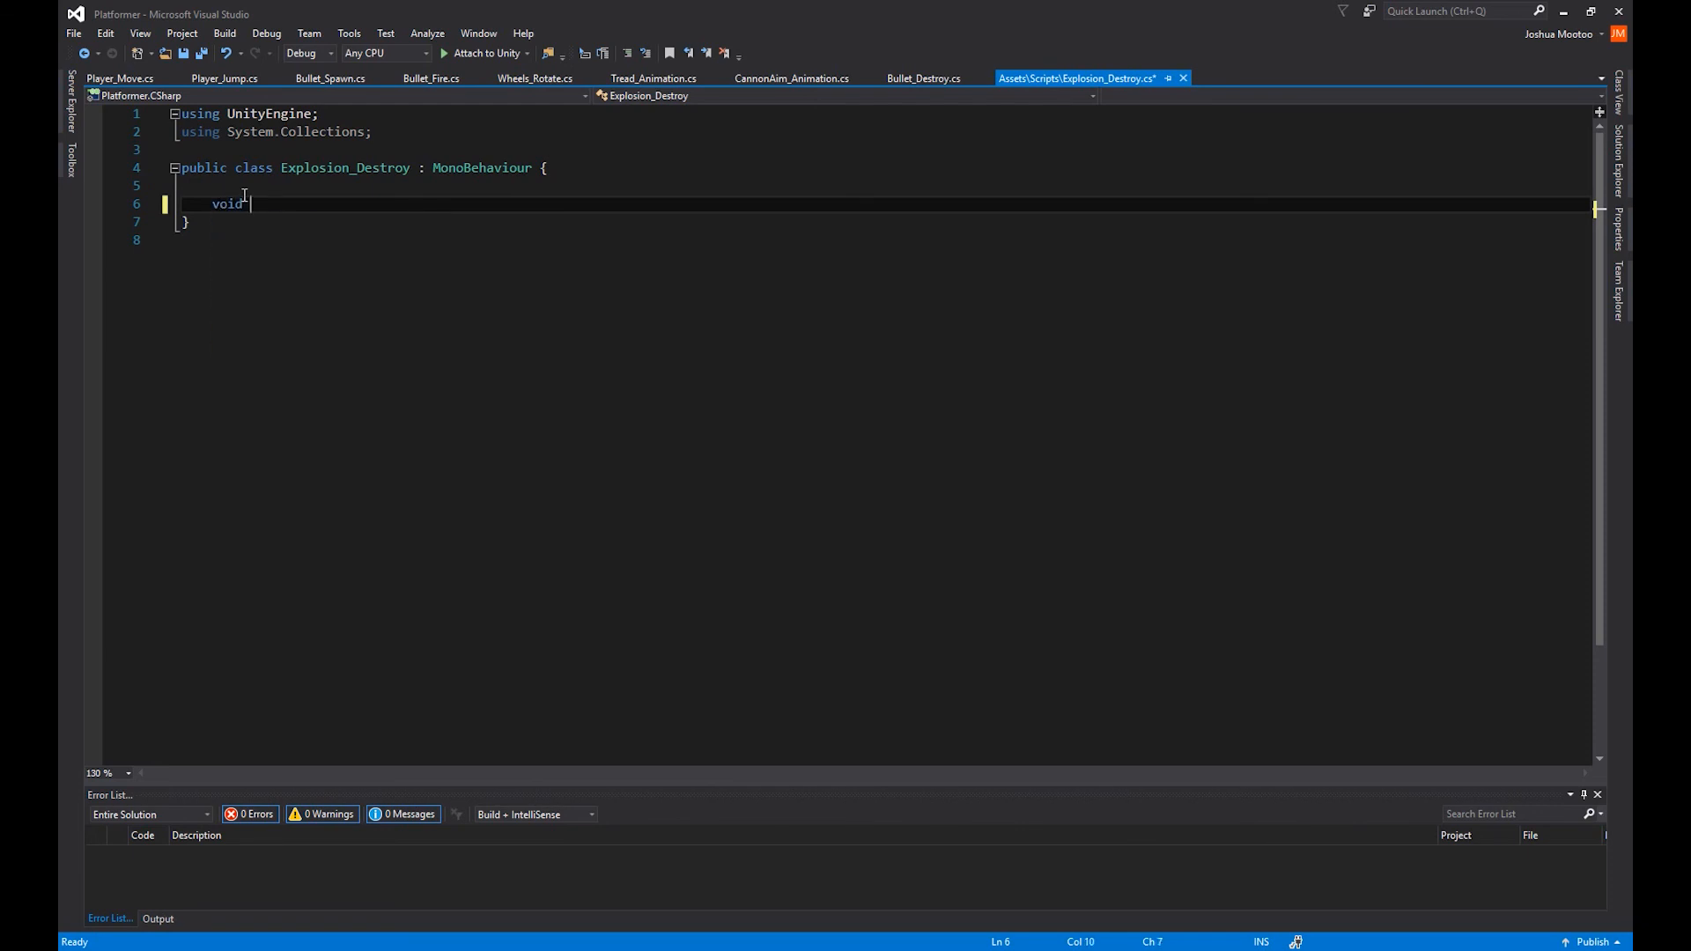
{"action": "type", "text": "FixedUpdate ("}
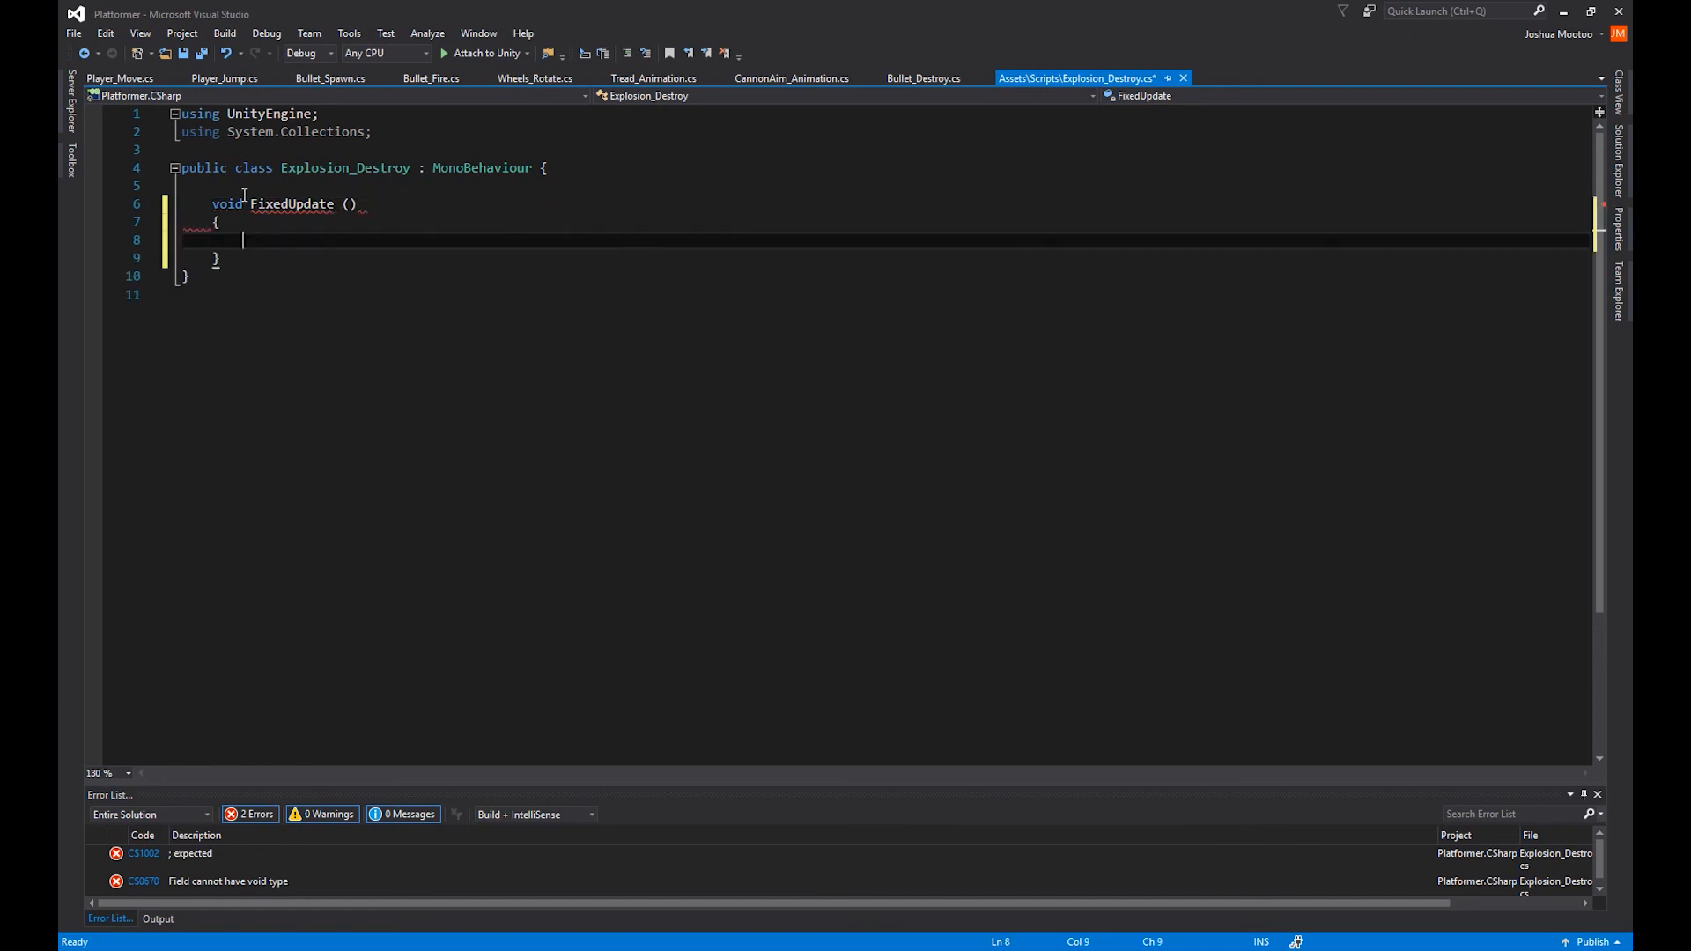
{"action": "type", "text": "D"}
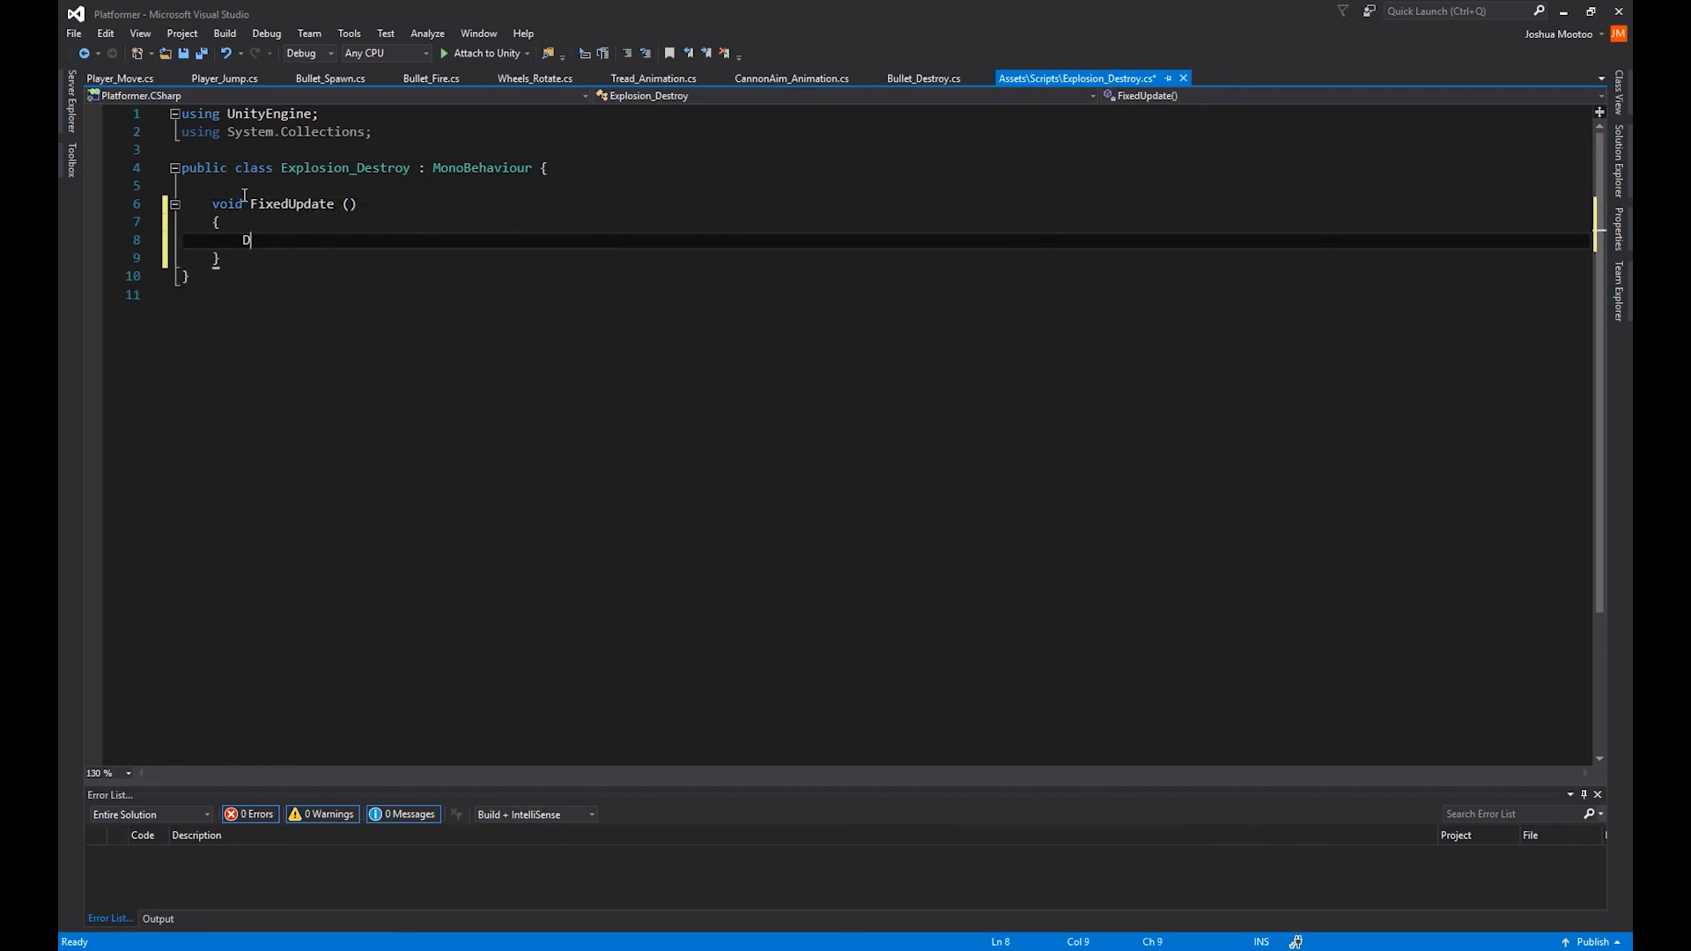
{"action": "type", "text": "estroy()"}
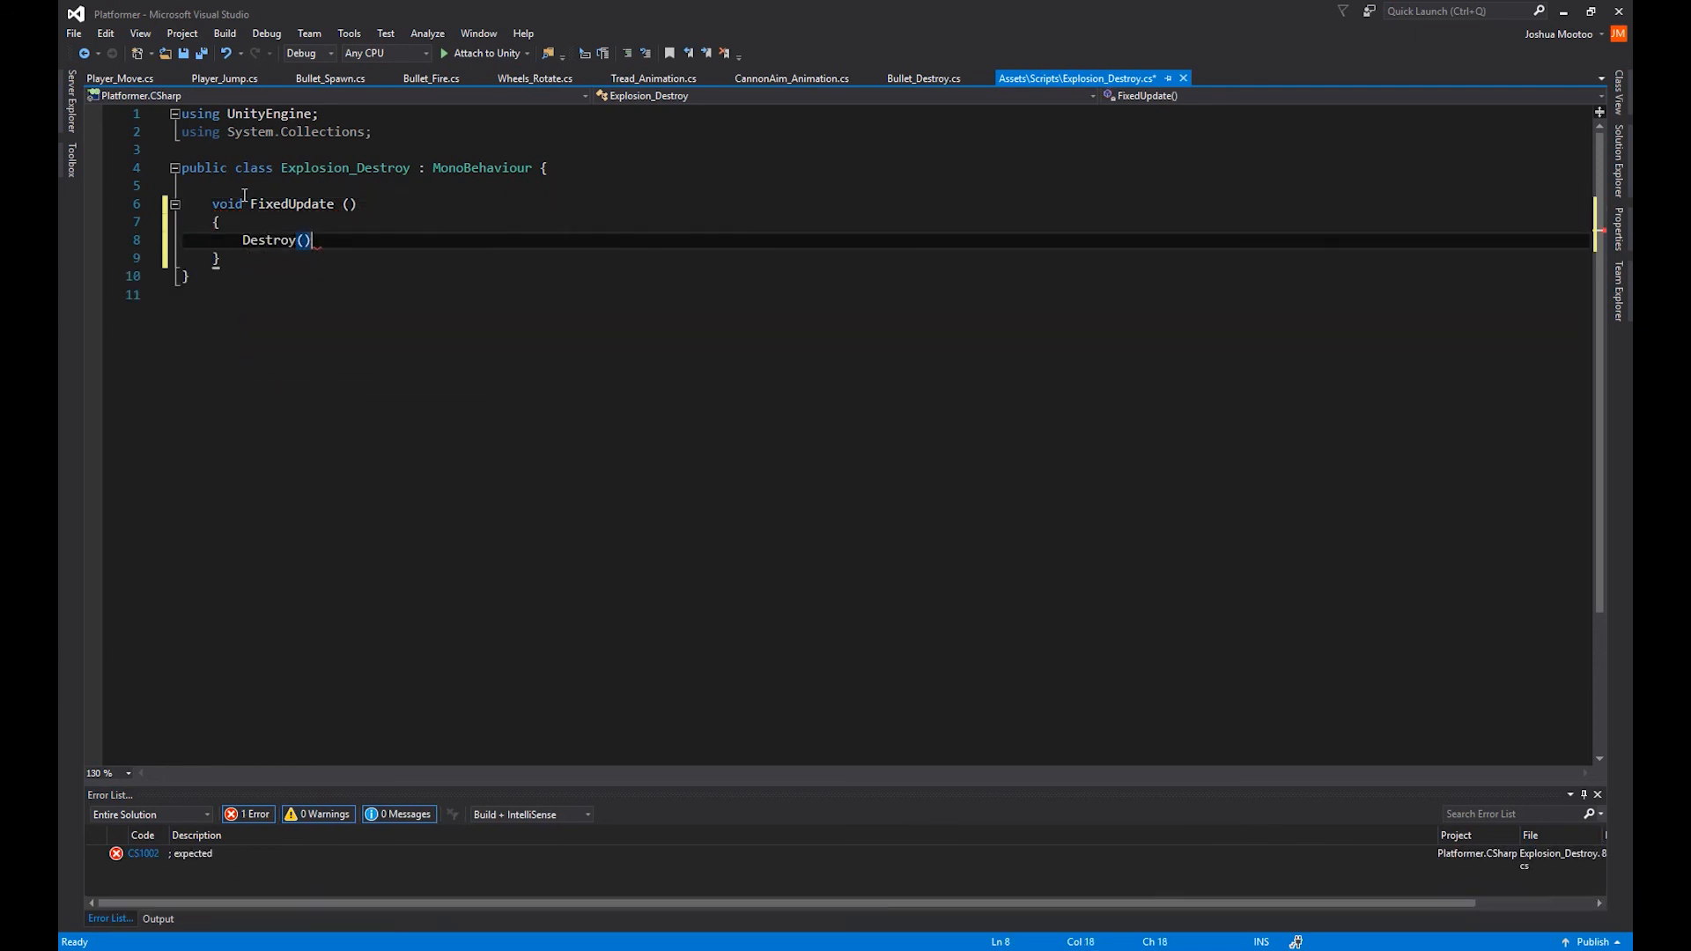
{"action": "type", "text": "gameObject"}
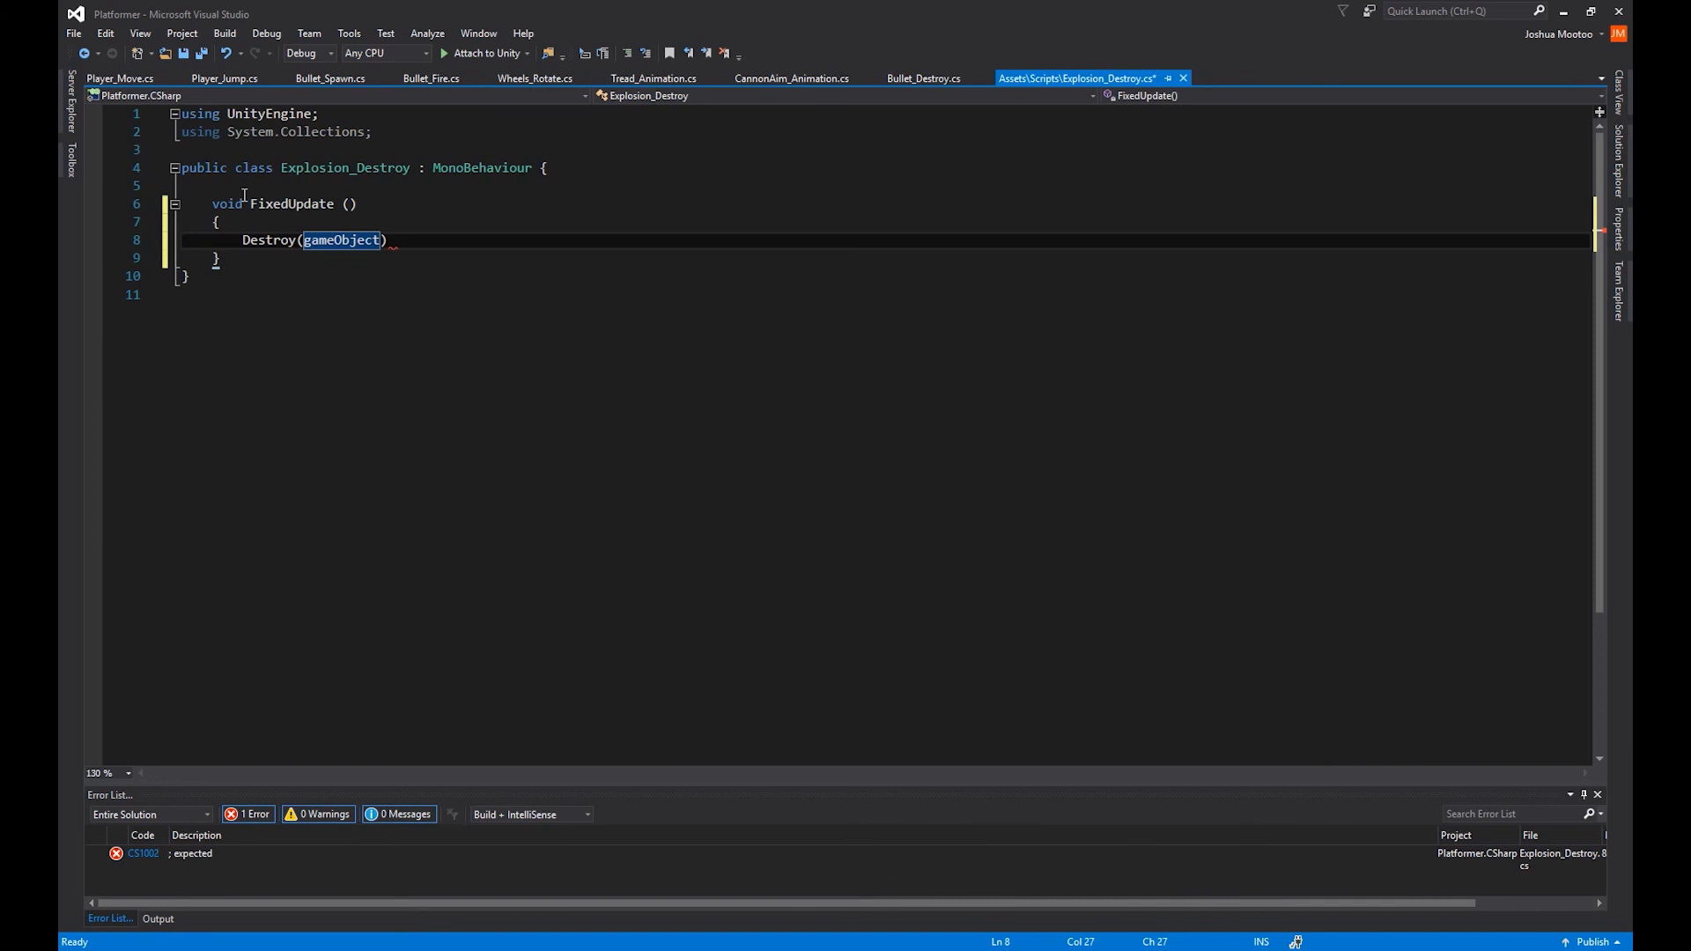
{"action": "type", "text": ","}
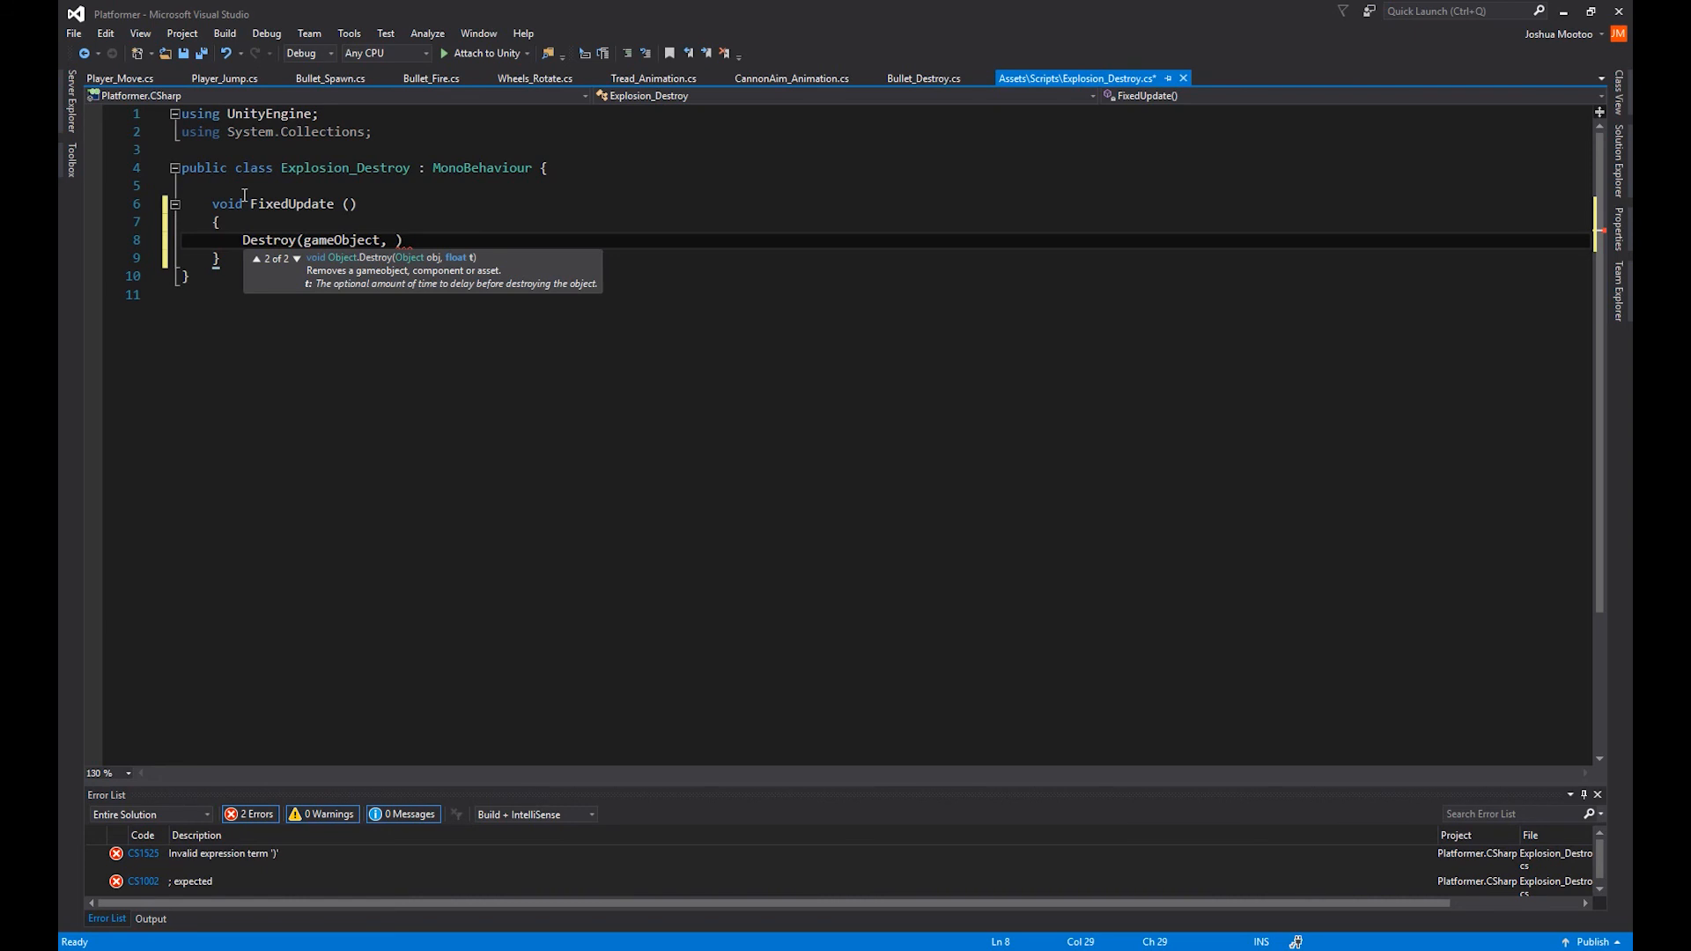
{"action": "type", "text": "3.0f"}
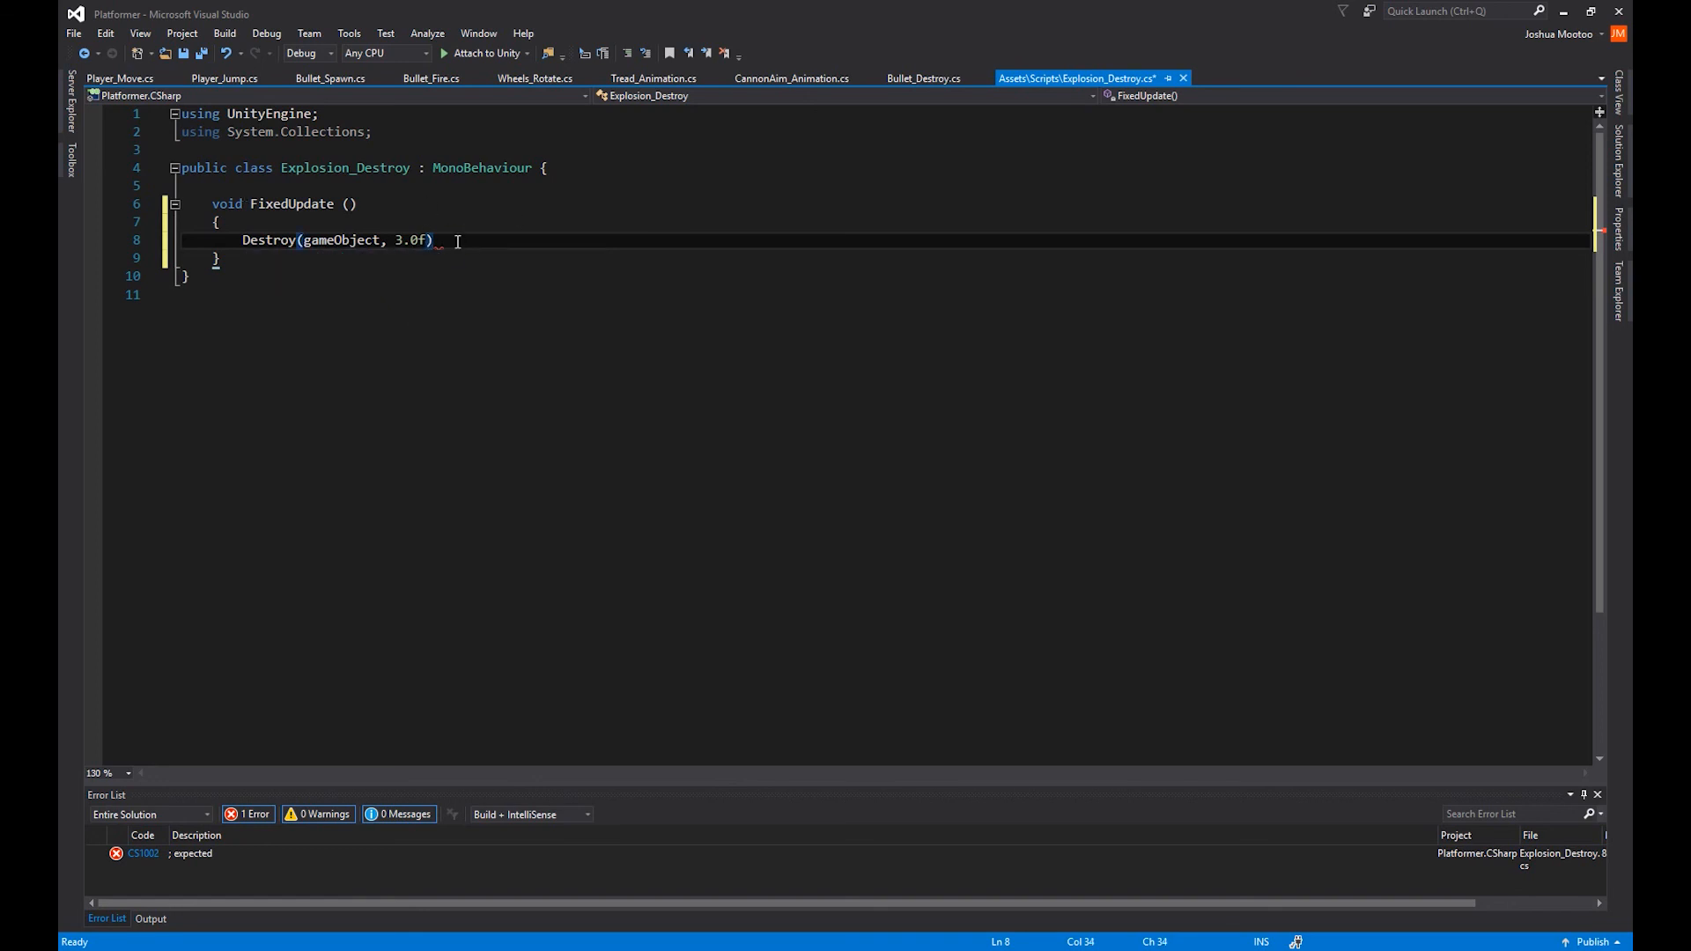
{"action": "type", "text": ";"}
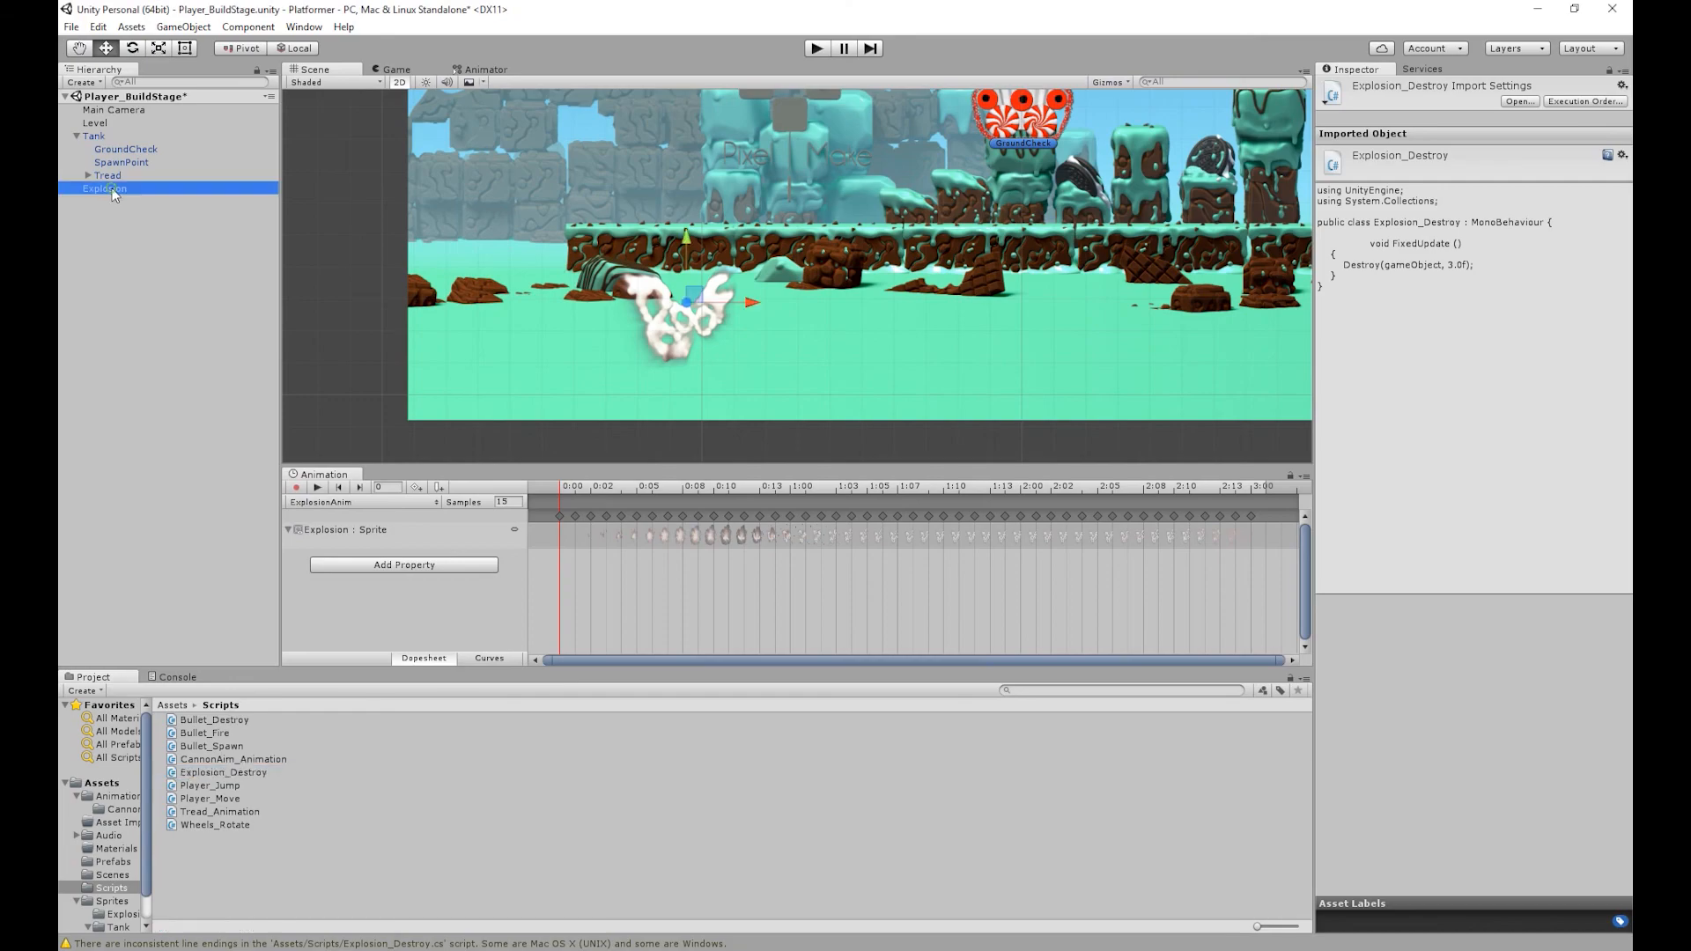
Step: Select the Explosion object to receive the Explosion_Destroy script
{"action": "left_click", "coordinate": [104, 188]}
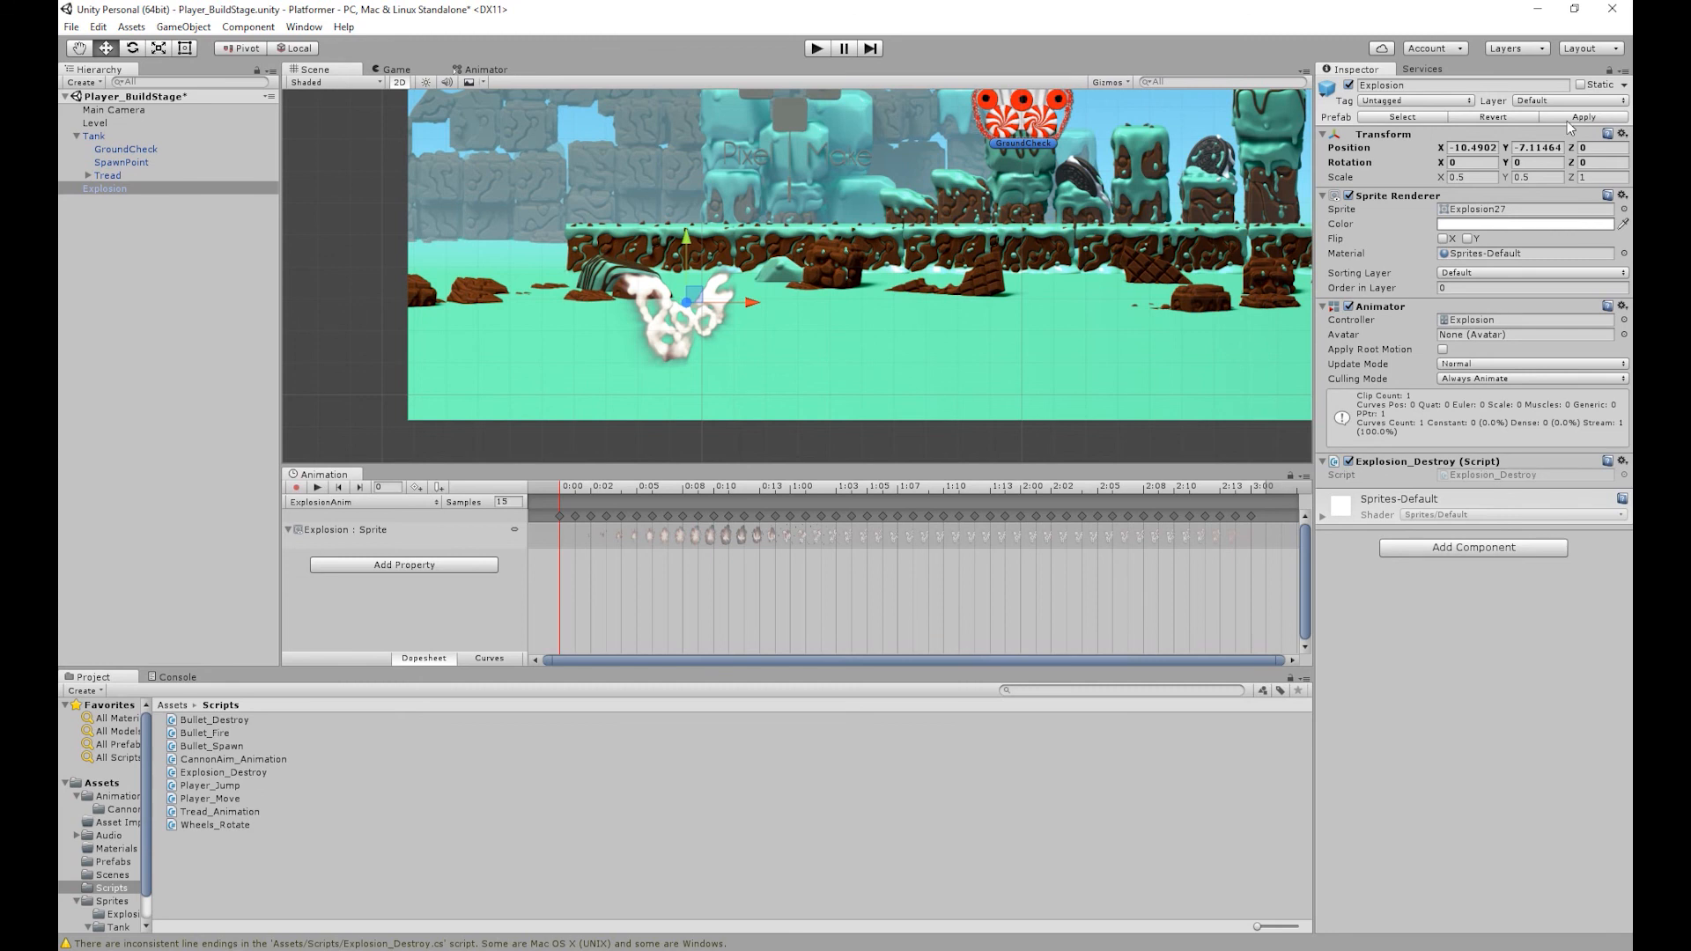
{"action": "mouse_move", "coordinate": [904, 130]}
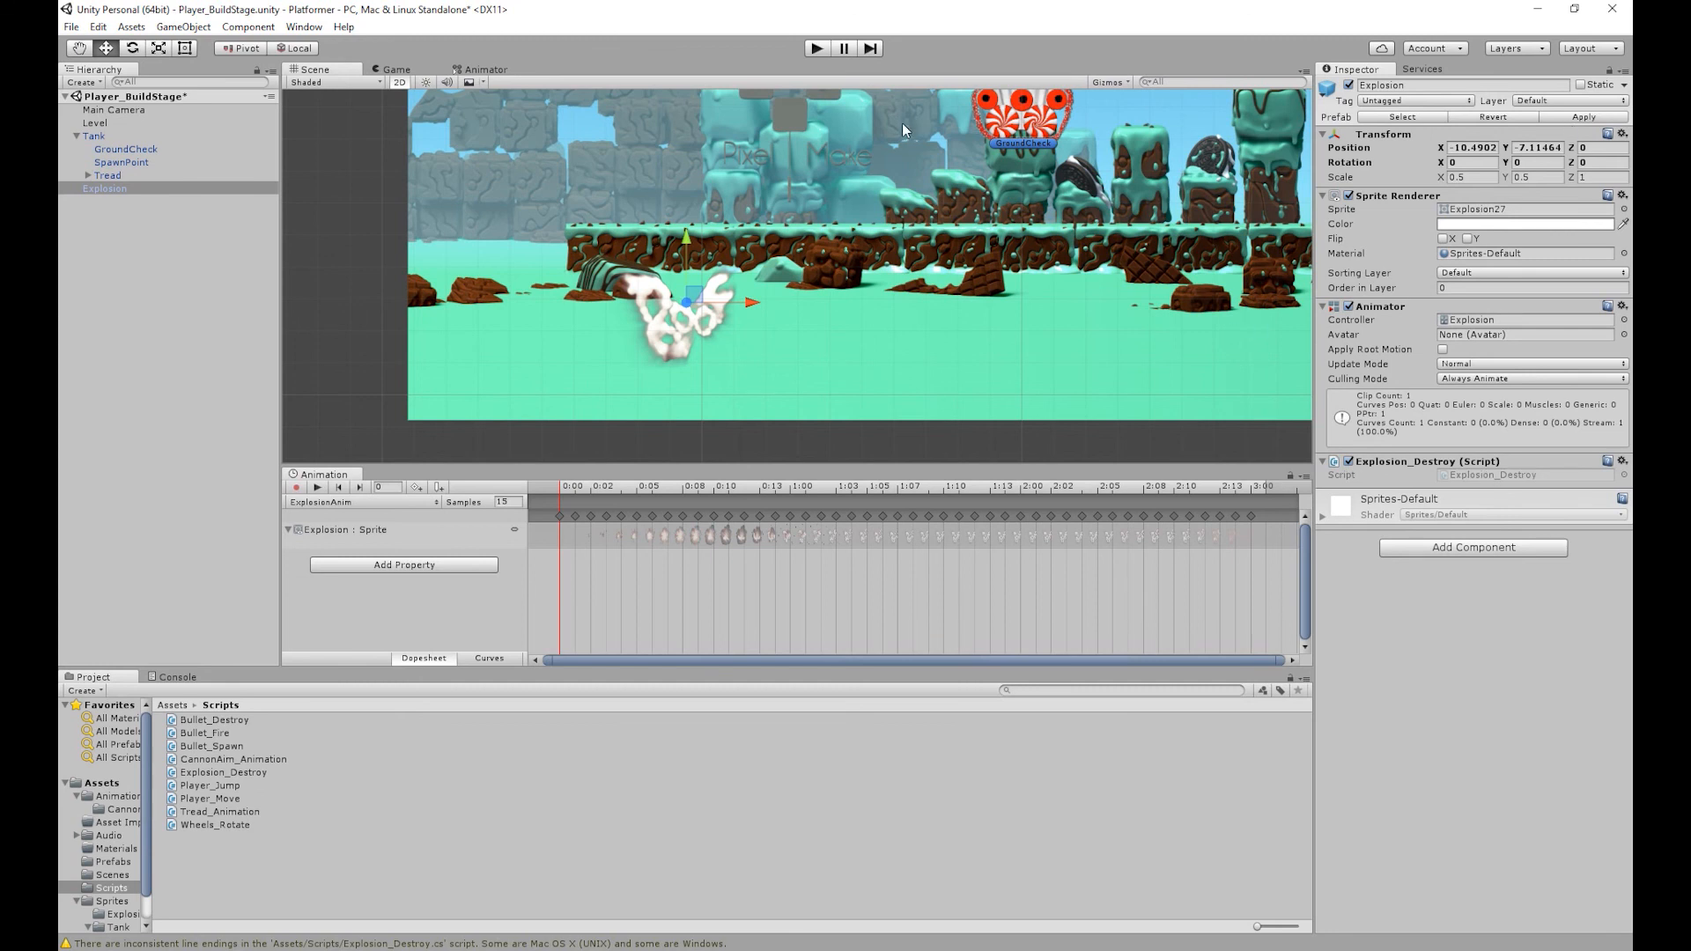